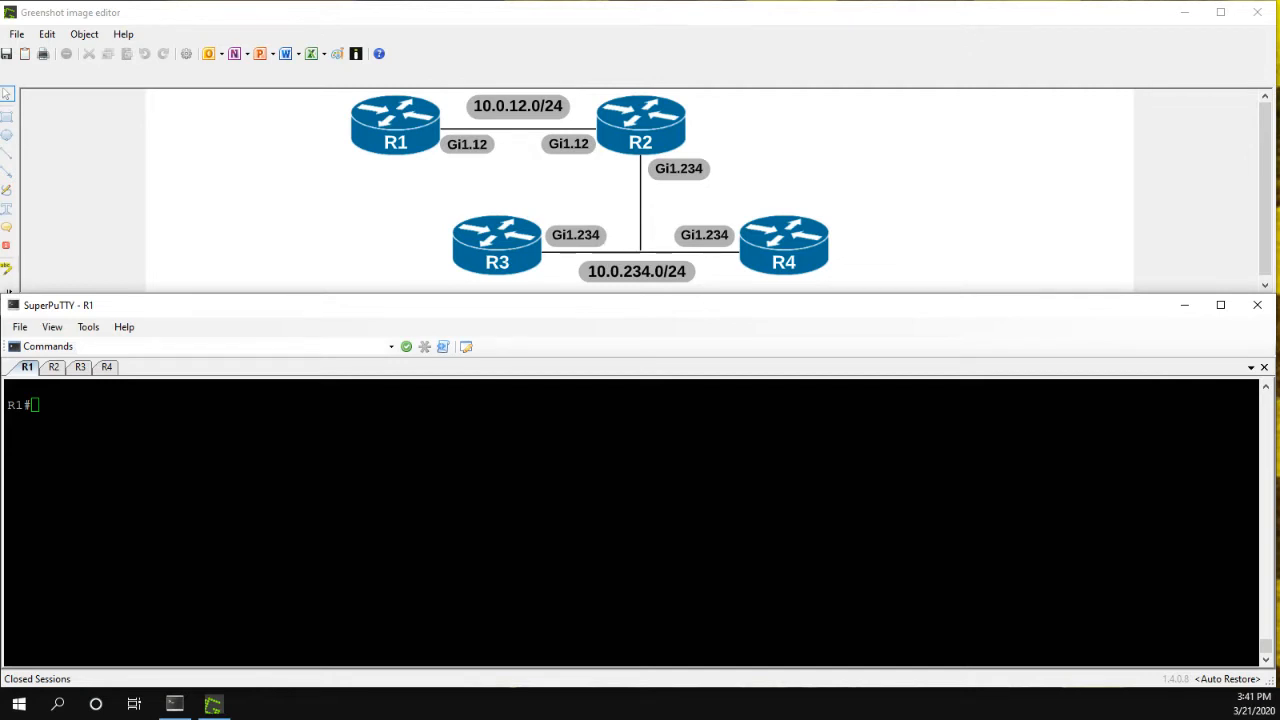
pyautogui.moveTo(35, 181)
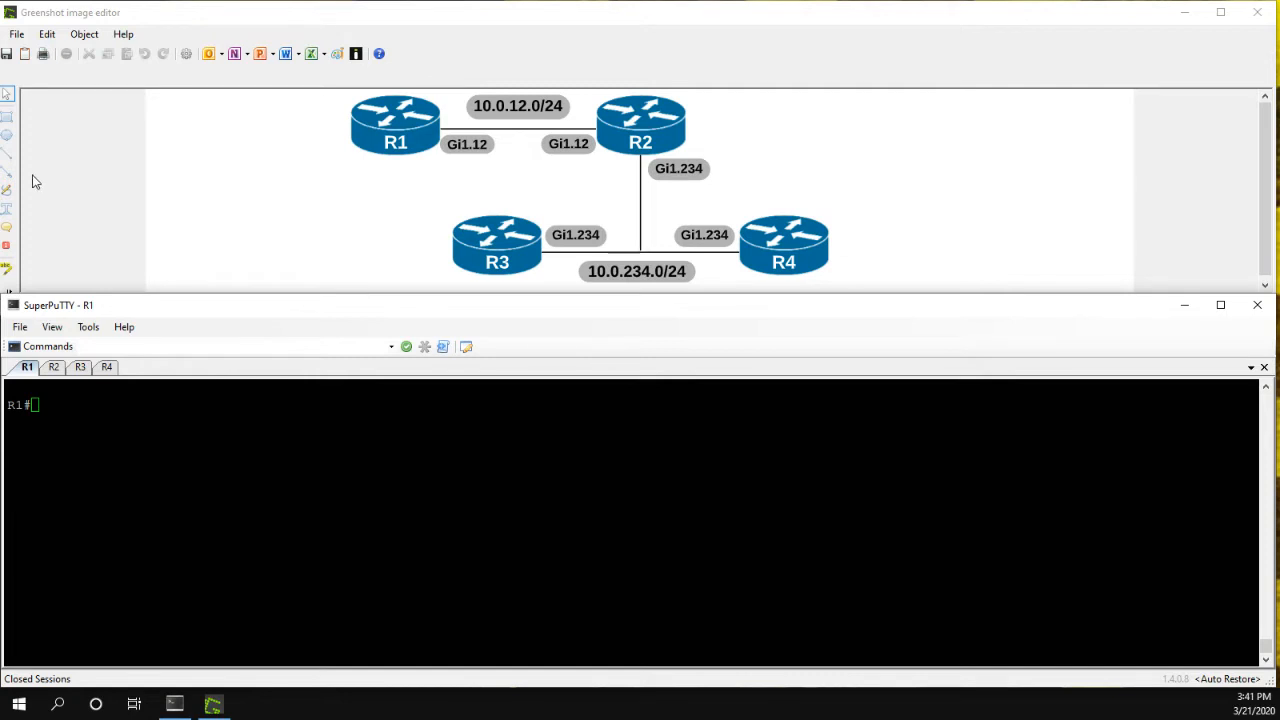
pyautogui.moveTo(120, 187)
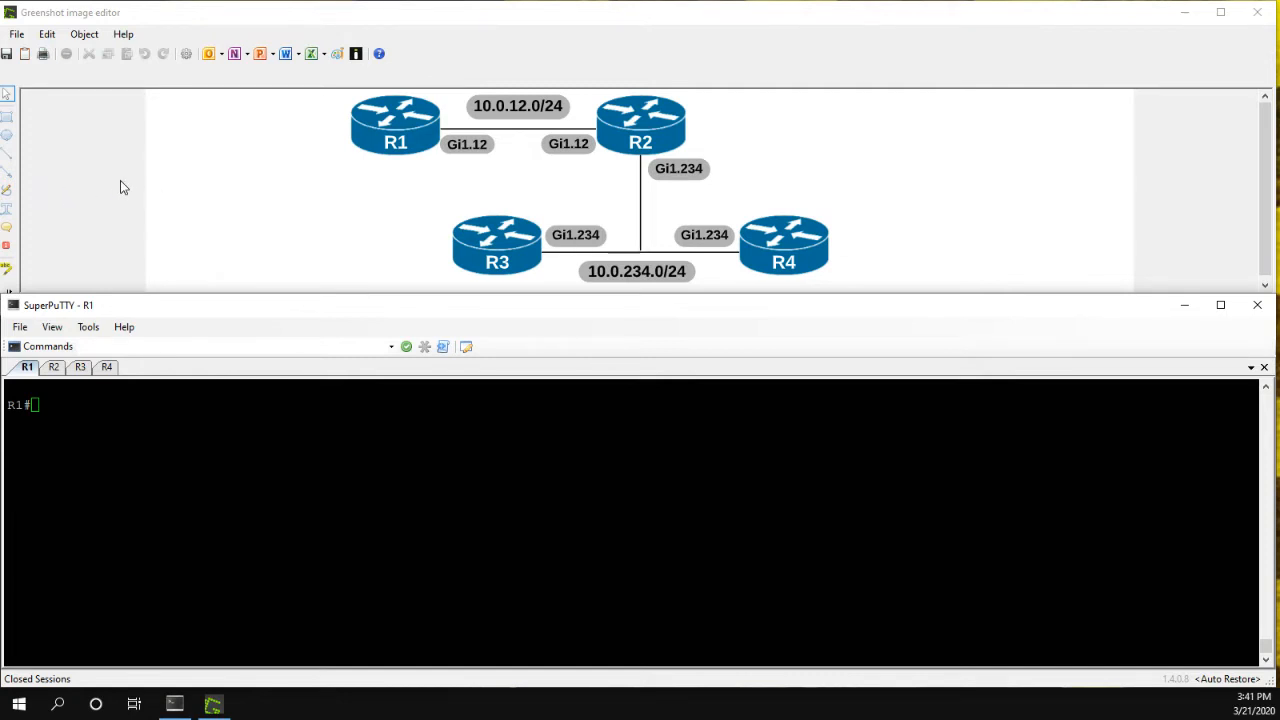
pyautogui.moveTo(408, 145)
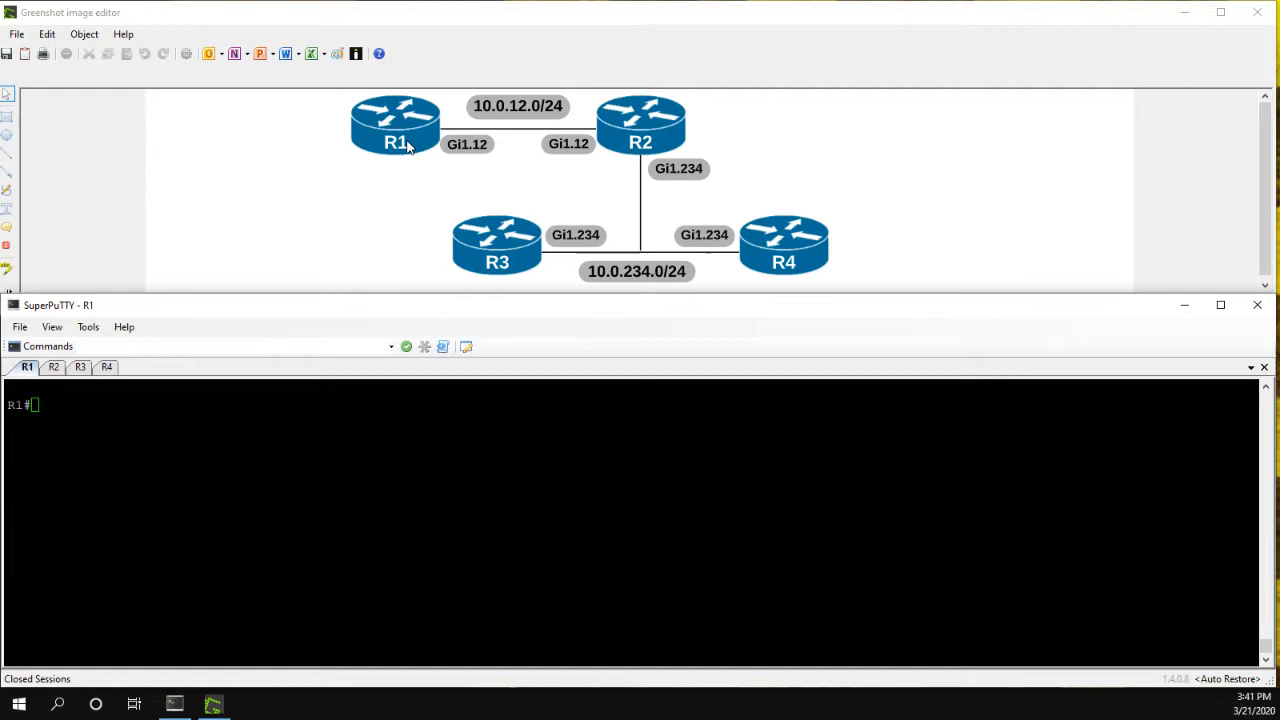
pyautogui.moveTo(519, 143)
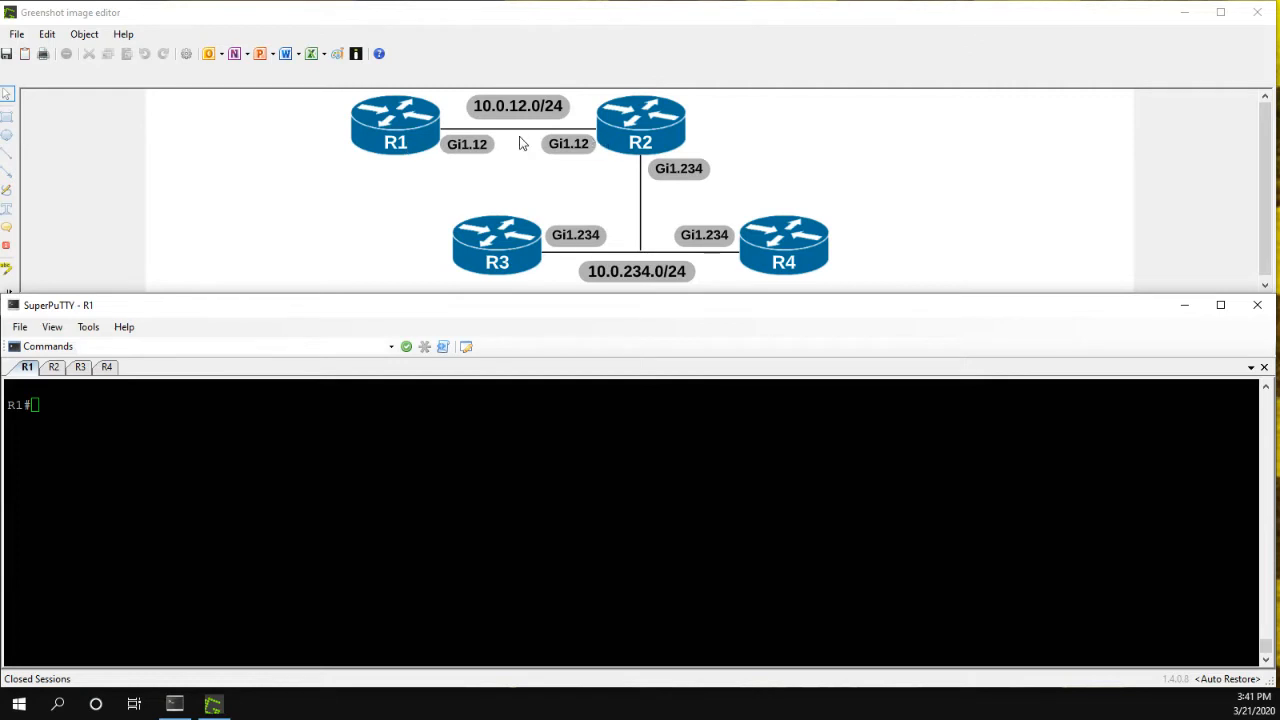
pyautogui.moveTo(629, 171)
pyautogui.write('conf t')
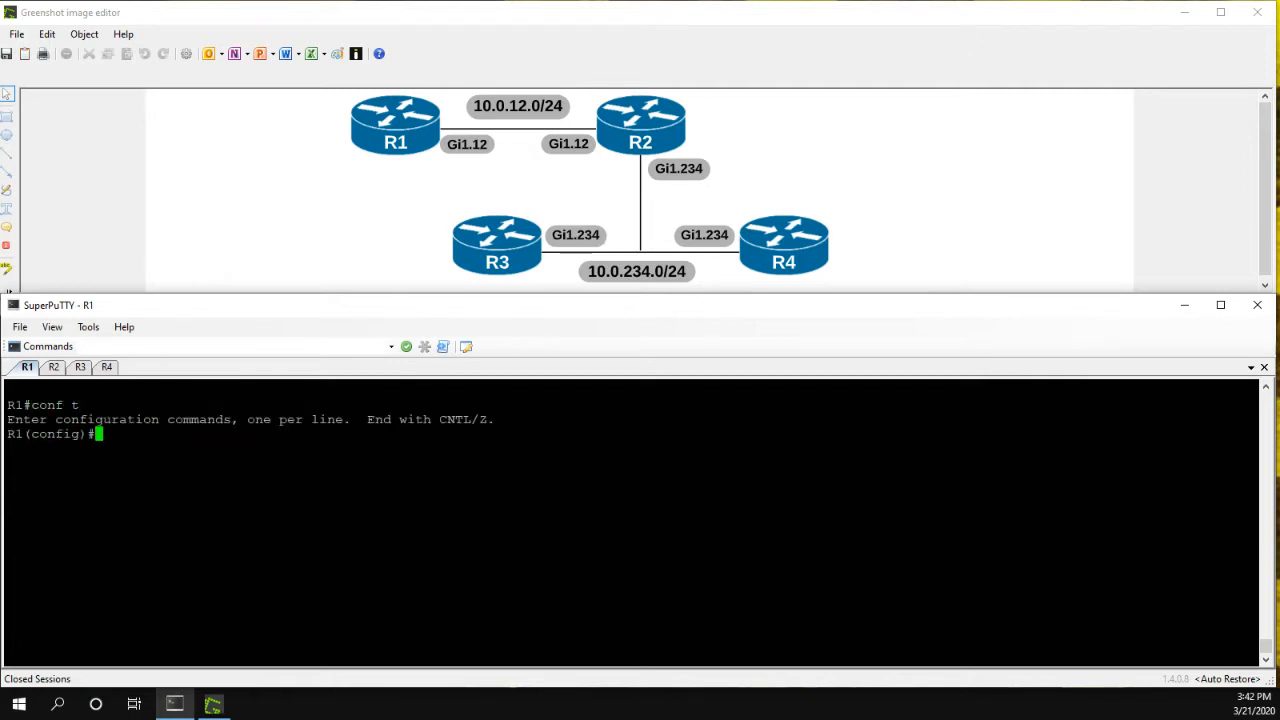
# On R1 define access-list 1 permitting 10.0.12.0 0.0.0.255.
pyautogui.write('access-list 1 p')
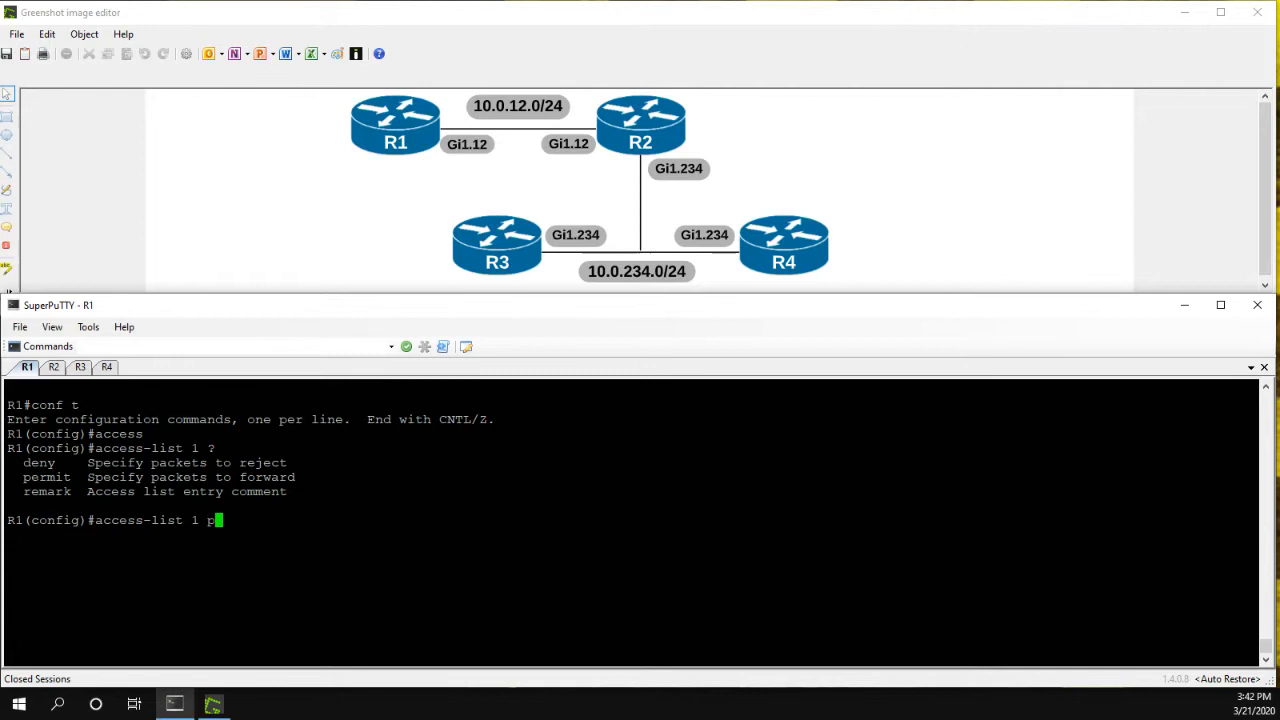
pyautogui.write('ermit')
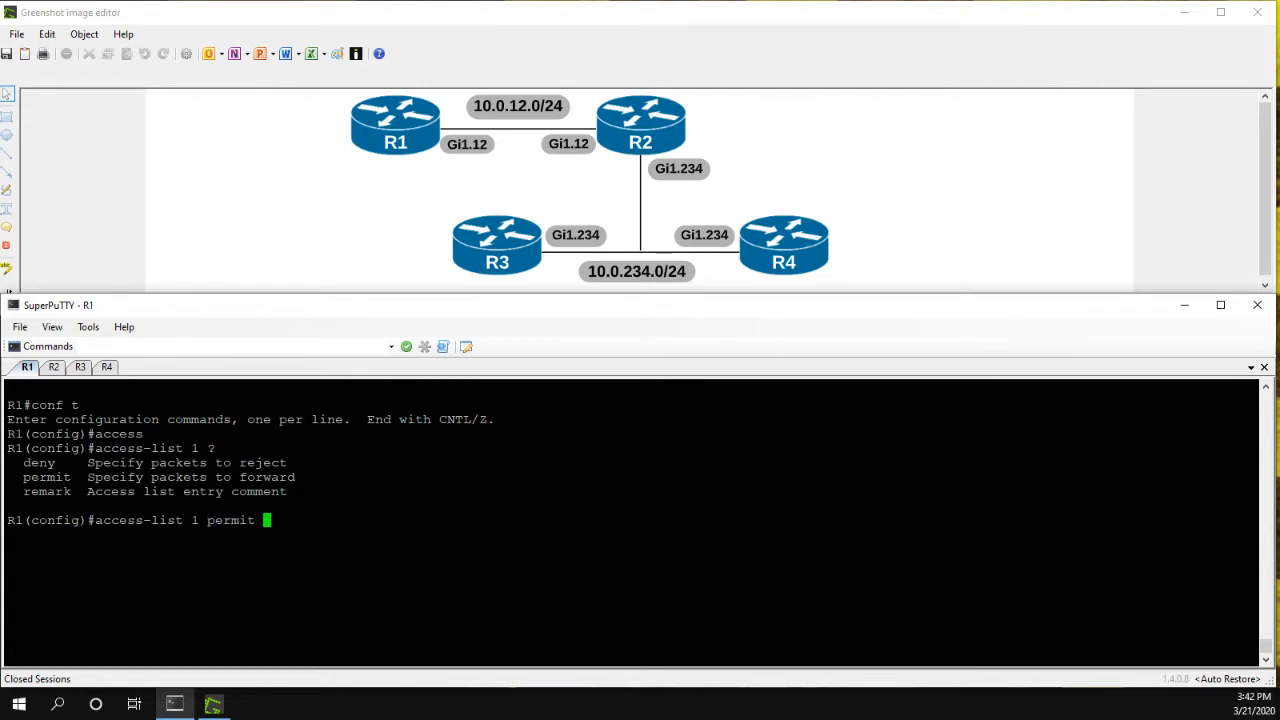
pyautogui.write('10.0.12.')
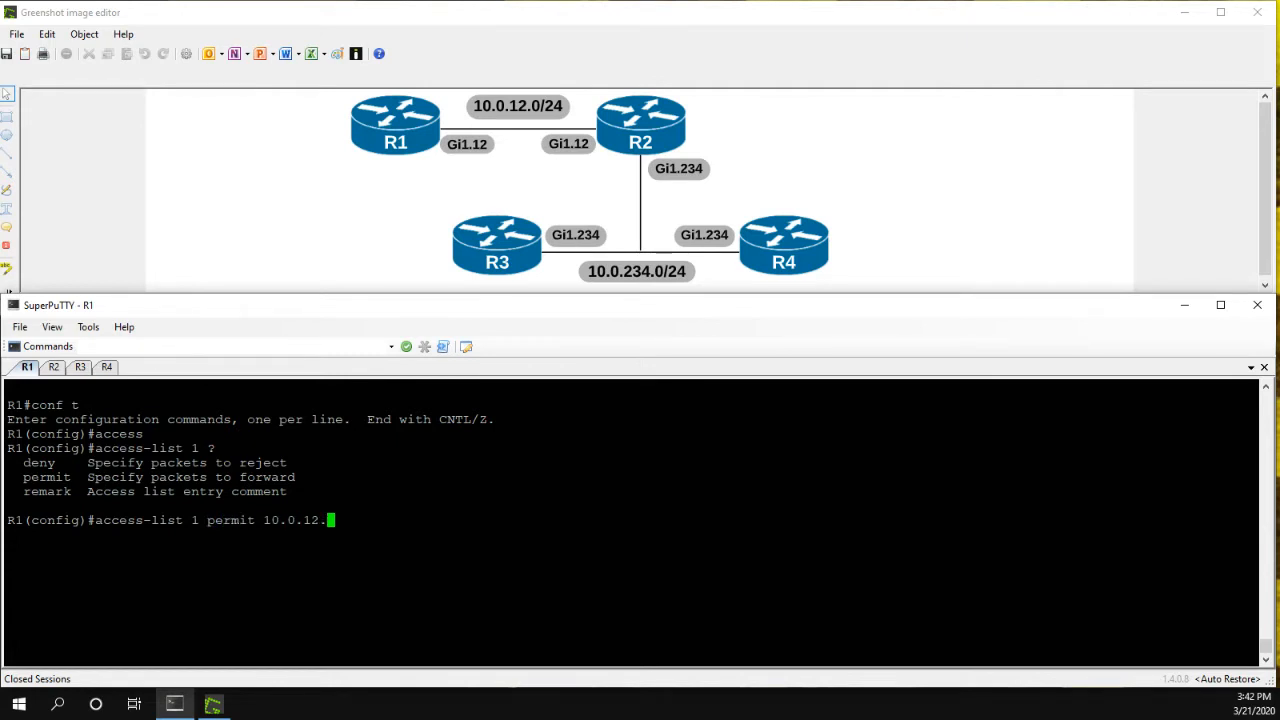
pyautogui.write('0 0.0.0.255')
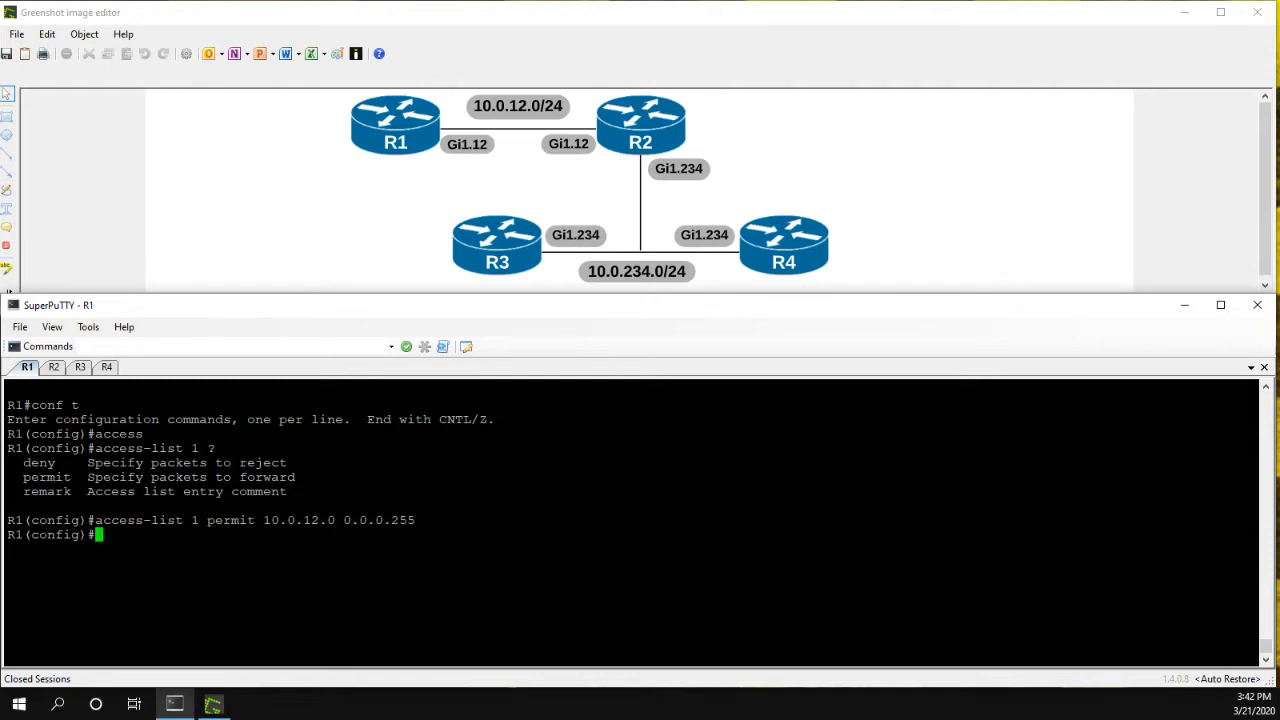
# Enable 'debug ip packet 1' on R1 from configuration mode via do.
pyautogui.write('do')
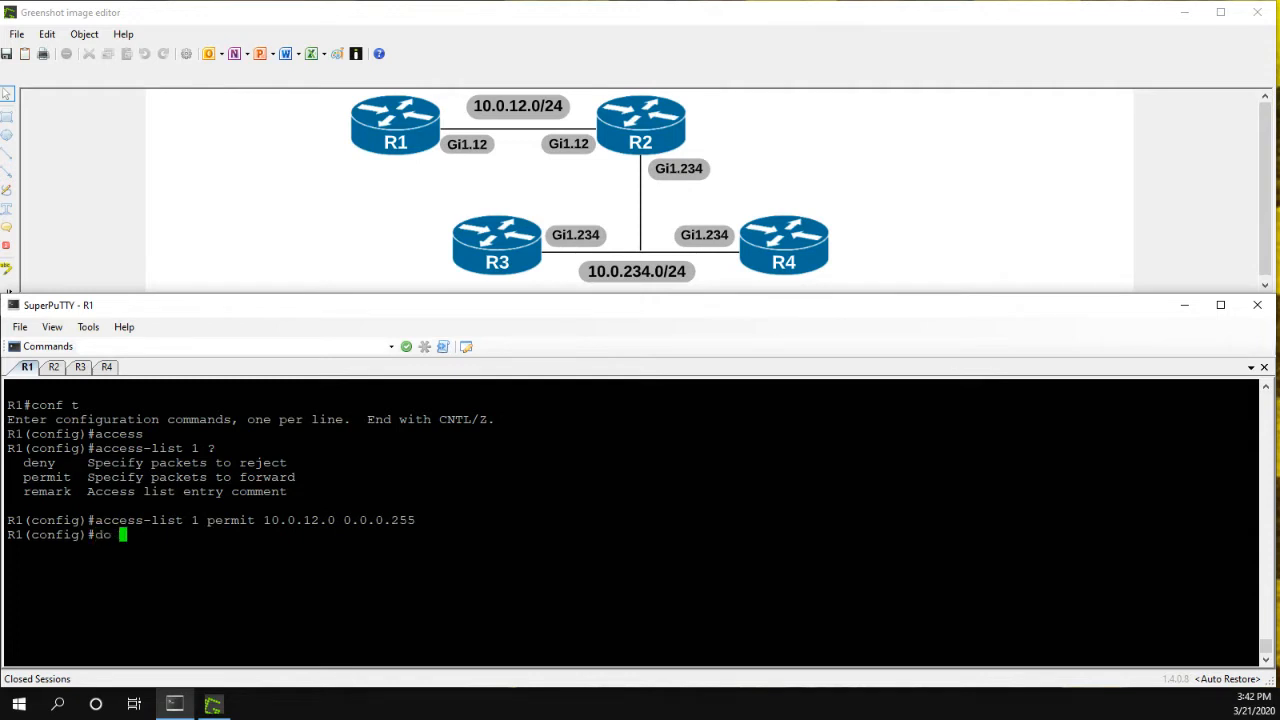
pyautogui.write('debug ip')
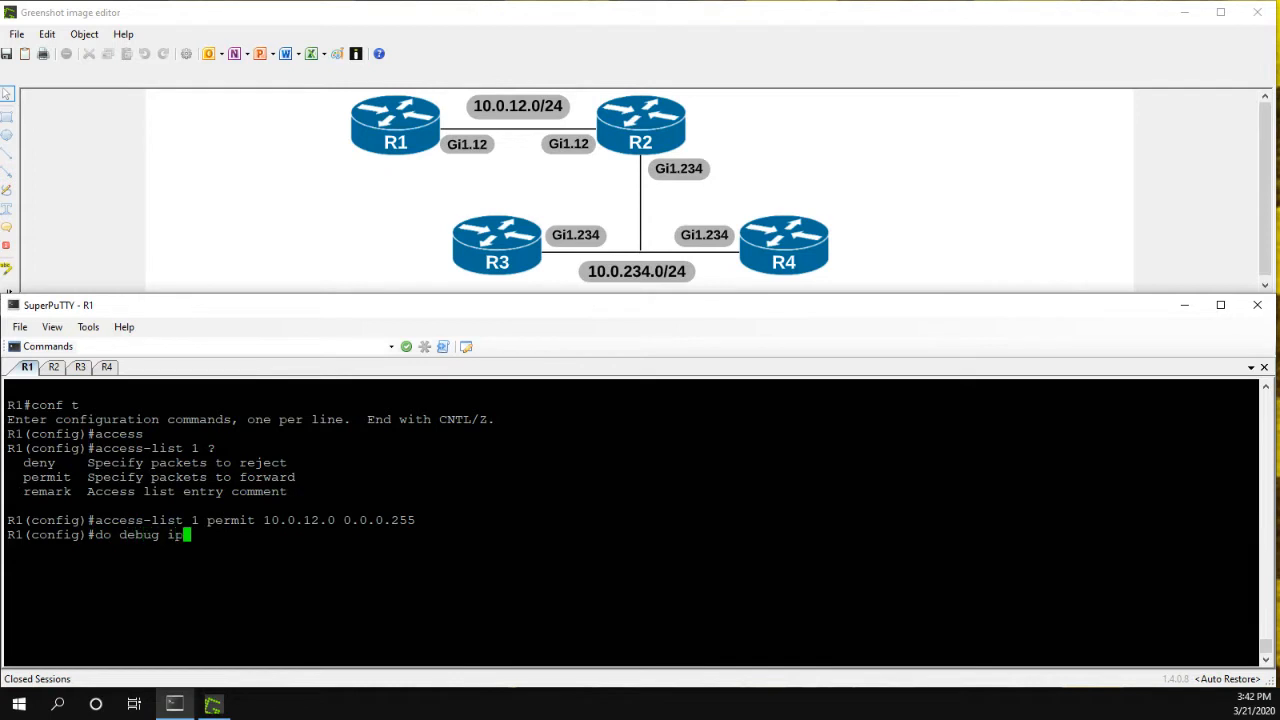
pyautogui.write('packet 1')
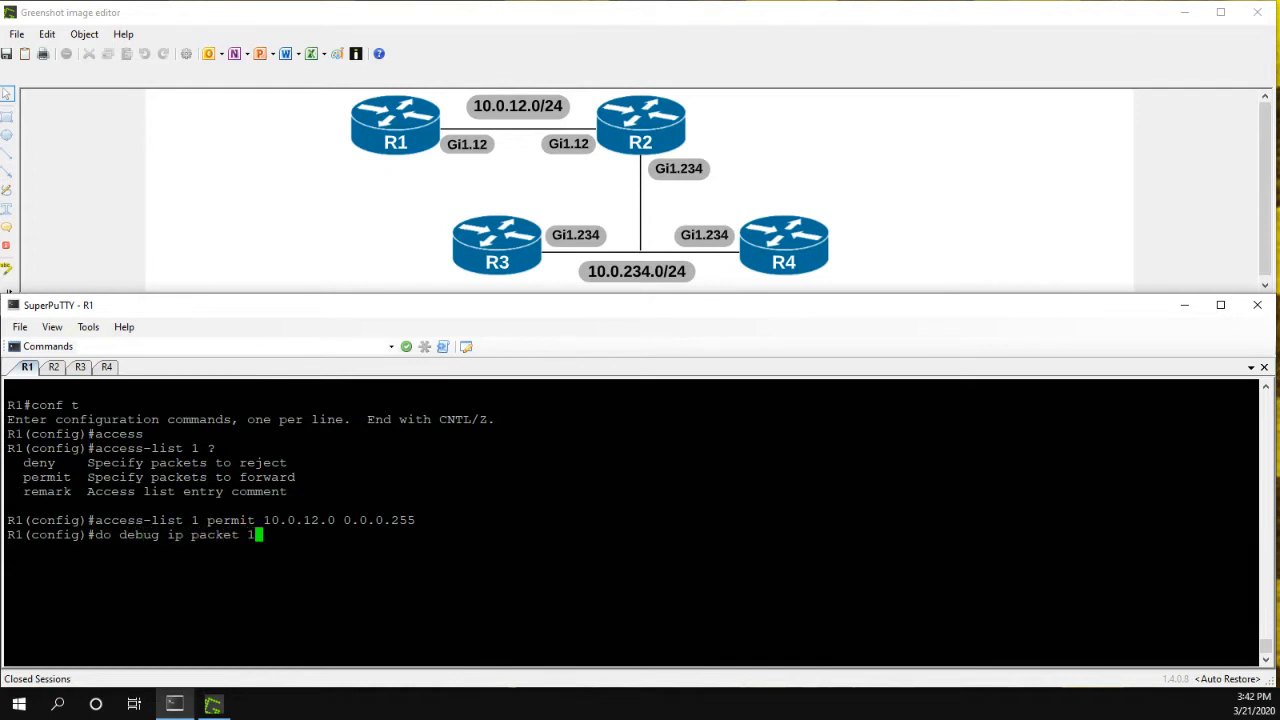
pyautogui.press('Return')
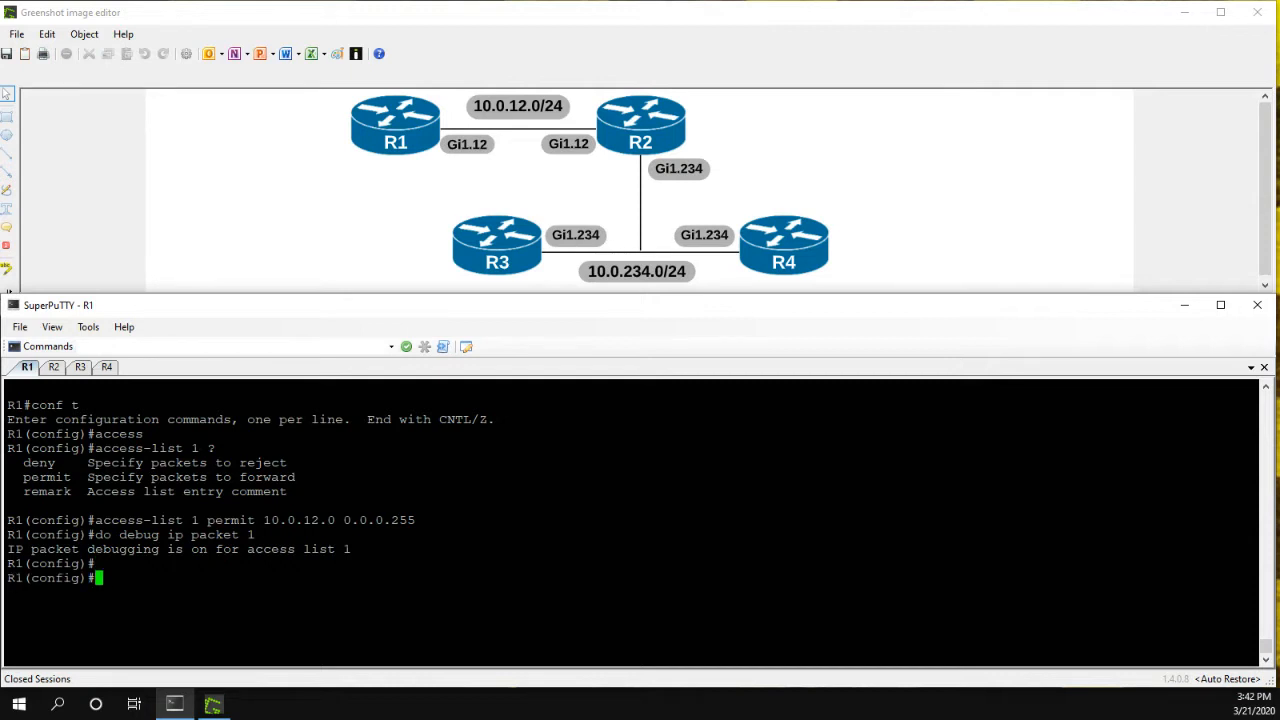
# Start EIGRP process 1 on R1.
pyautogui.write('router eig')
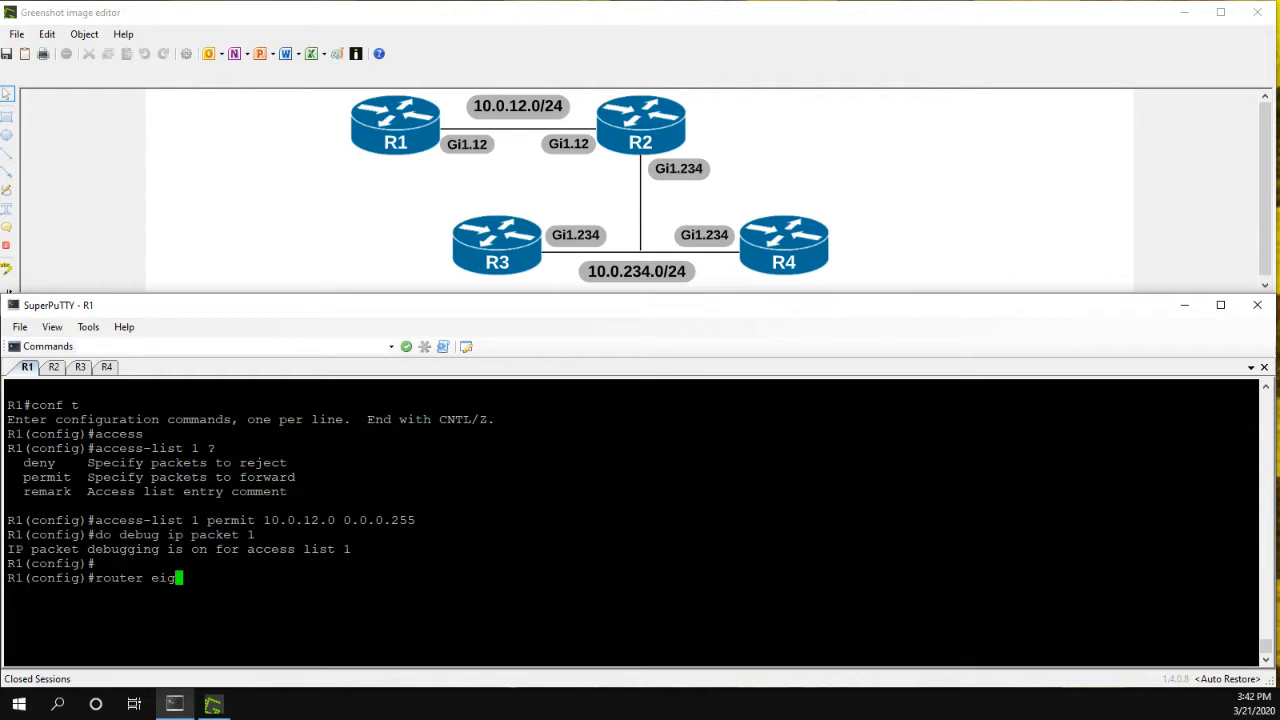
pyautogui.write('rp 1')
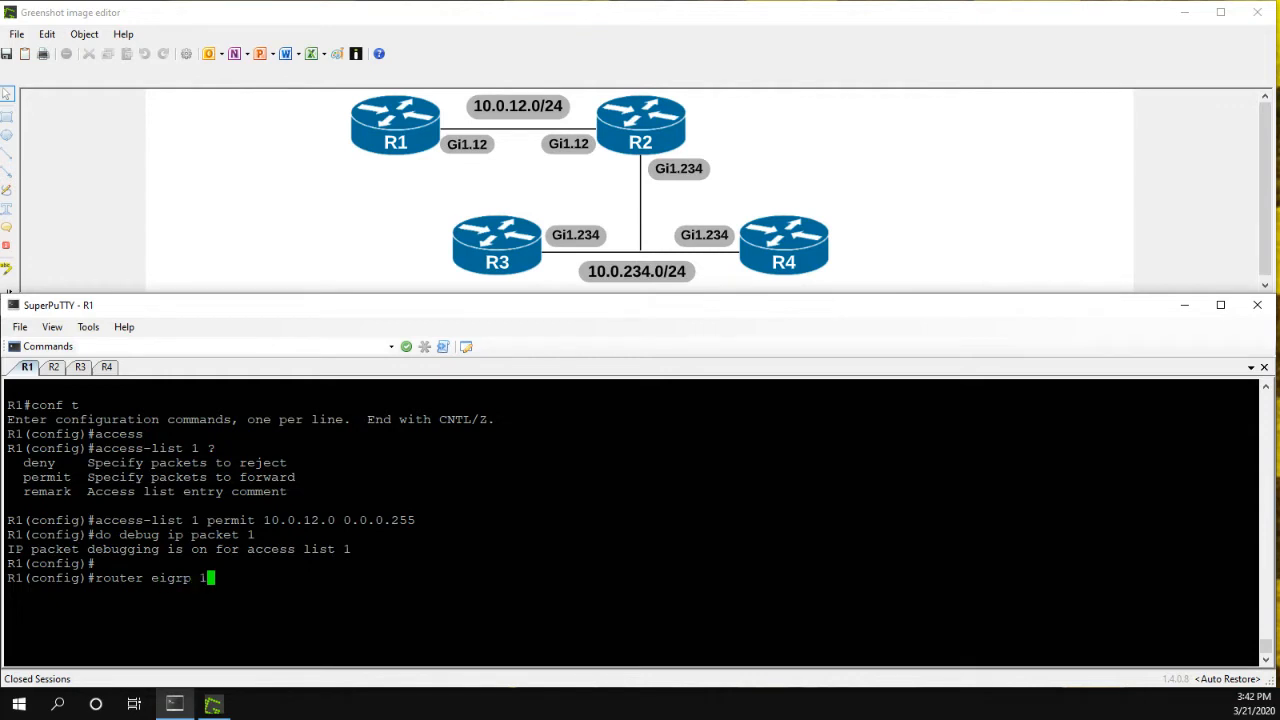
pyautogui.press('Return')
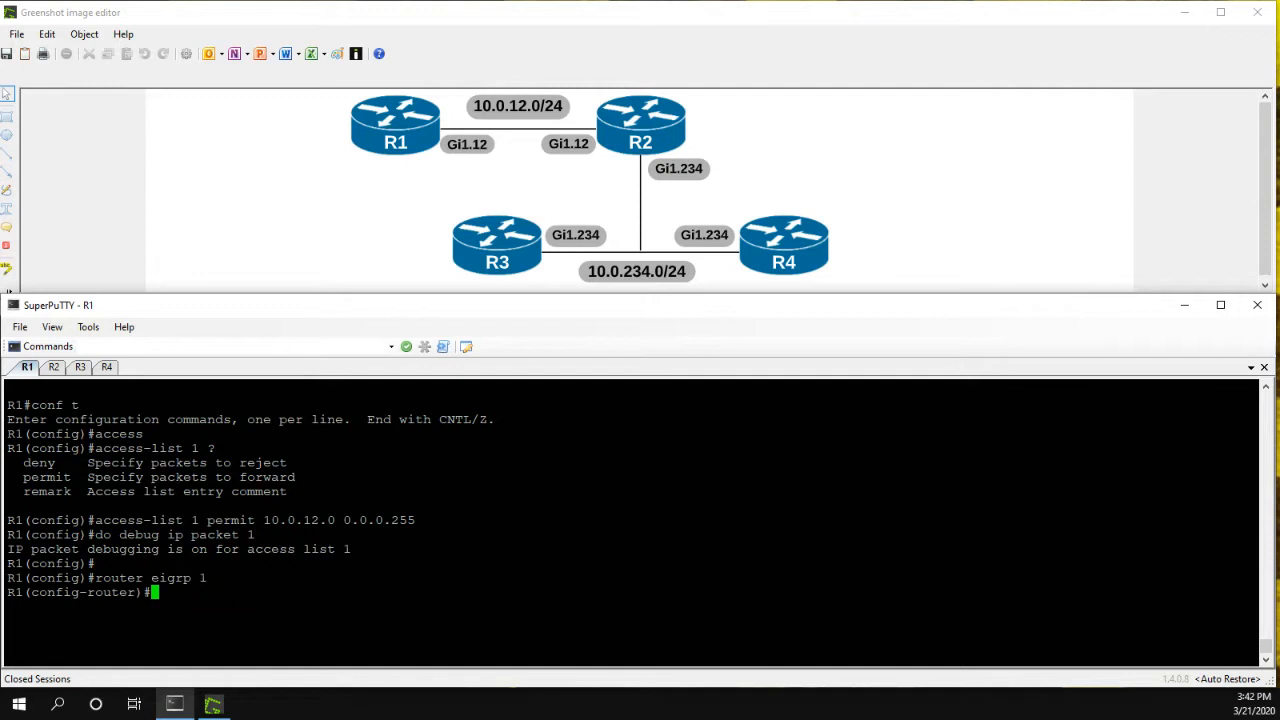
# Advertise network 10.0.12.0 0.0.0.255 under EIGRP 1 and return to privileged exec.
pyautogui.write('network')
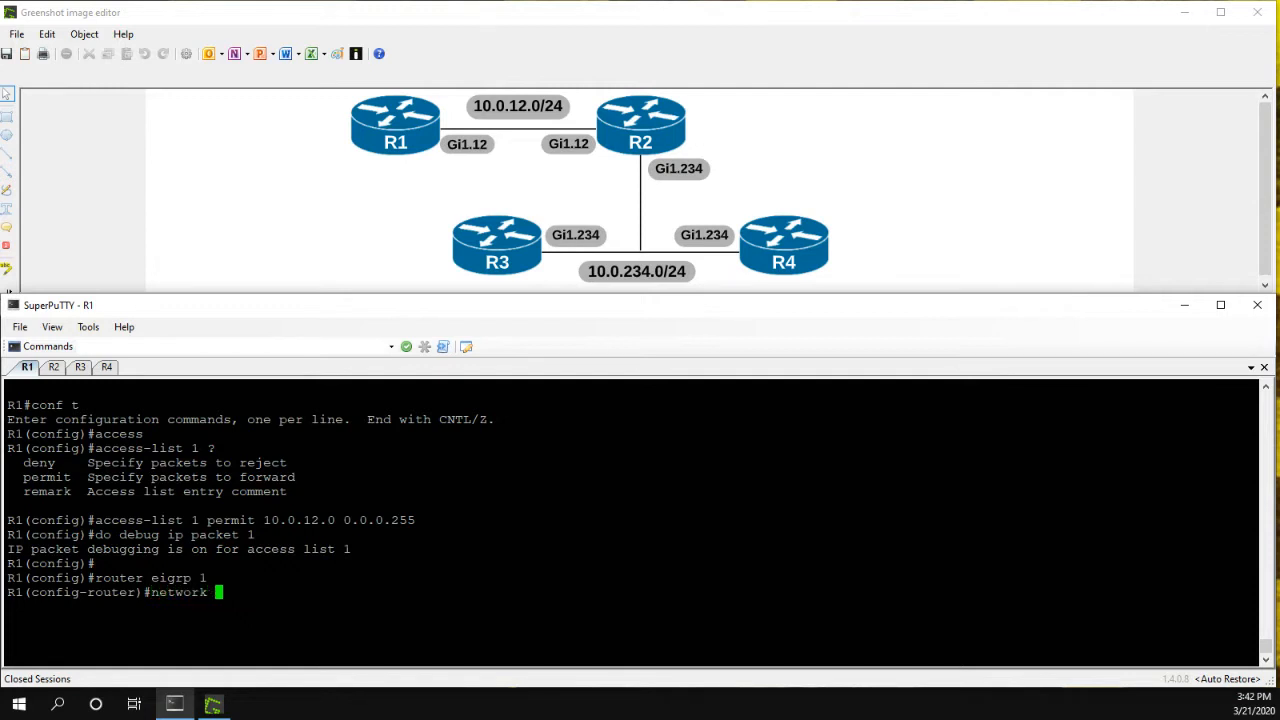
pyautogui.write('10.0.')
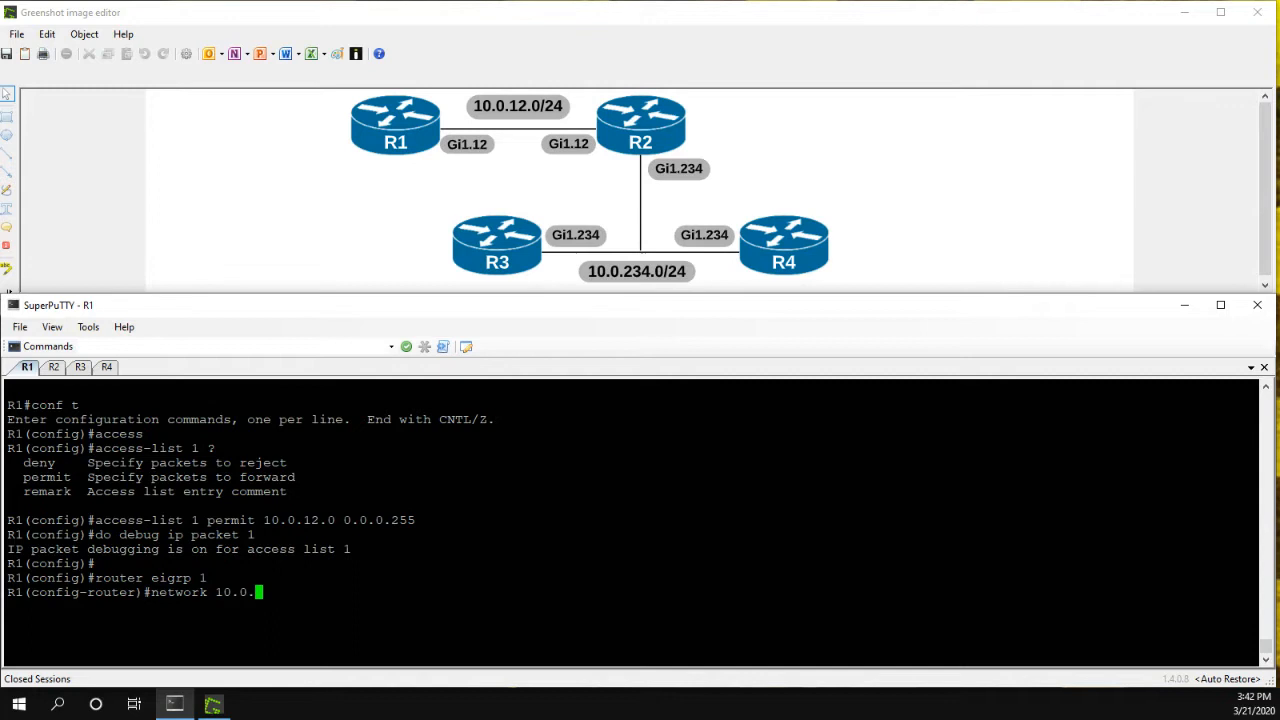
pyautogui.write('12.0')
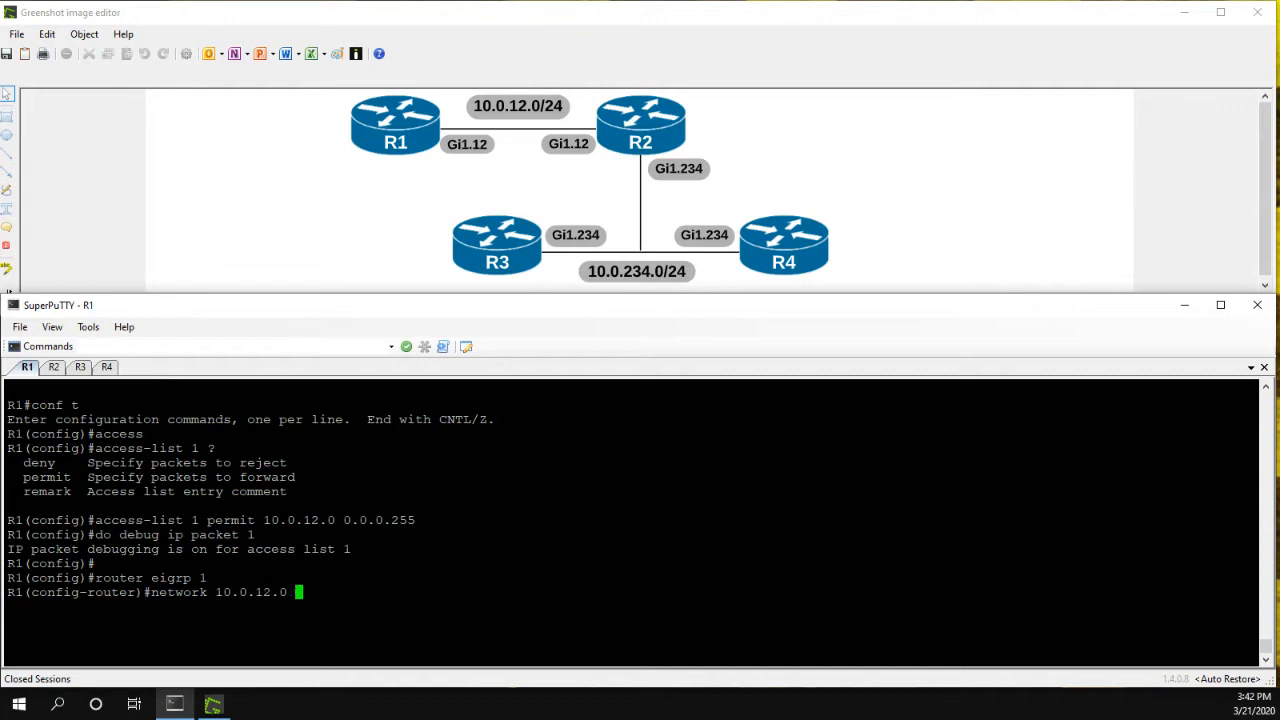
pyautogui.write('0.0.0.255')
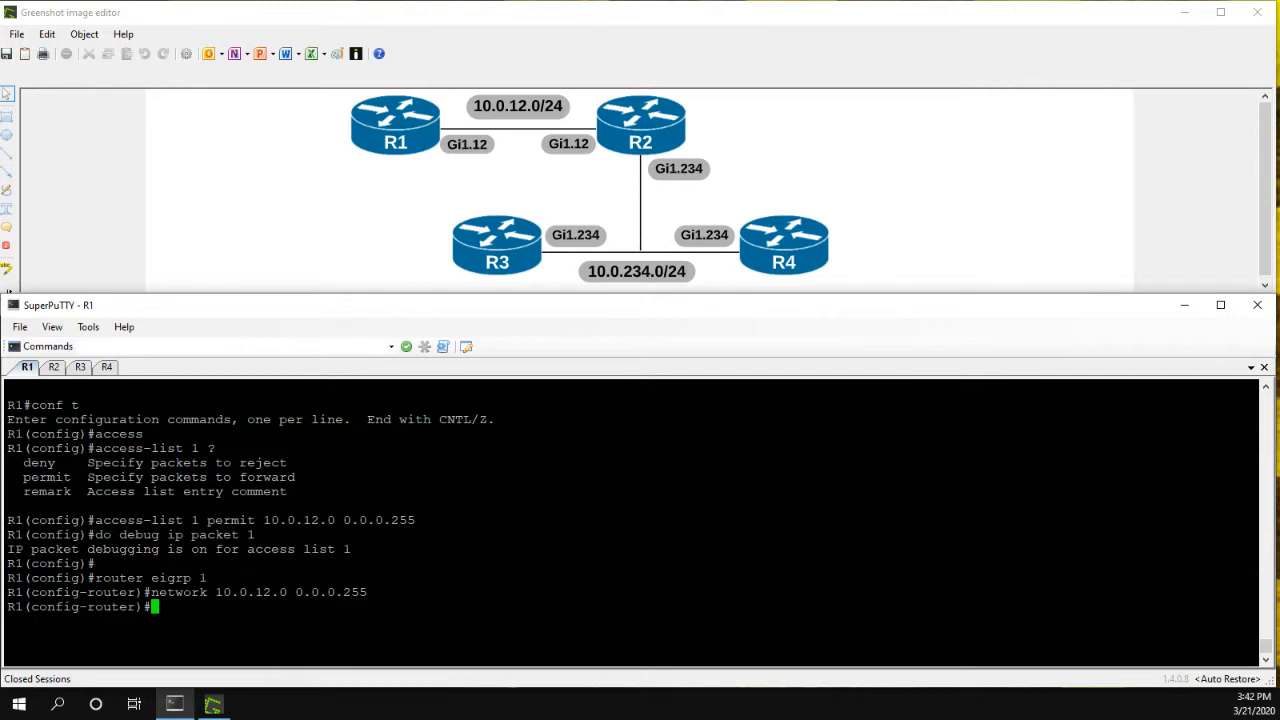
pyautogui.write('end')
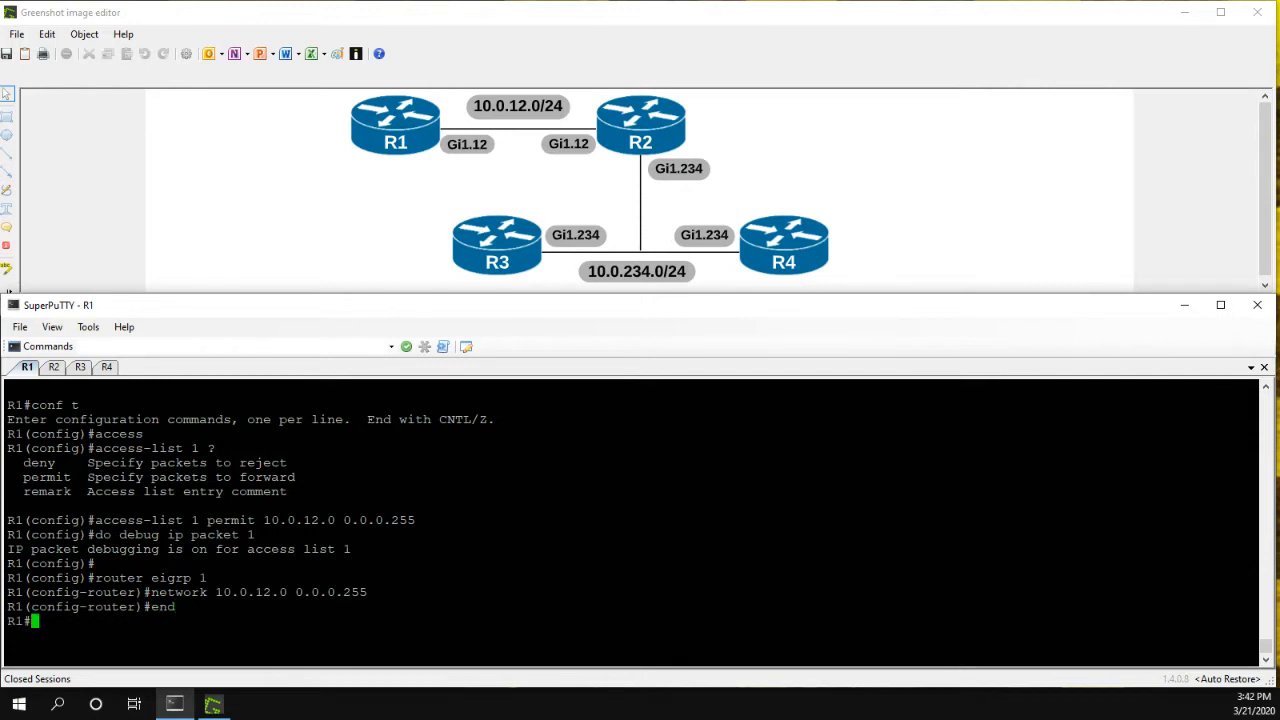
pyautogui.press('Return')
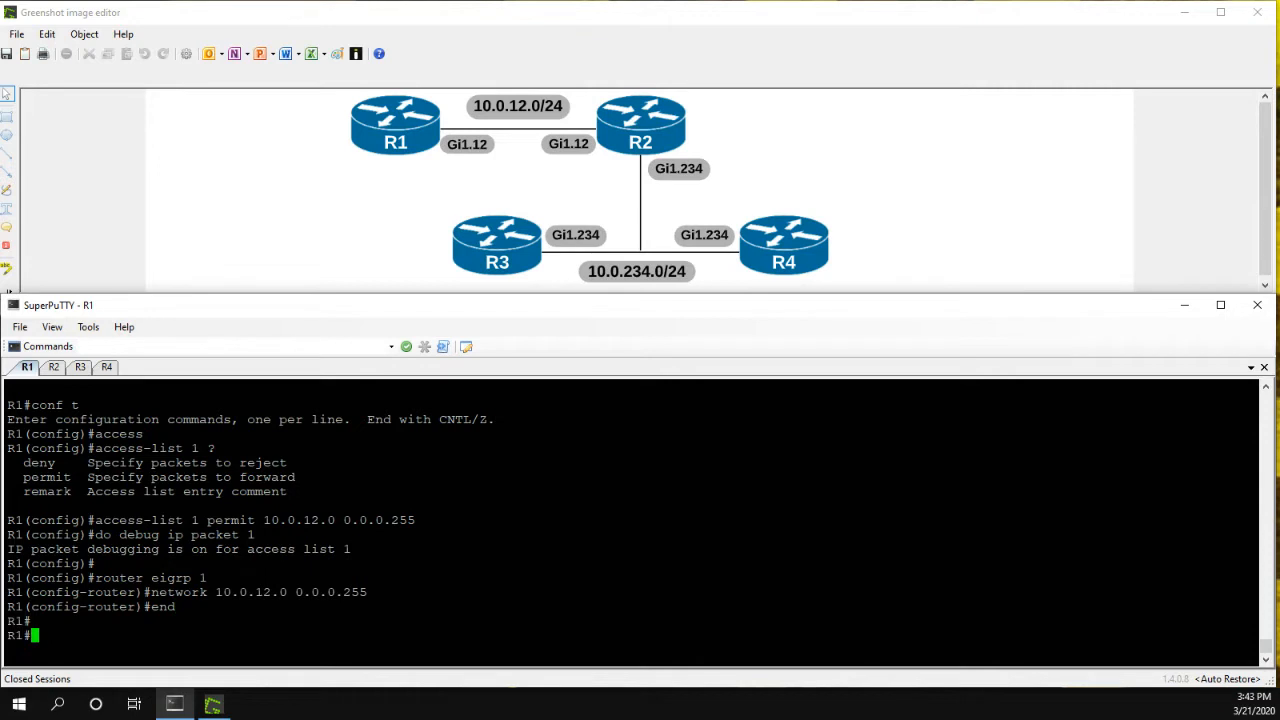
pyautogui.write('sh logging')
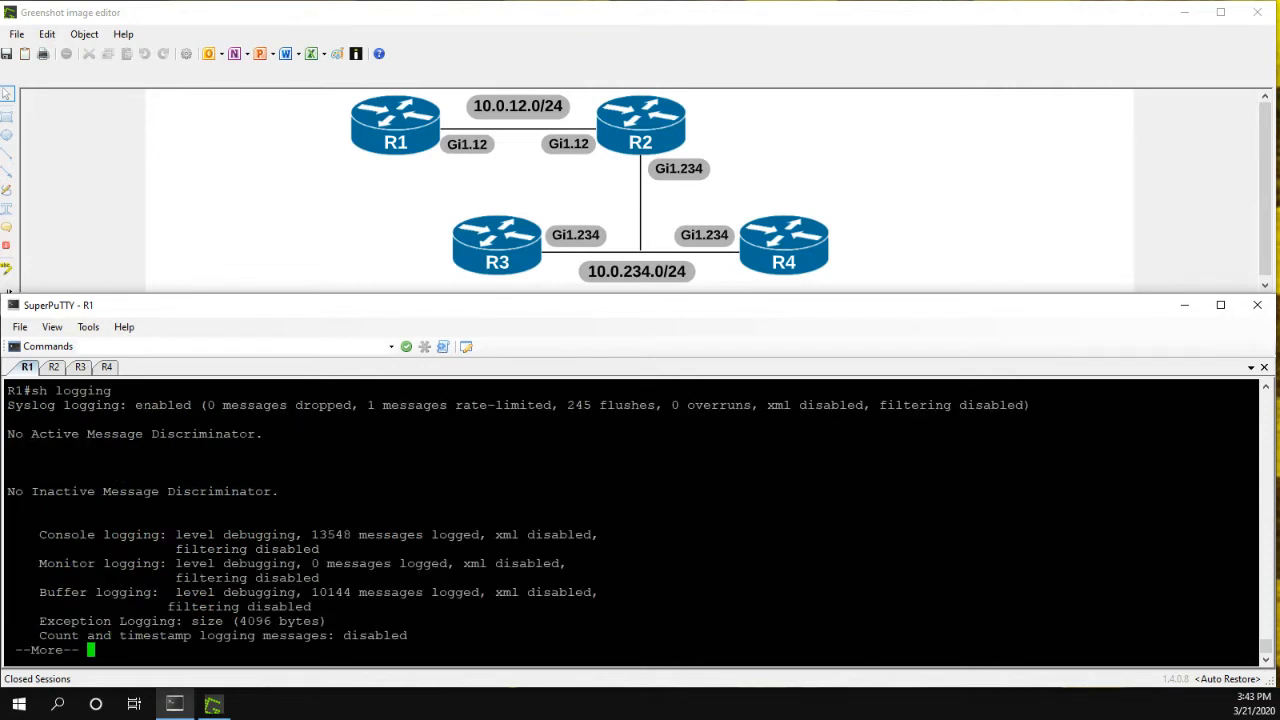
pyautogui.press('space')
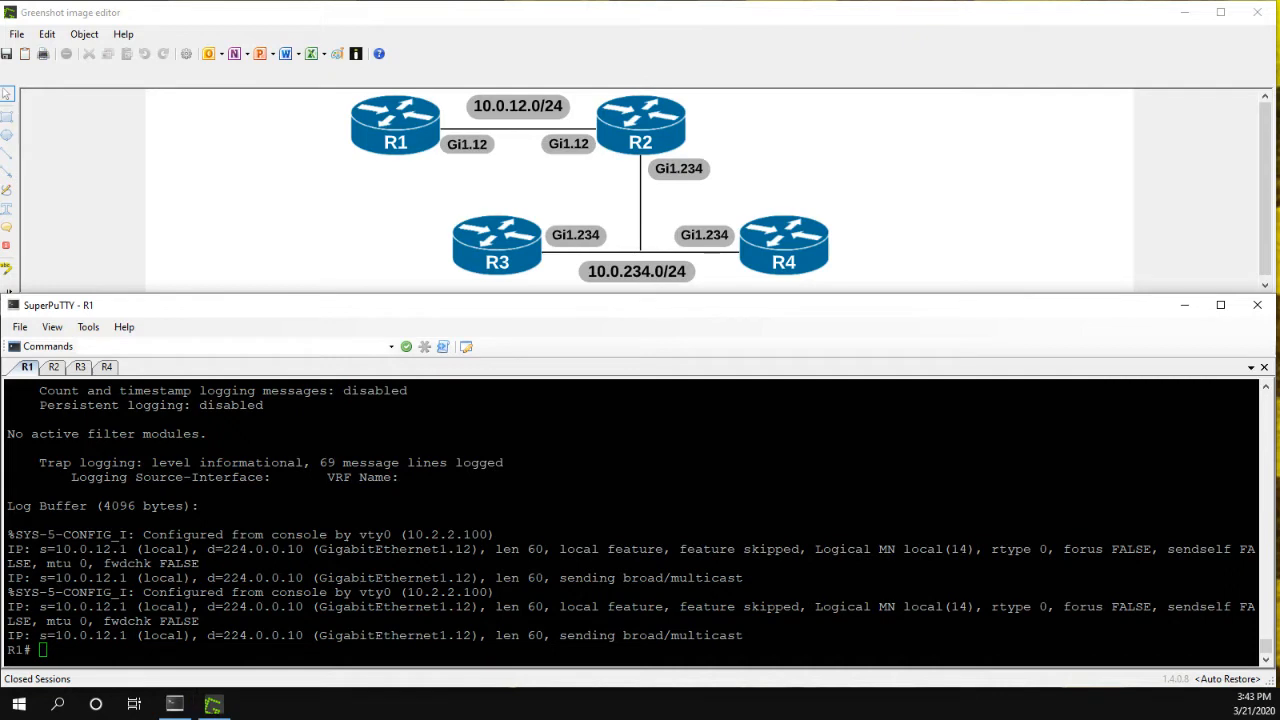
pyautogui.moveTo(73, 565)
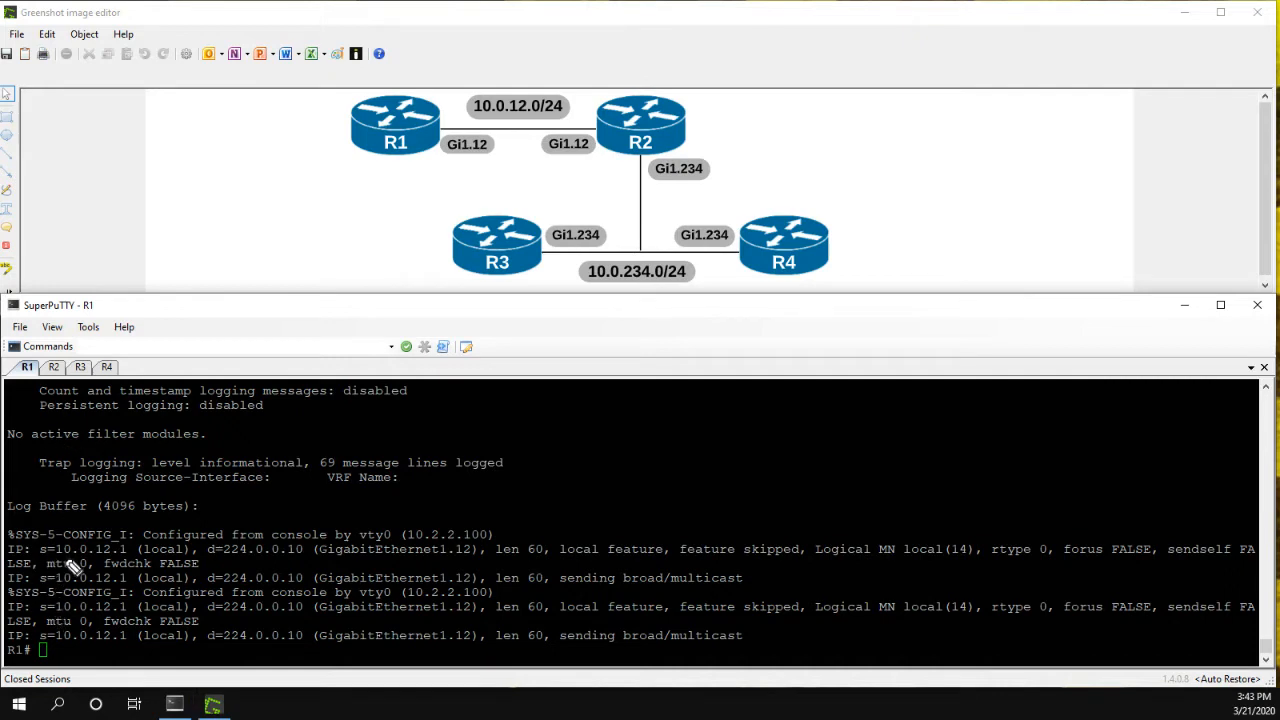
pyautogui.moveTo(55, 568)
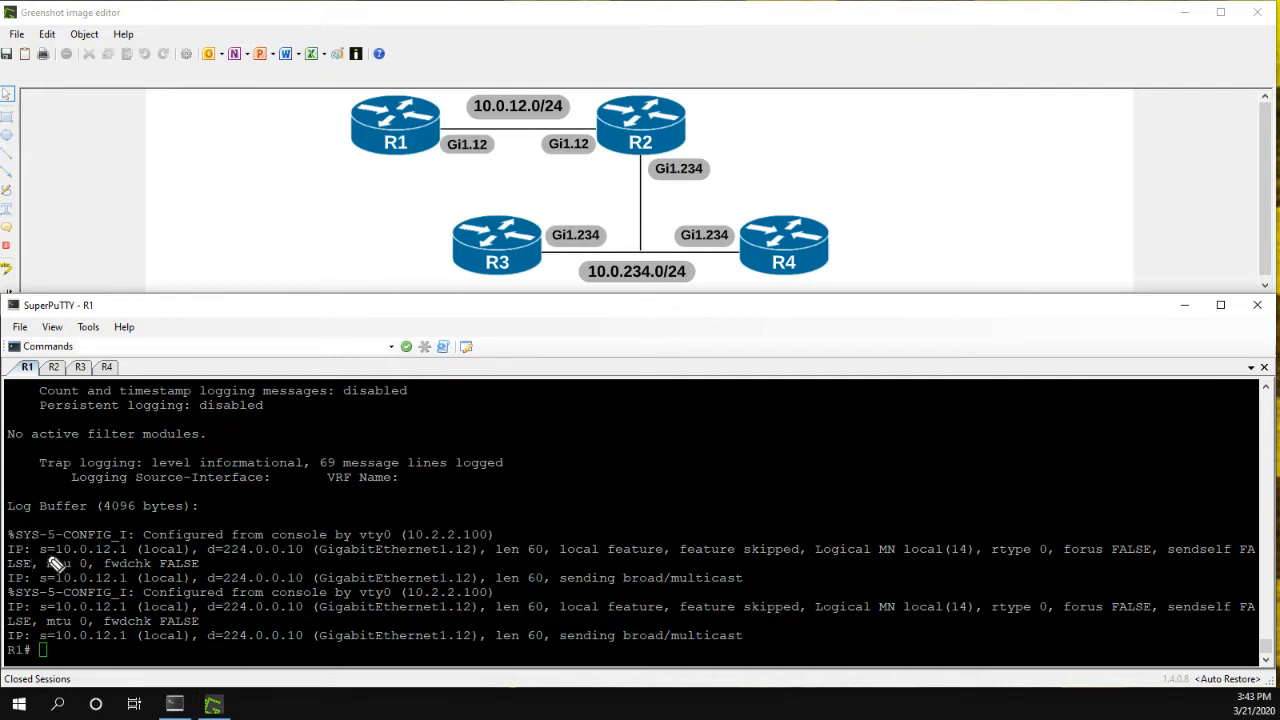
pyautogui.moveTo(65, 563)
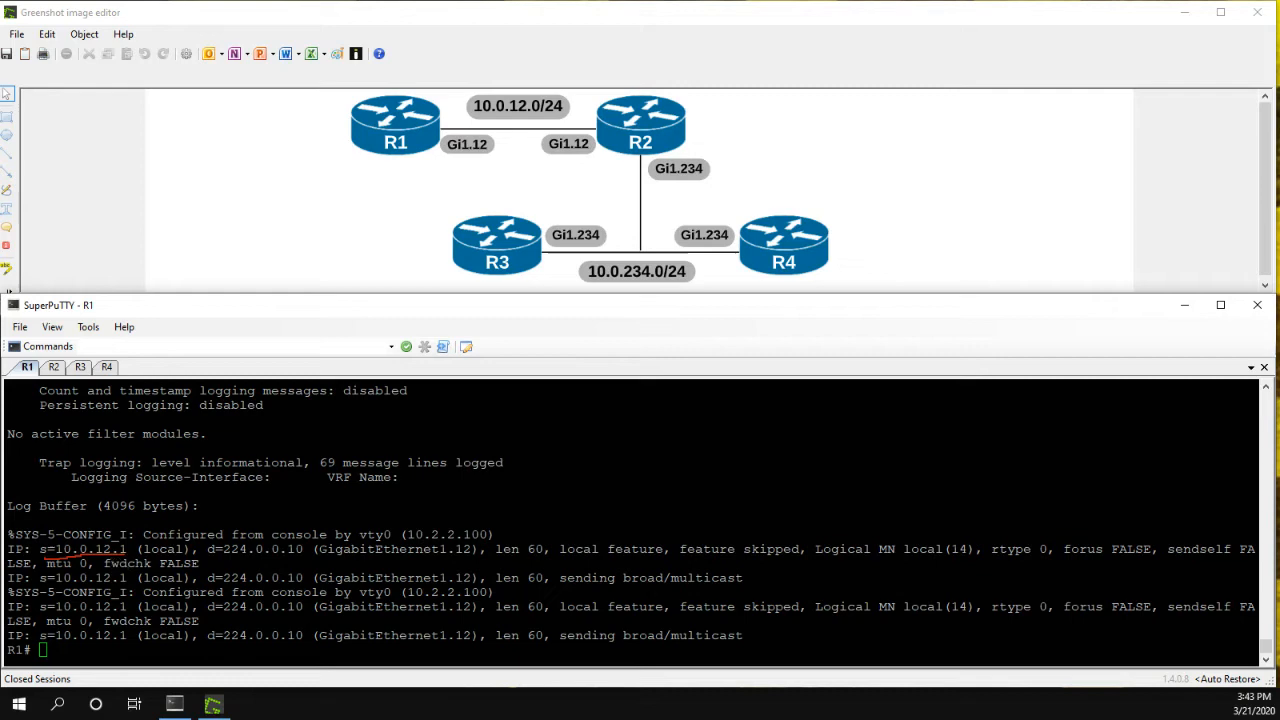
pyautogui.moveTo(250, 572)
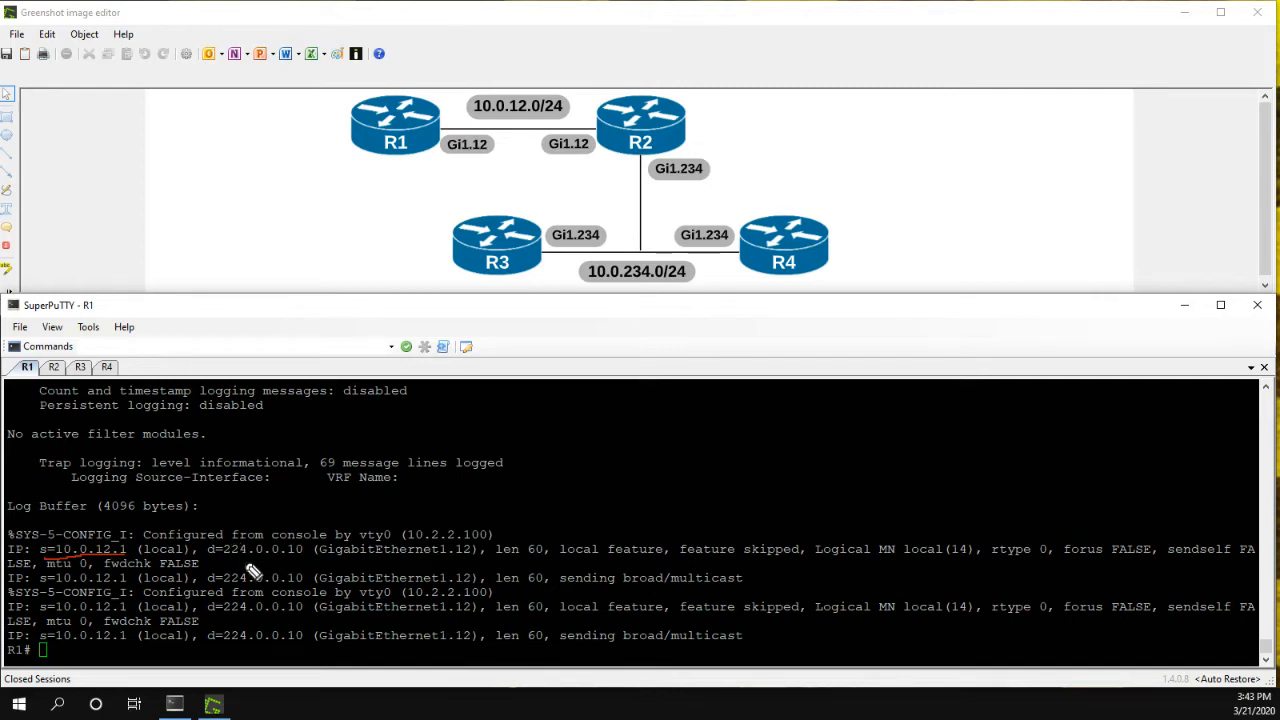
pyautogui.moveTo(235, 570)
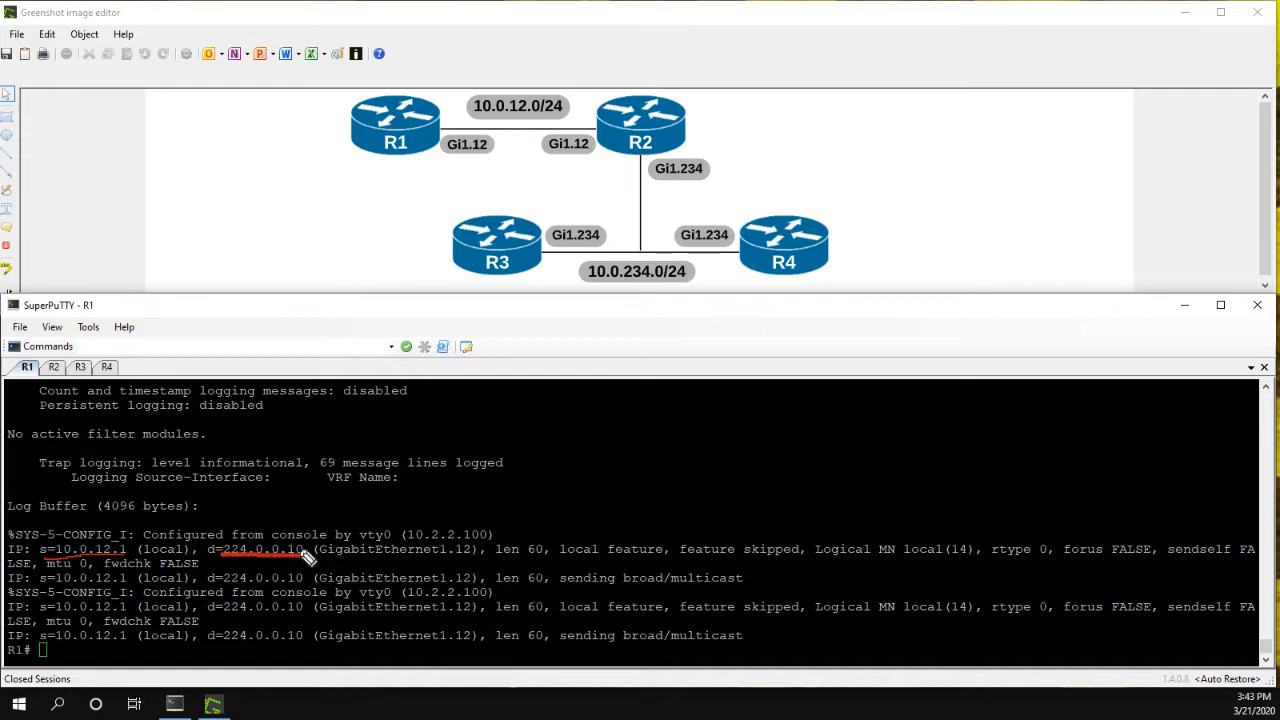
pyautogui.moveTo(360, 485)
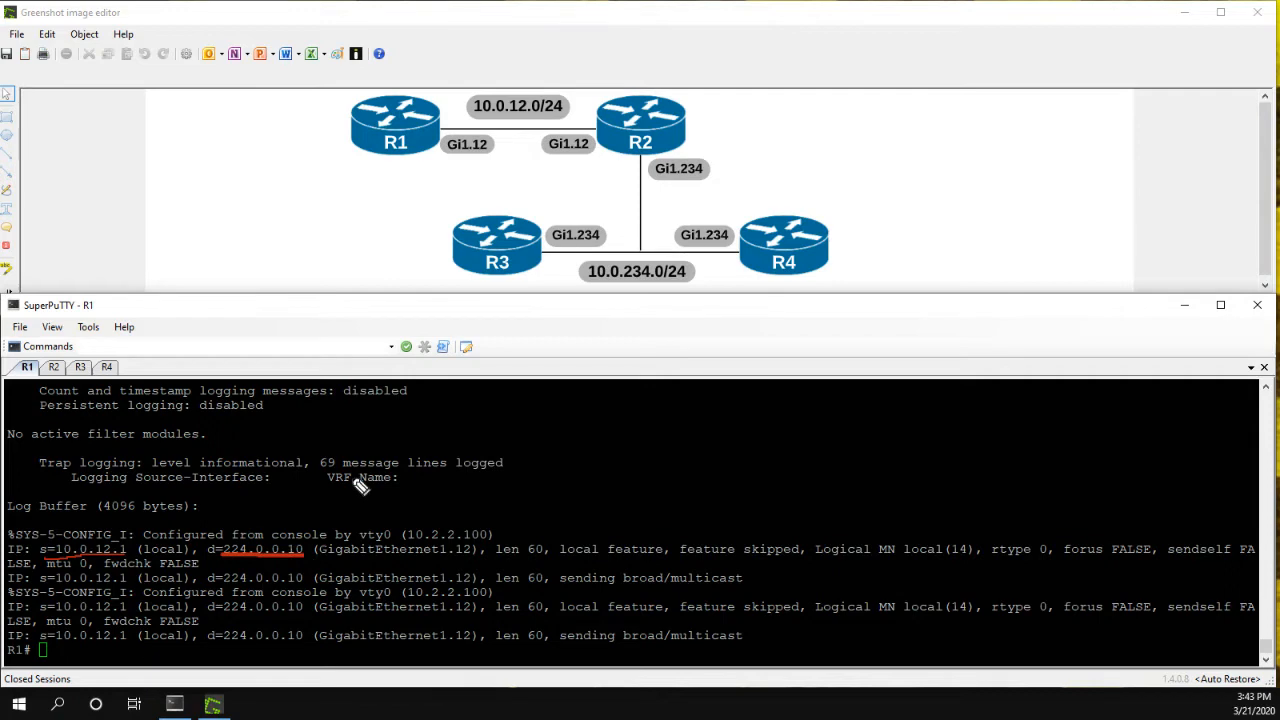
pyautogui.moveTo(415, 507)
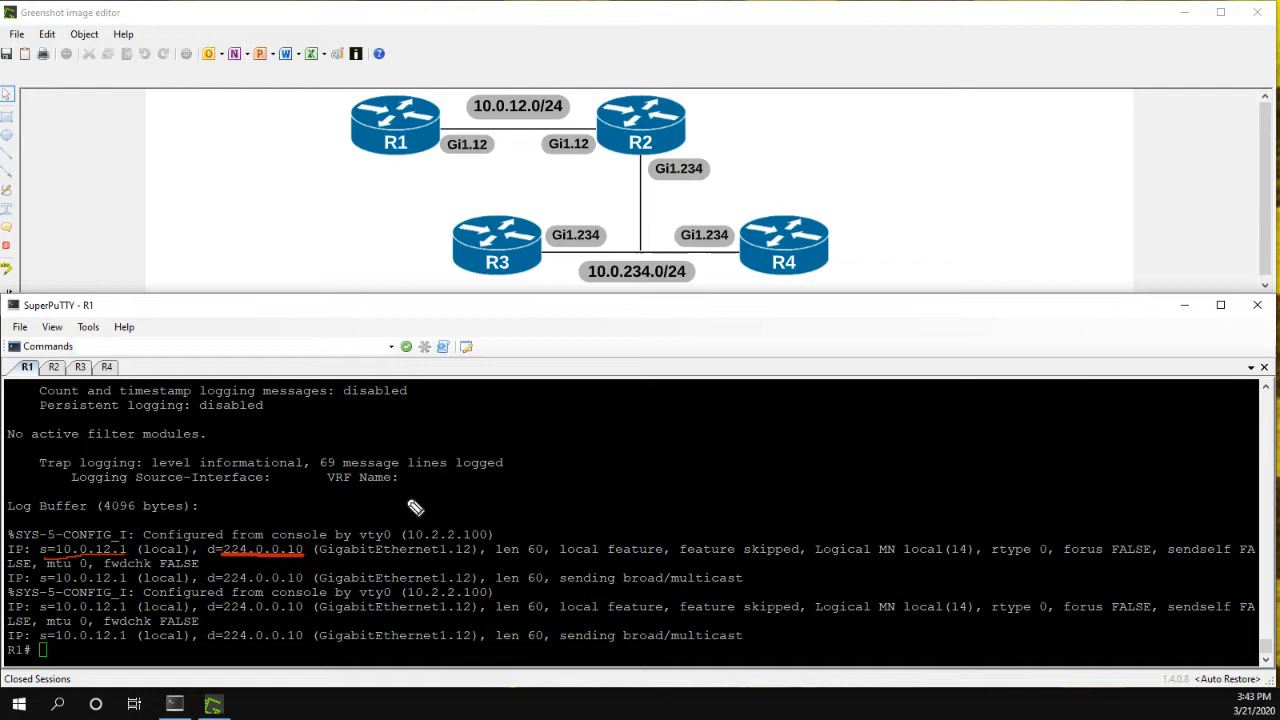
pyautogui.moveTo(414, 508)
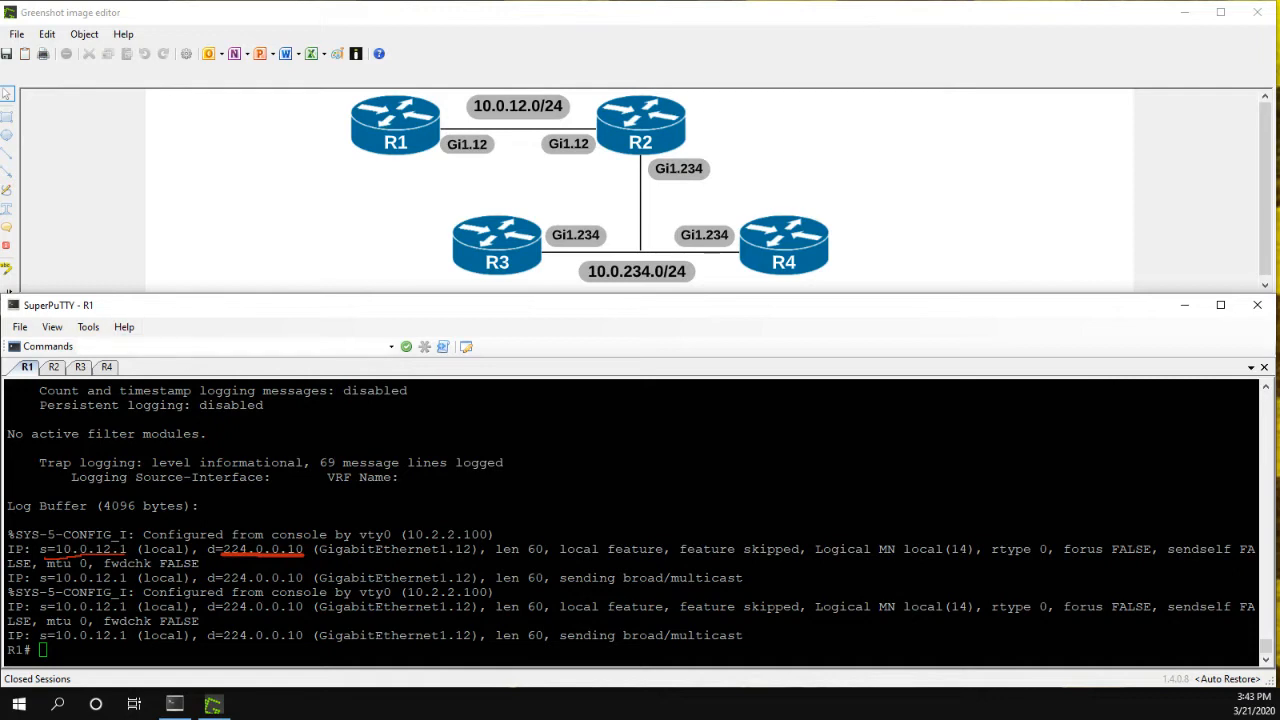
# Display the router section of R1's running configuration with 'sh run | s router'.
pyautogui.write('s')
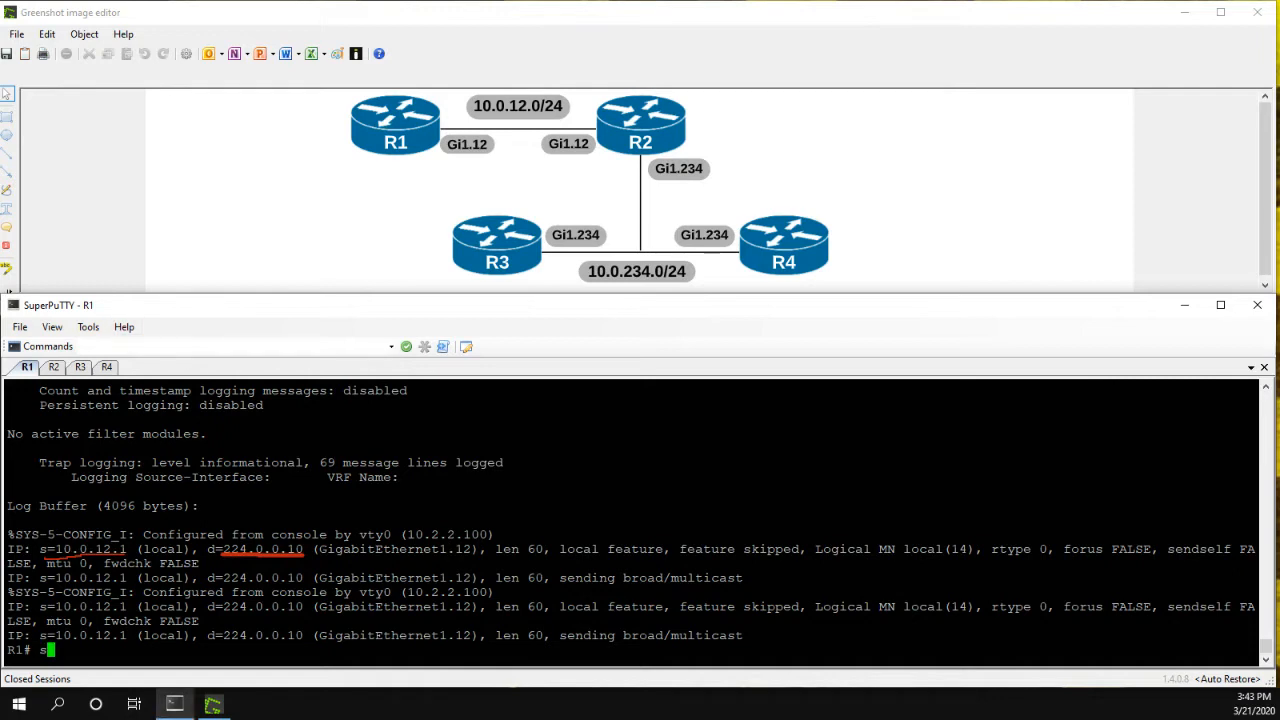
pyautogui.write('sh run |')
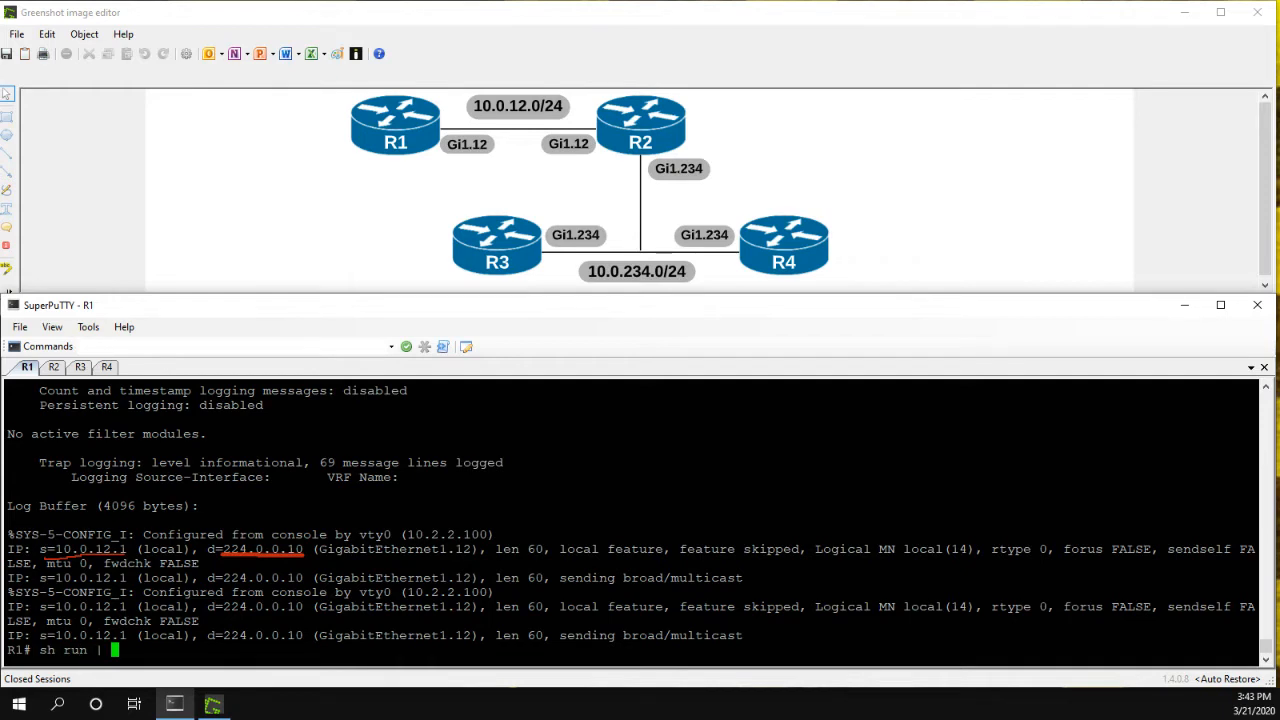
pyautogui.write('s ro')
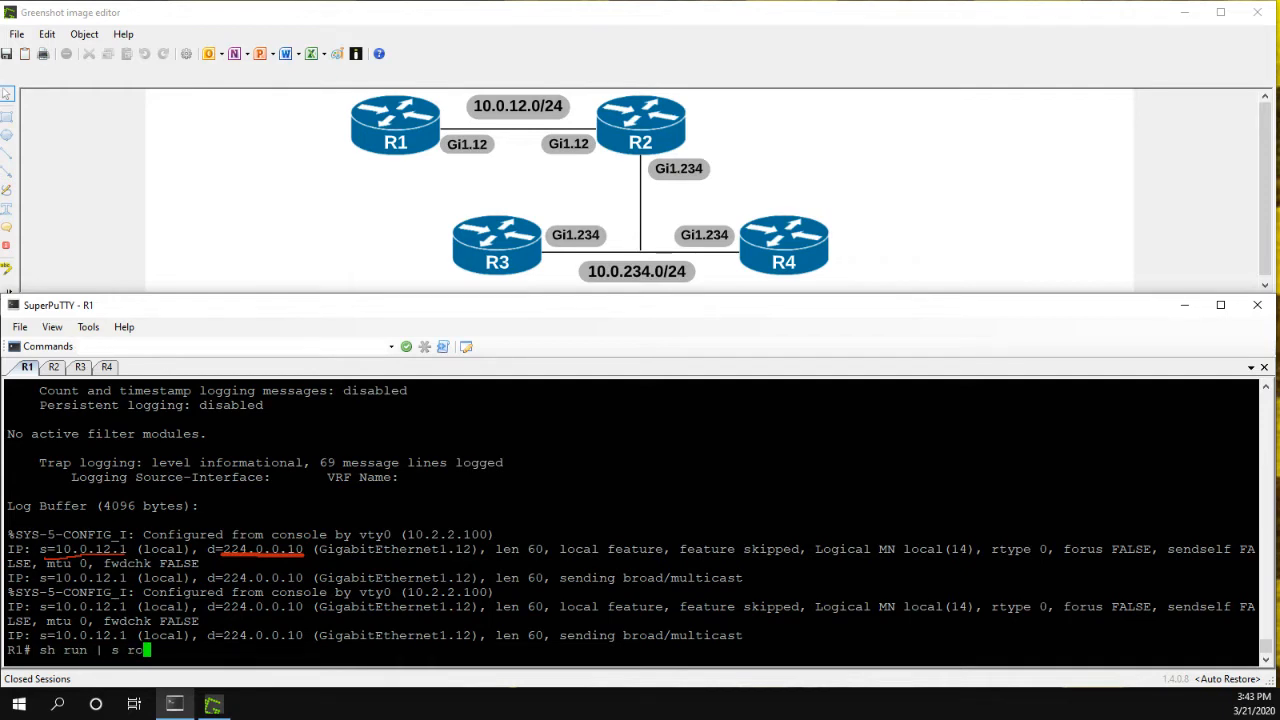
pyautogui.press('Return')
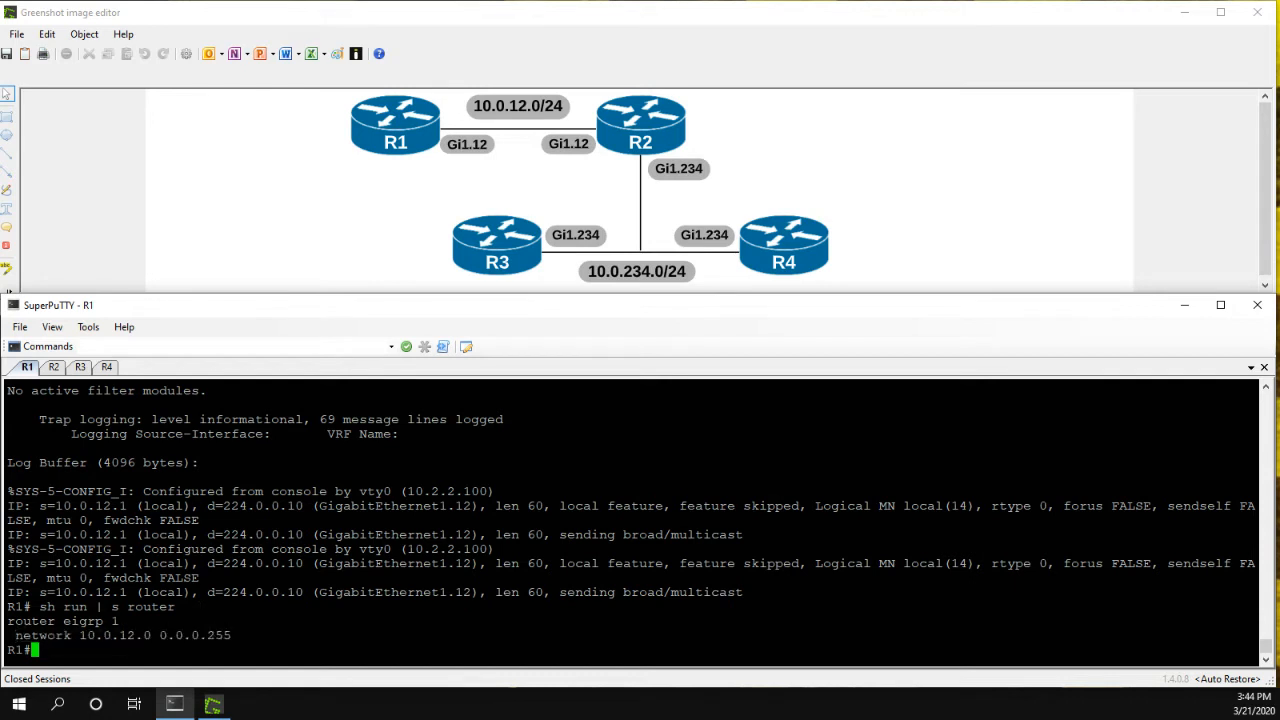
# List R1's EIGRP interfaces and highlight the 224.0.0.10 destination in the debug log.
pyautogui.write('sh ip')
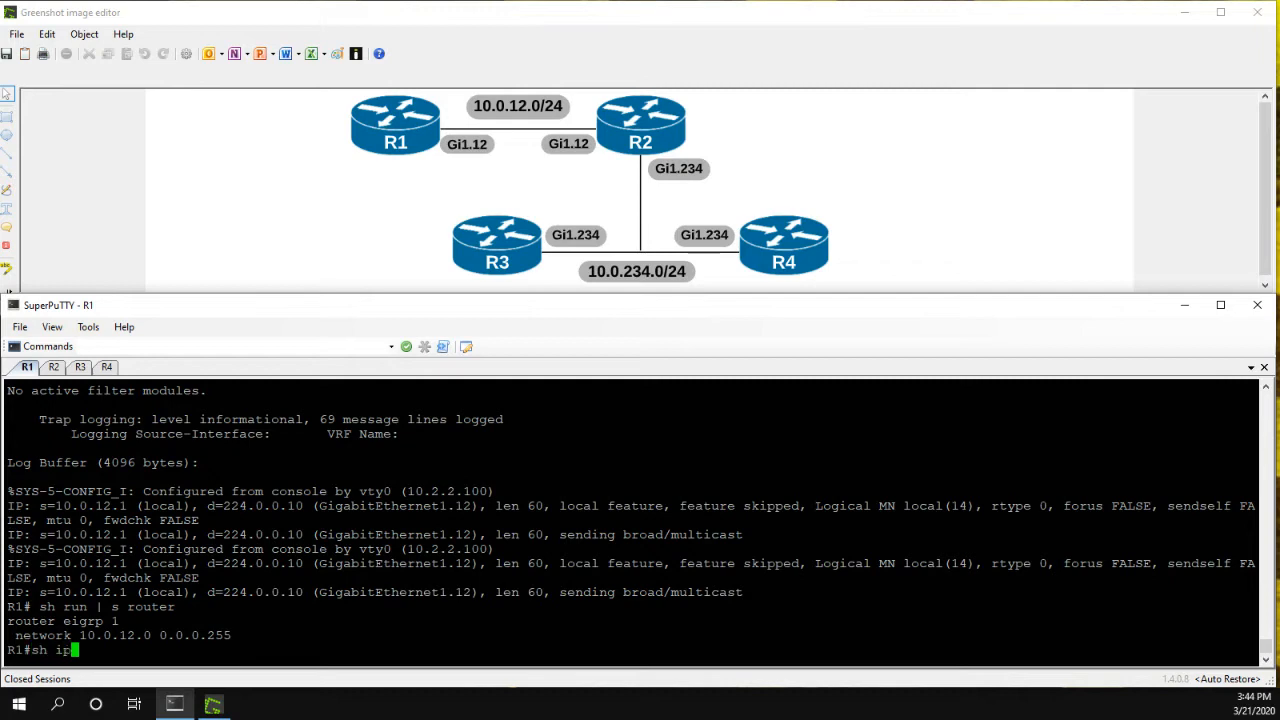
pyautogui.write('eigrp inter')
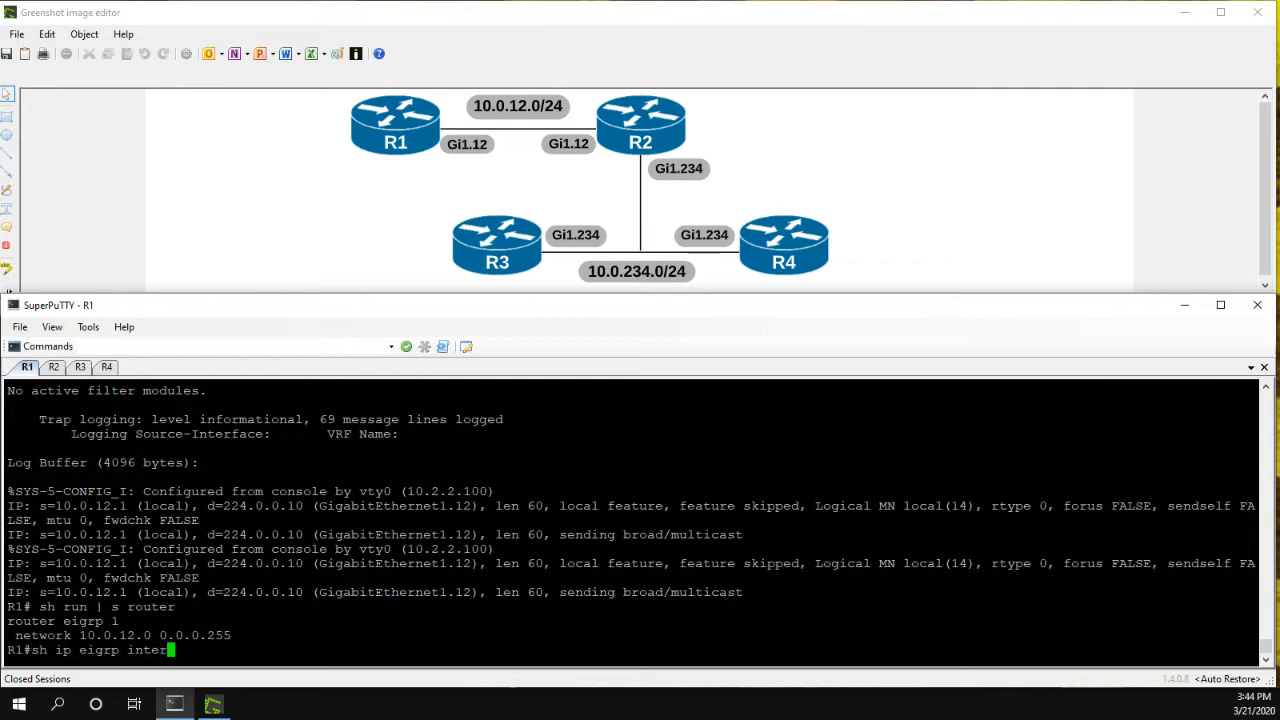
pyautogui.press('Return')
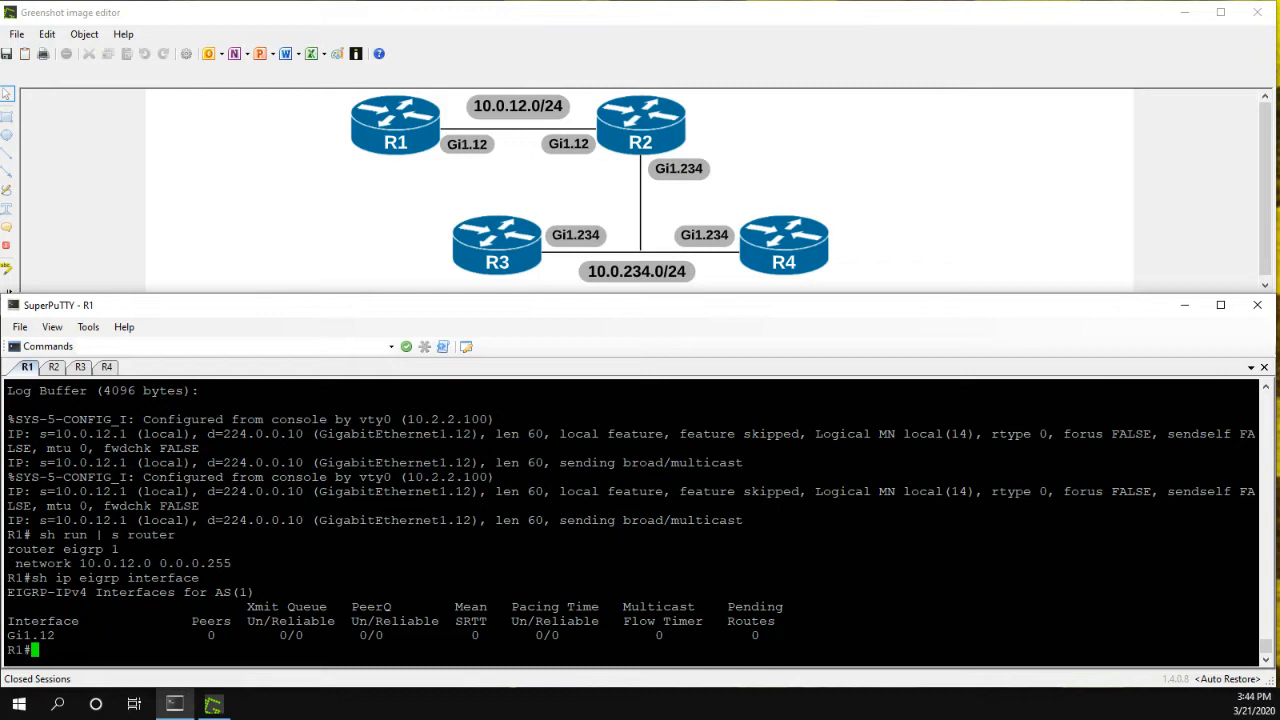
pyautogui.doubleClick(253, 520)
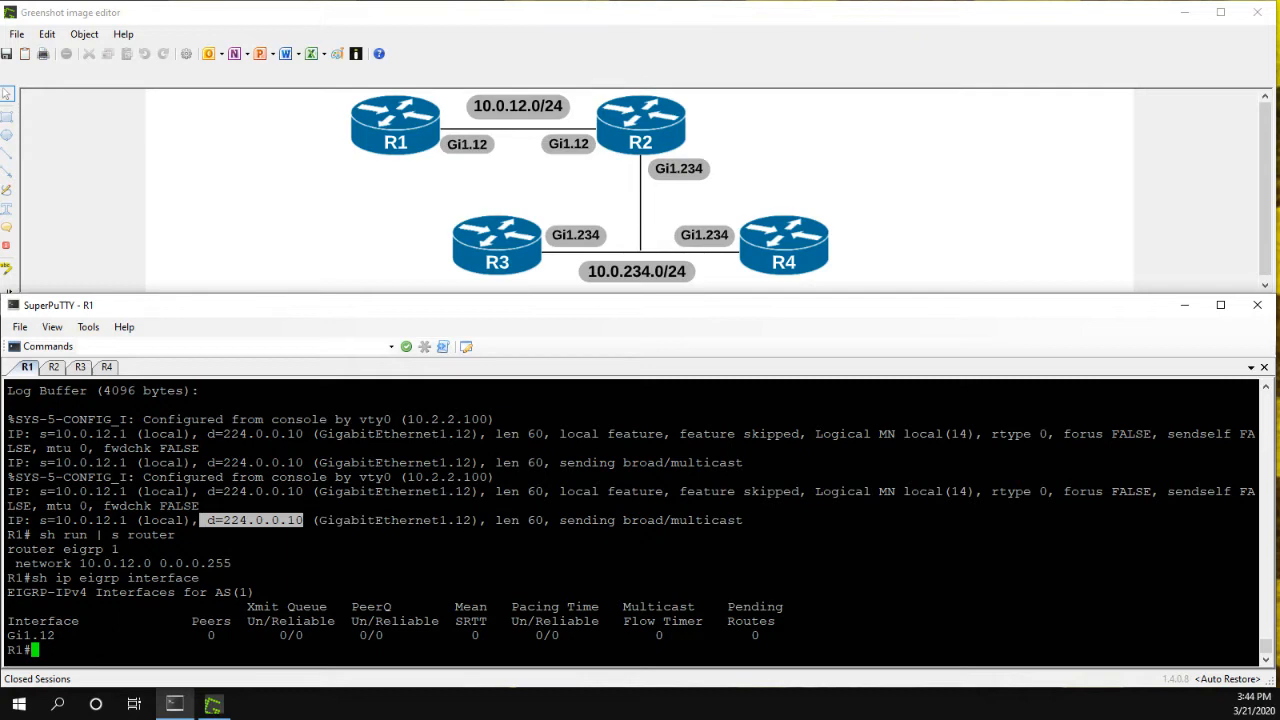
# On R2 create named EIGRP CCIE with address-family ipv4 unicast autonomous-system 1.
pyautogui.click(53, 366)
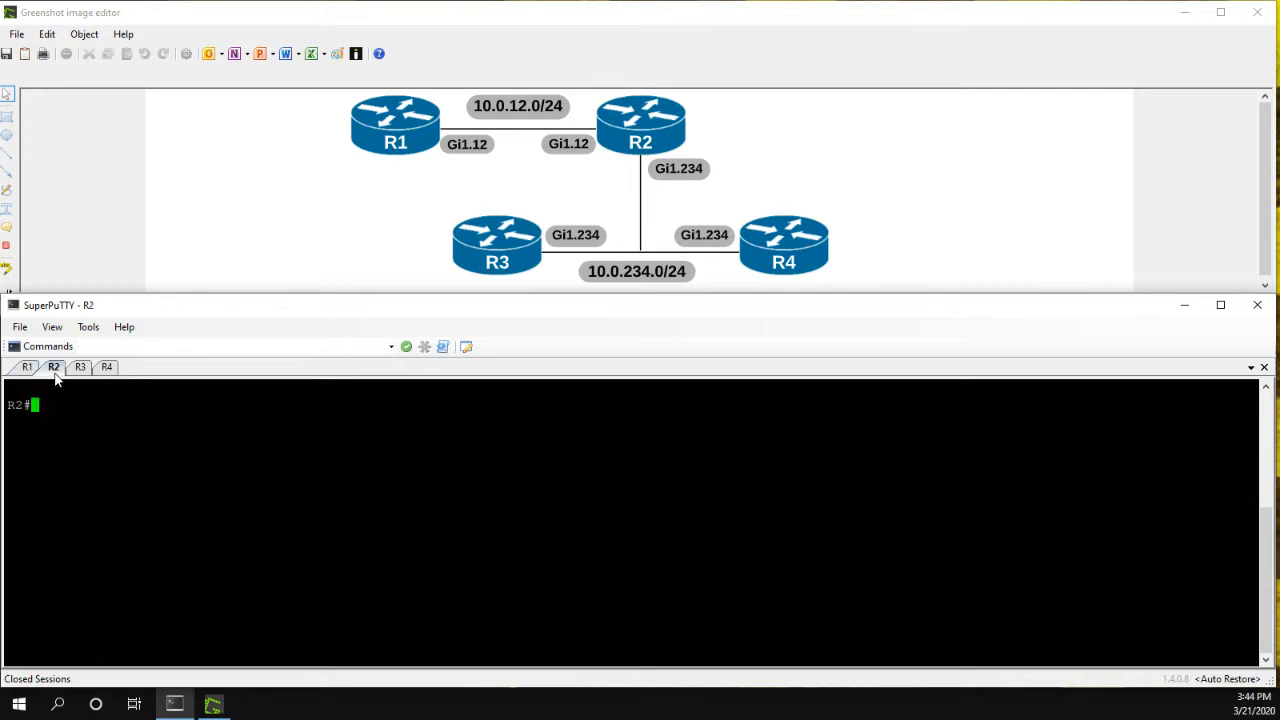
pyautogui.write('conf t')
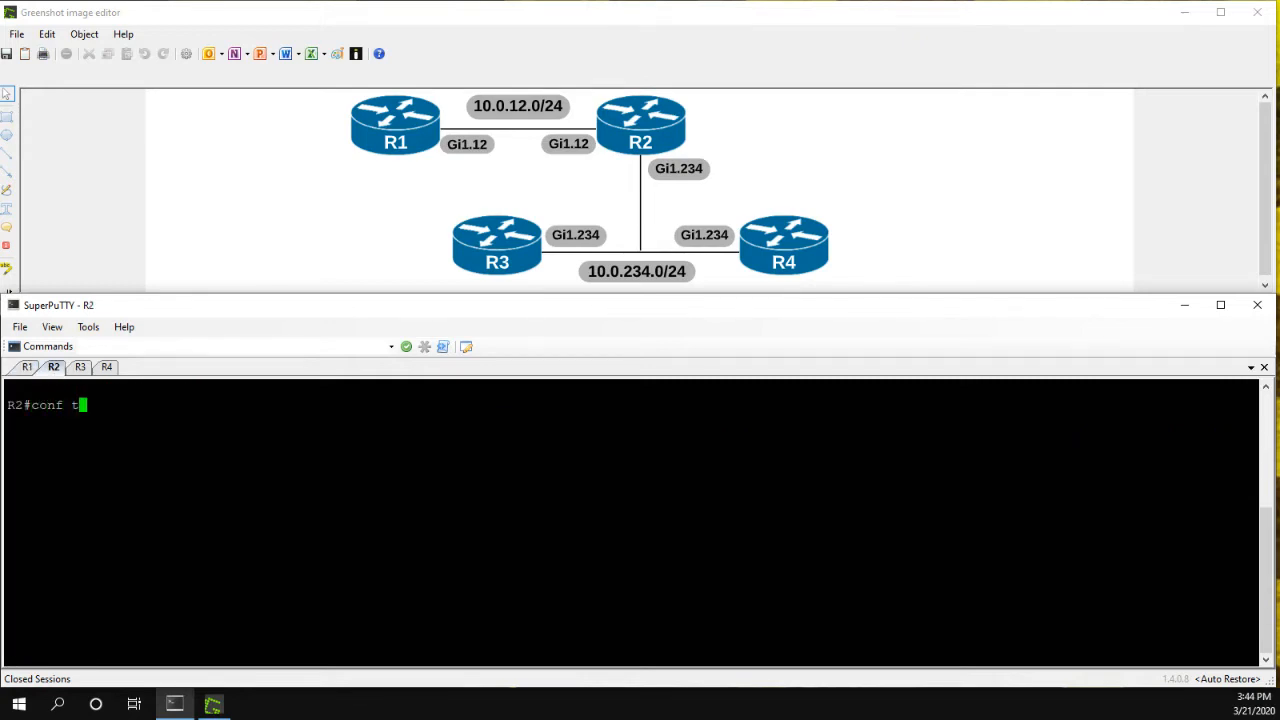
pyautogui.write('router eig')
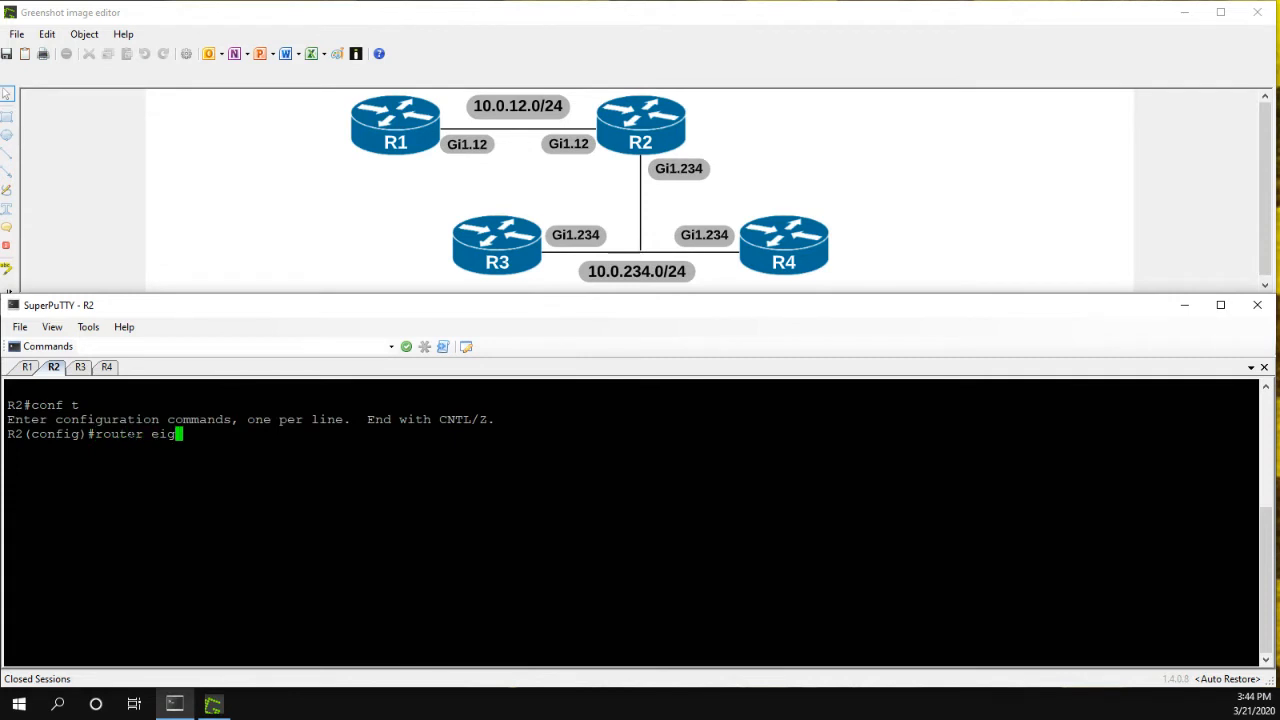
pyautogui.write('rp CCIE')
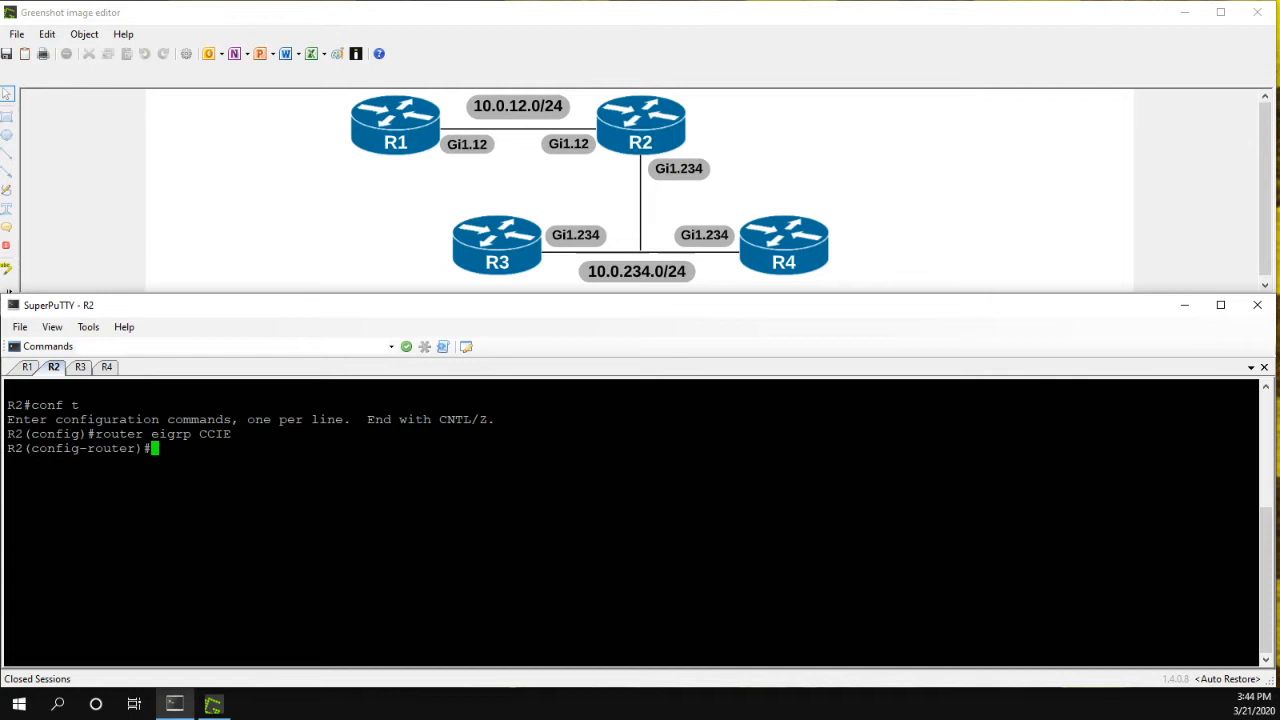
pyautogui.write('address-')
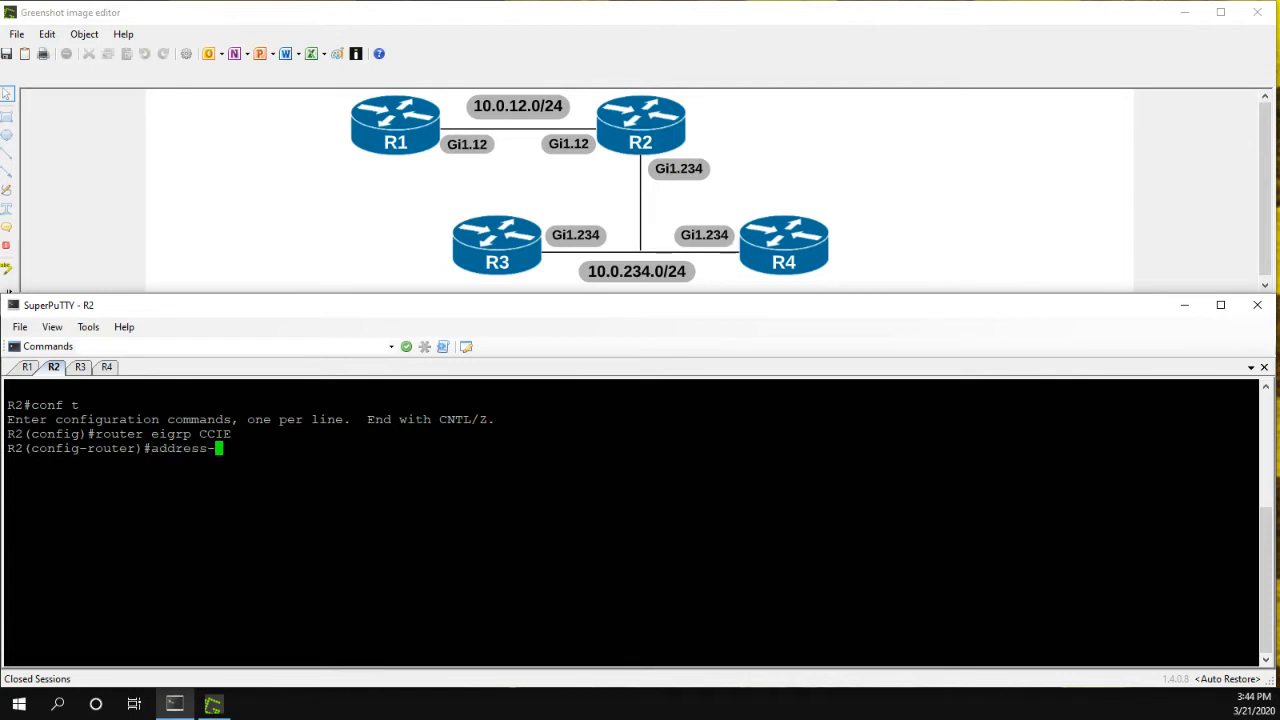
pyautogui.write('family ipv4 unicast auto')
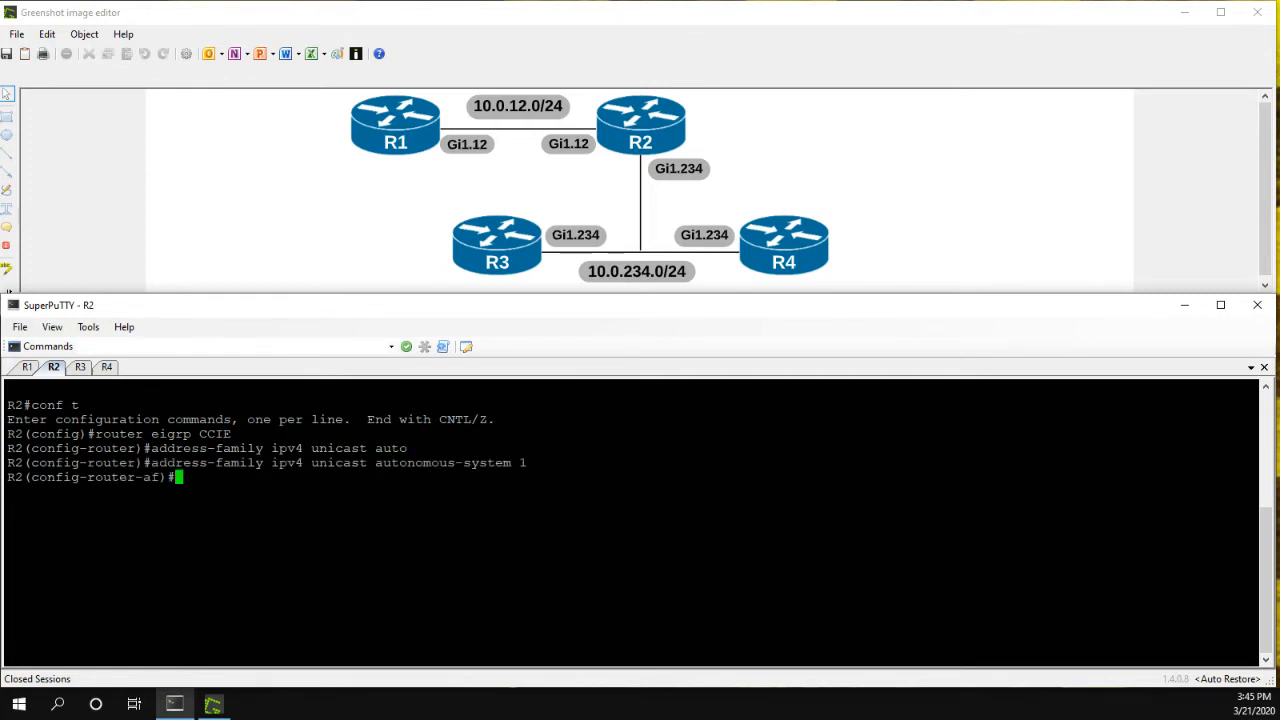
pyautogui.moveTo(530, 155)
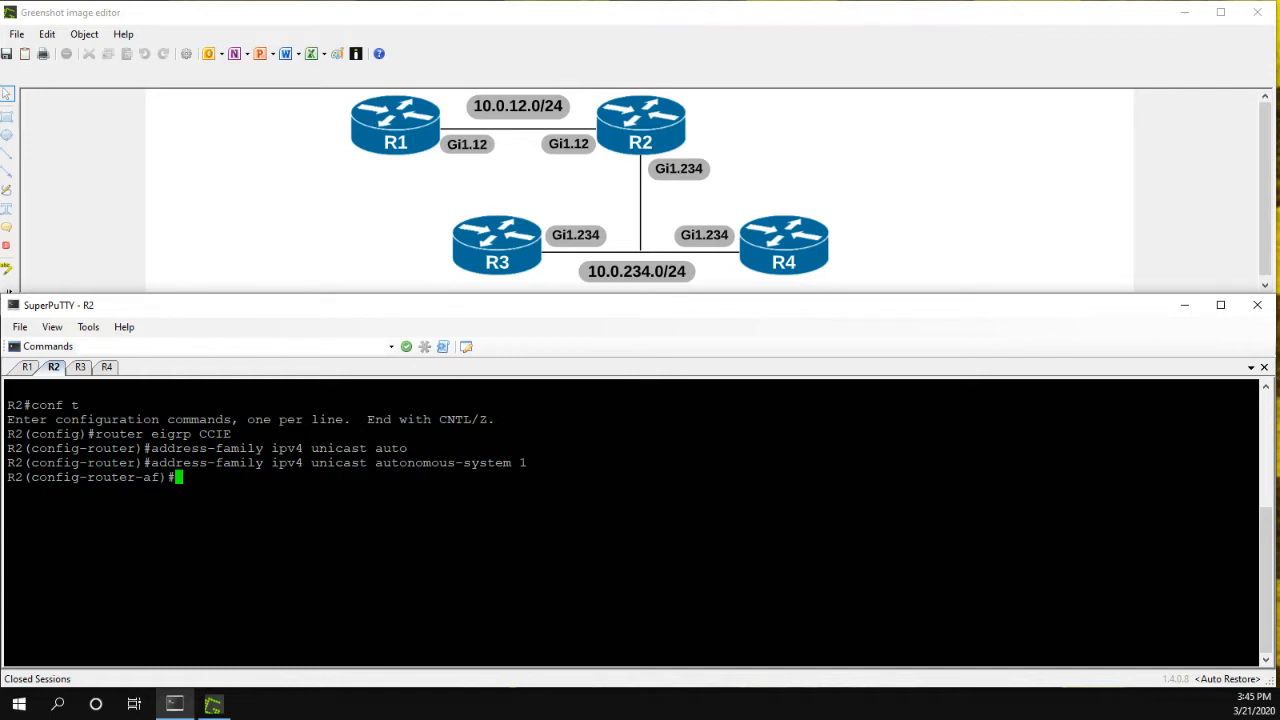
# Add network 0.0.0.0 0.0.0.0 under the address family and leave configuration mode.
pyautogui.write('network')
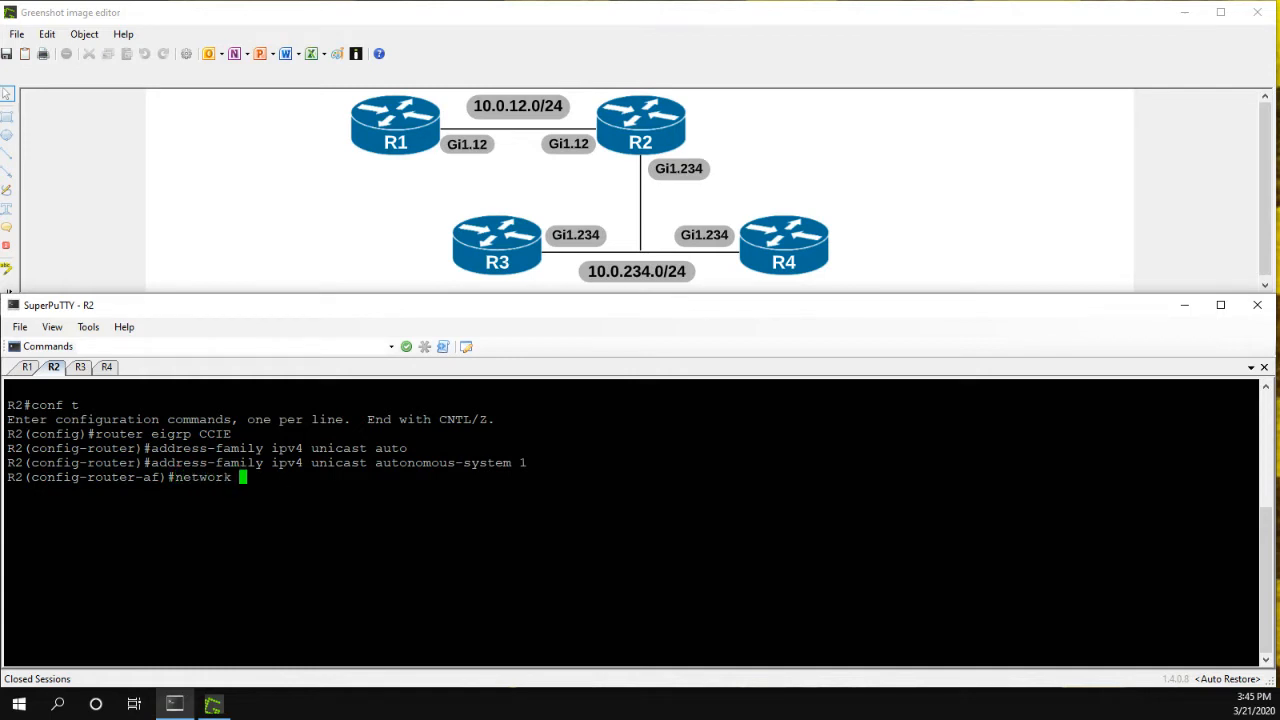
pyautogui.write('10.0.12.0')
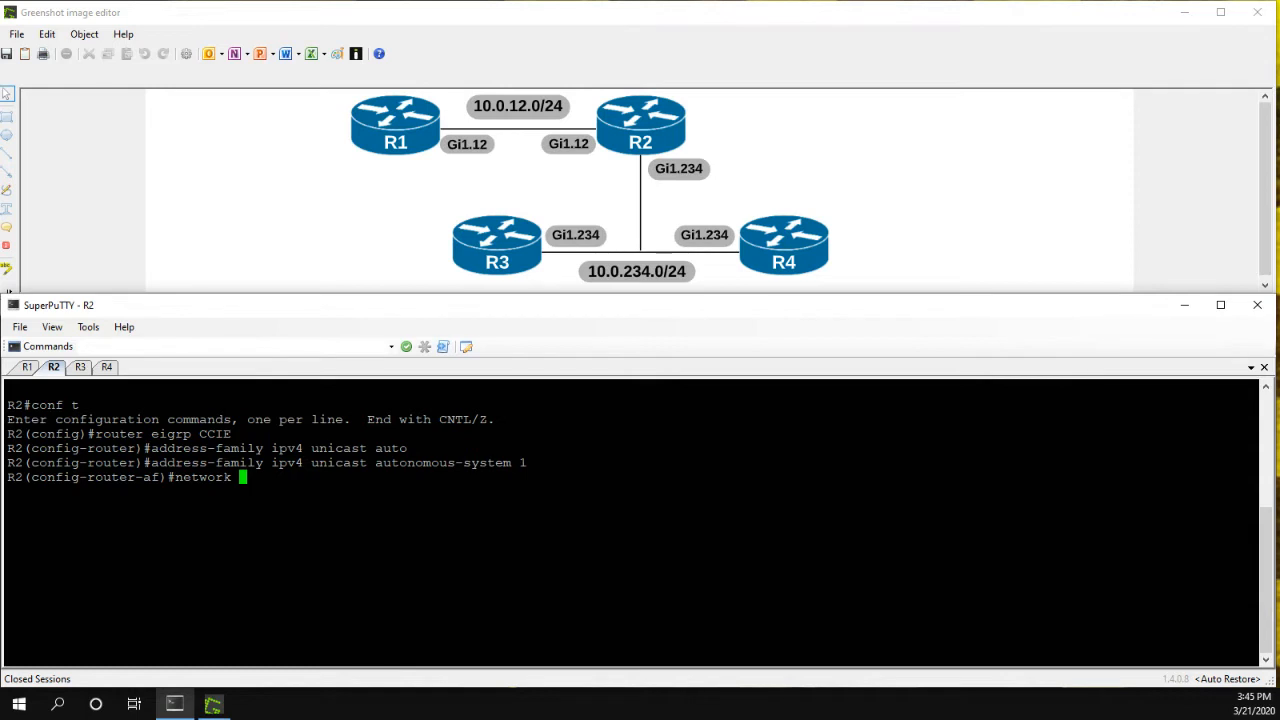
pyautogui.write('0.')
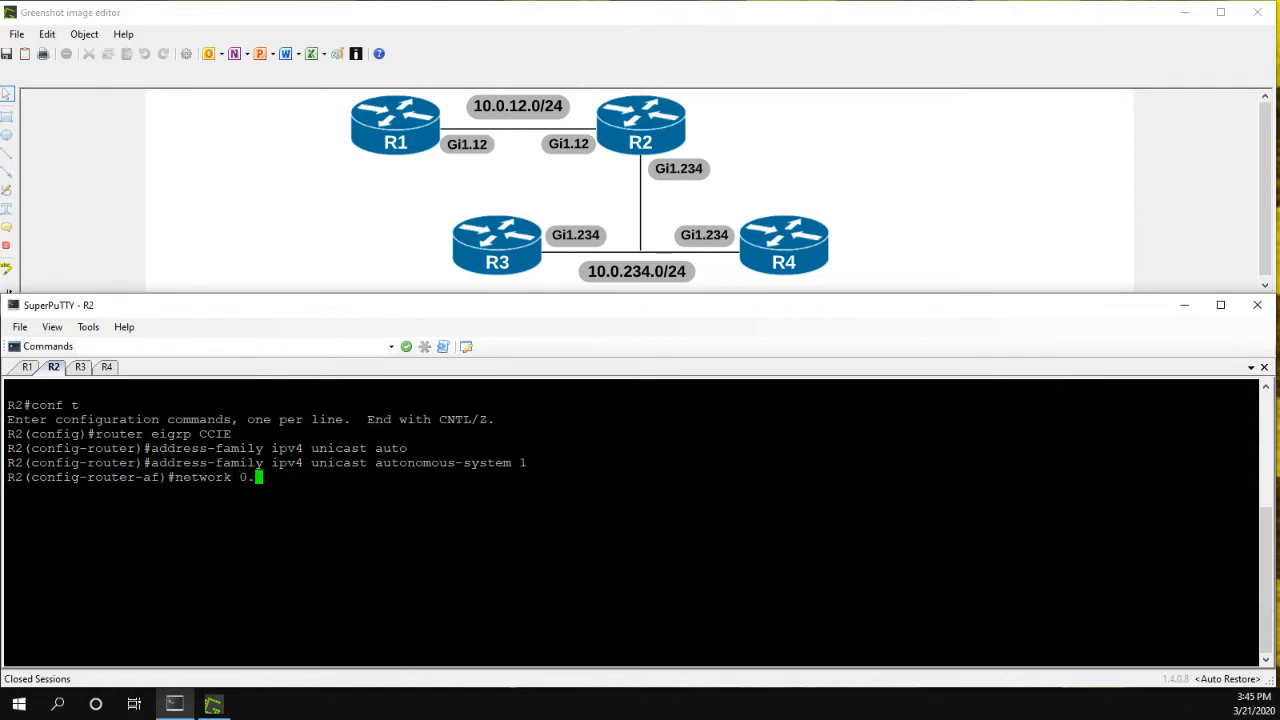
pyautogui.write('0.0.0')
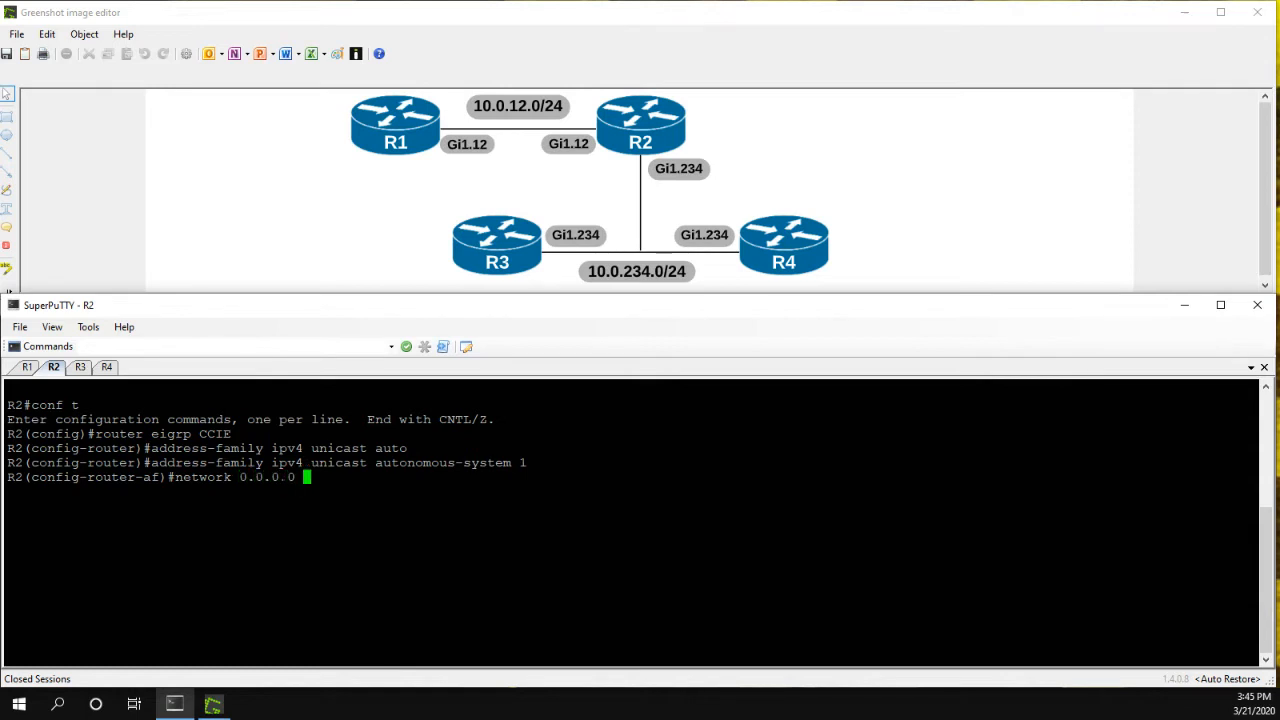
pyautogui.write('0.0.0.0')
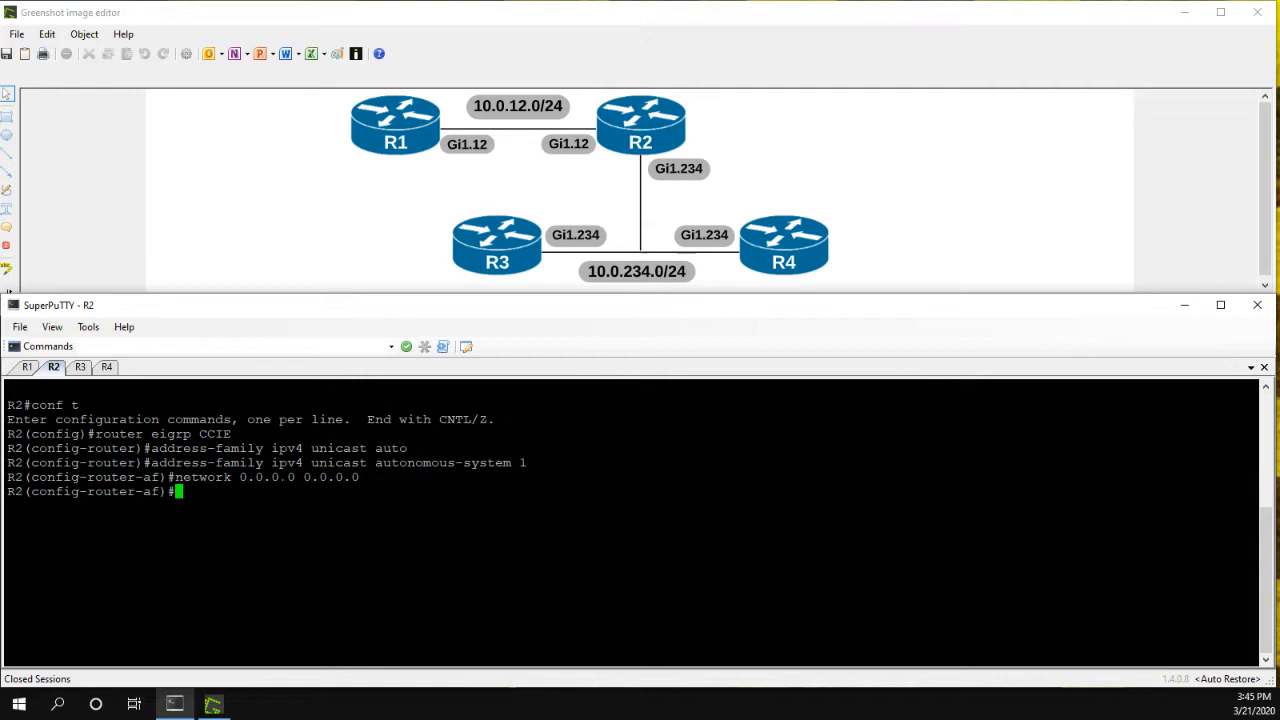
pyautogui.write('end')
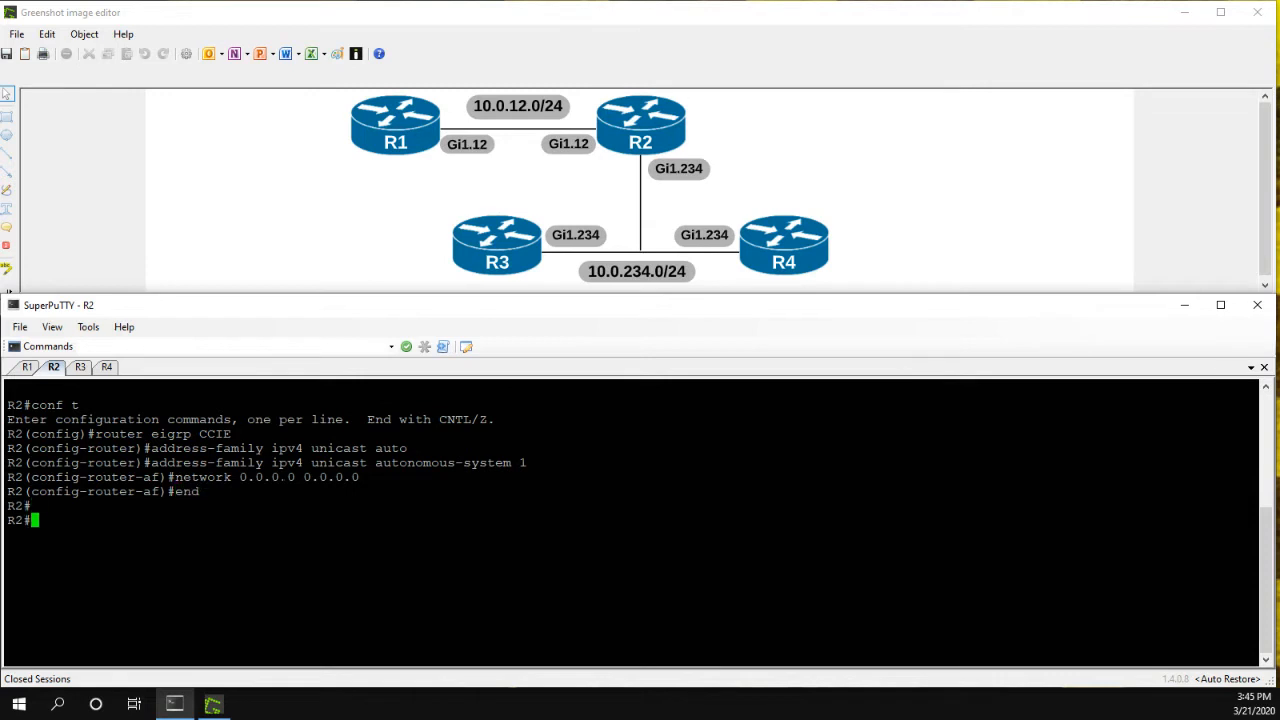
pyautogui.write('sh ip eigrp int')
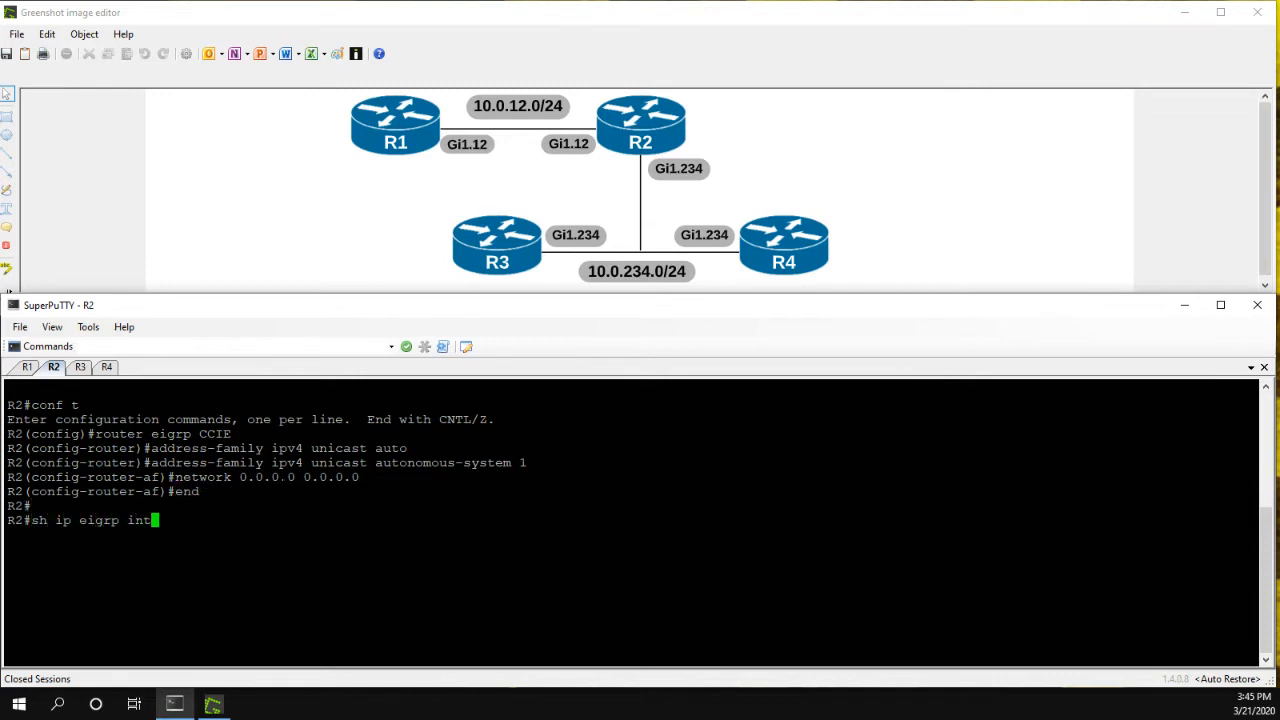
# Show R2's EIGRP interfaces: one peer on Gi1.12, none on Gi1.234 or Lo2.
pyautogui.press('Return')
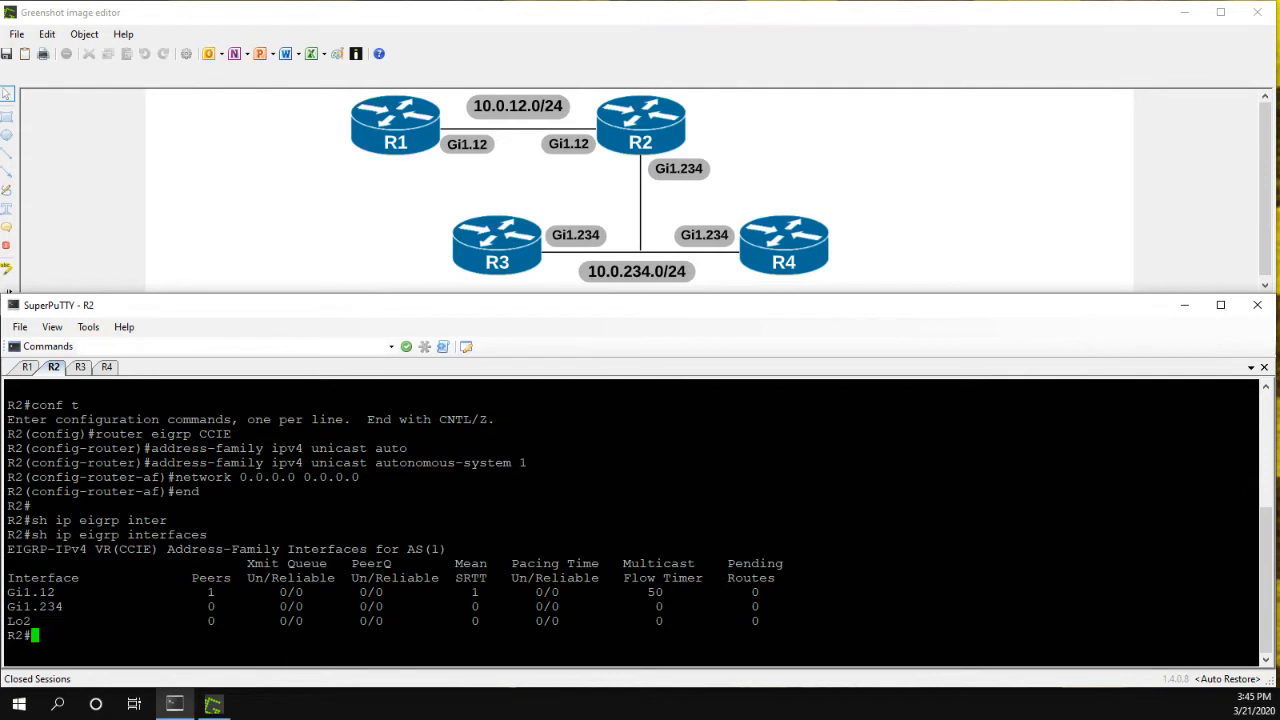
pyautogui.moveTo(649, 164)
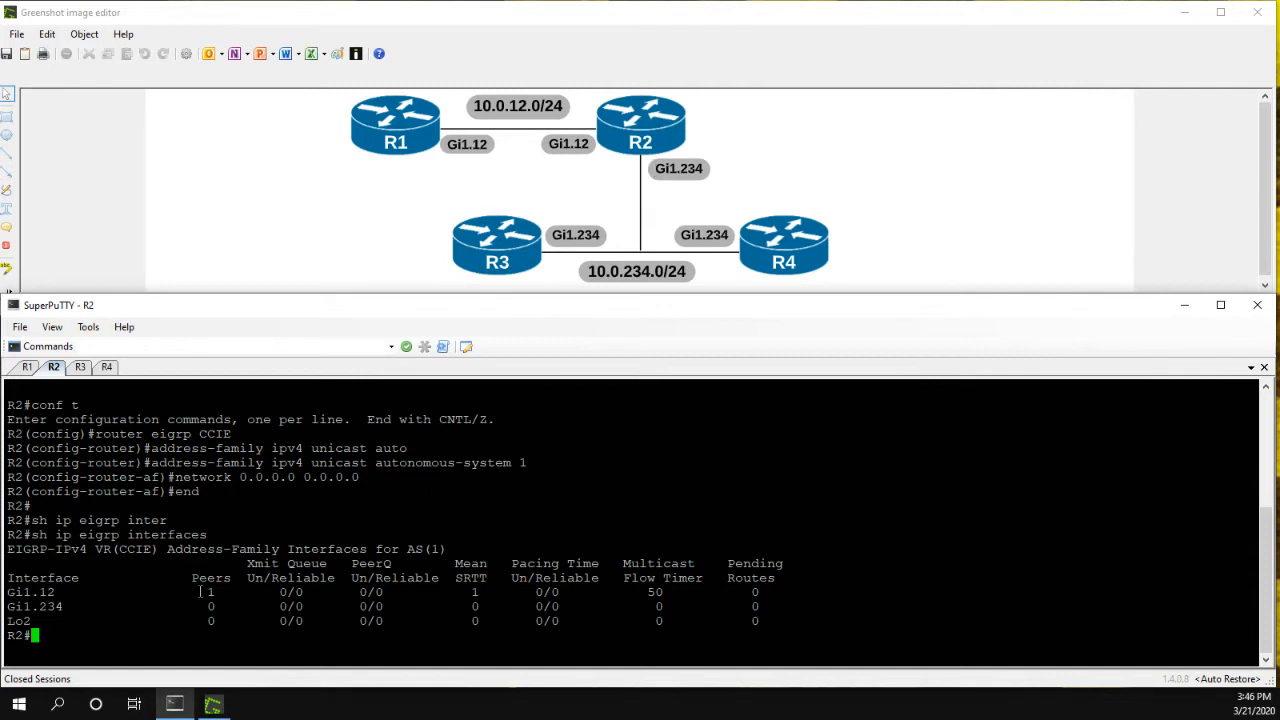
# On R1 show the EIGRP neighbor table listing 10.0.12.2 on Gi1.12.
pyautogui.click(27, 367)
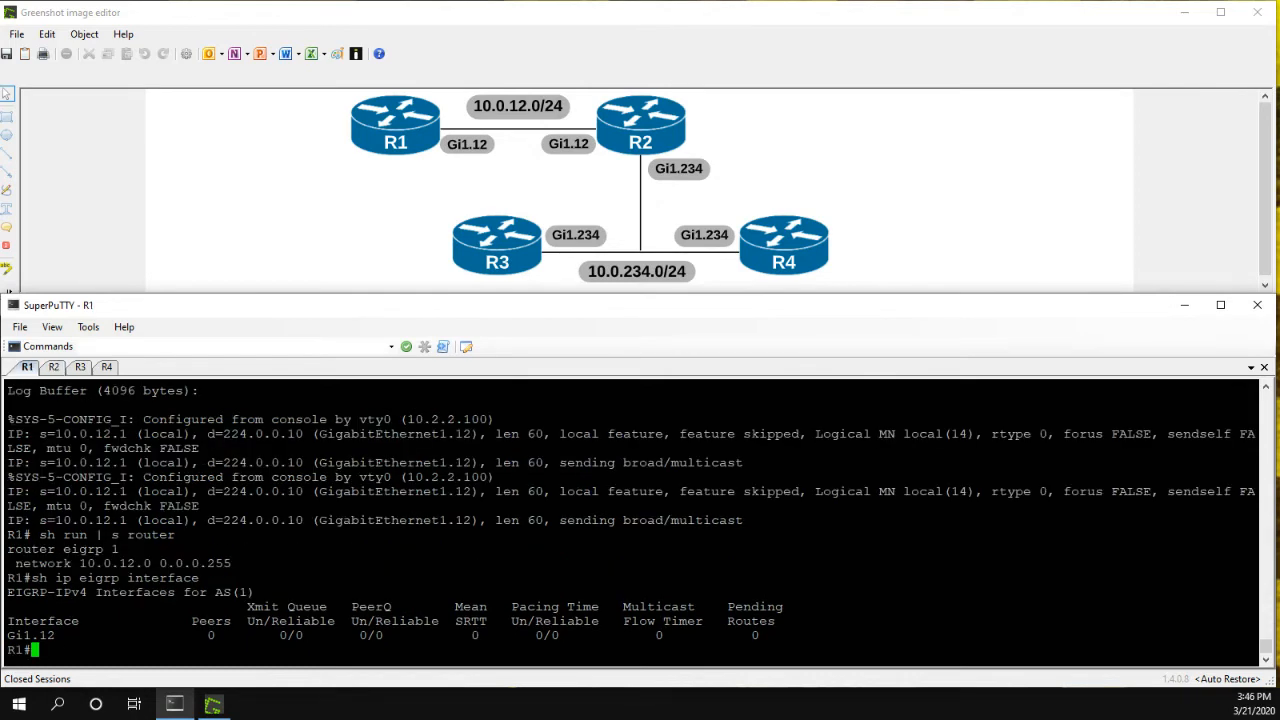
pyautogui.write('sh ip eigrp nei')
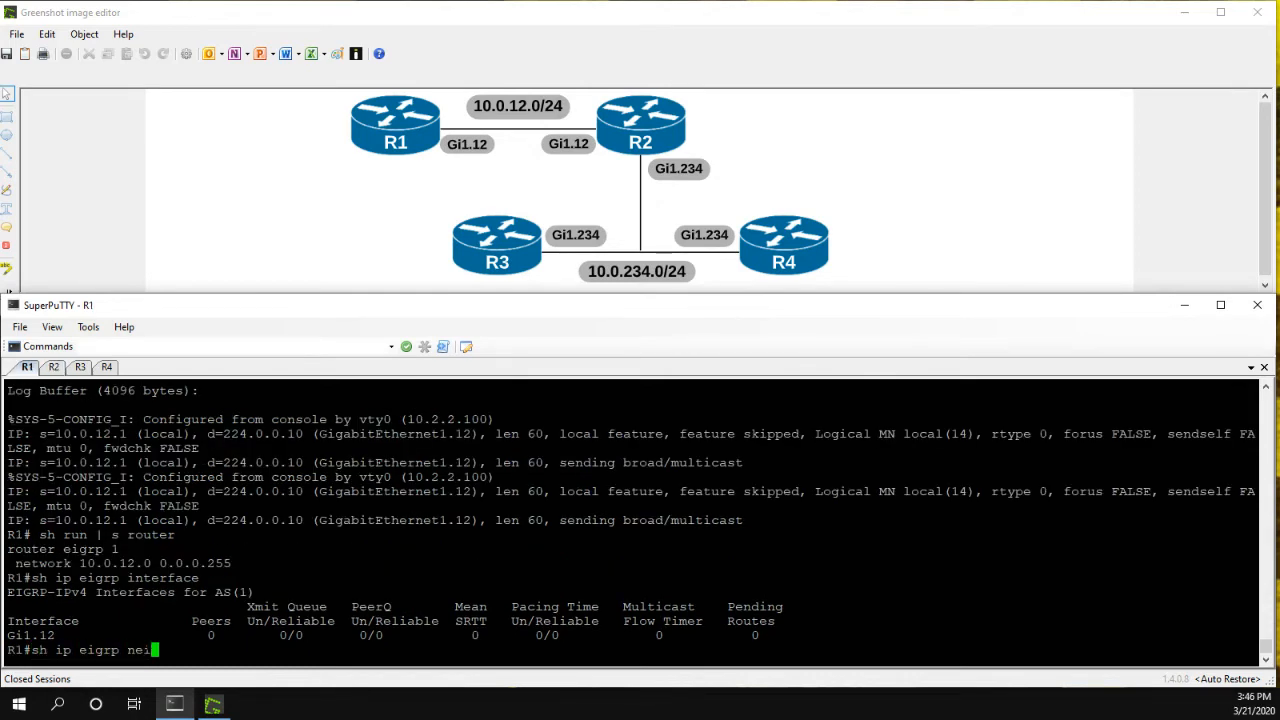
pyautogui.press('Return')
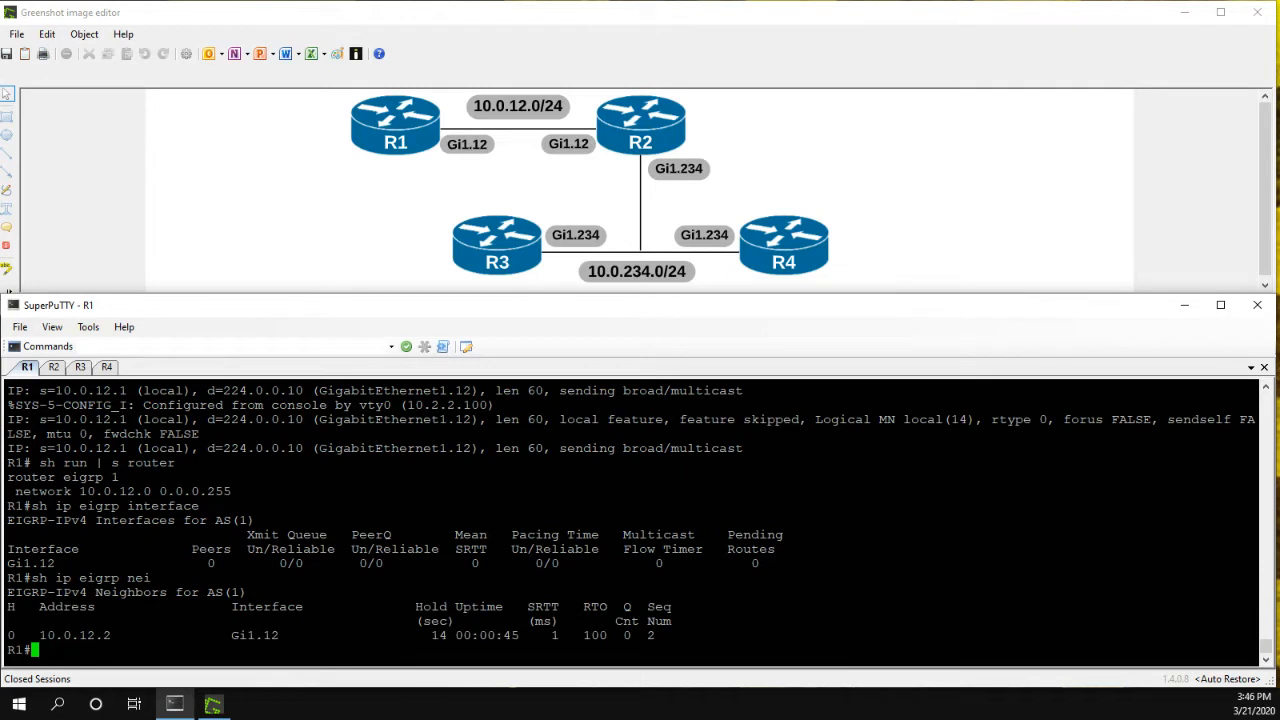
pyautogui.doubleClick(105, 635)
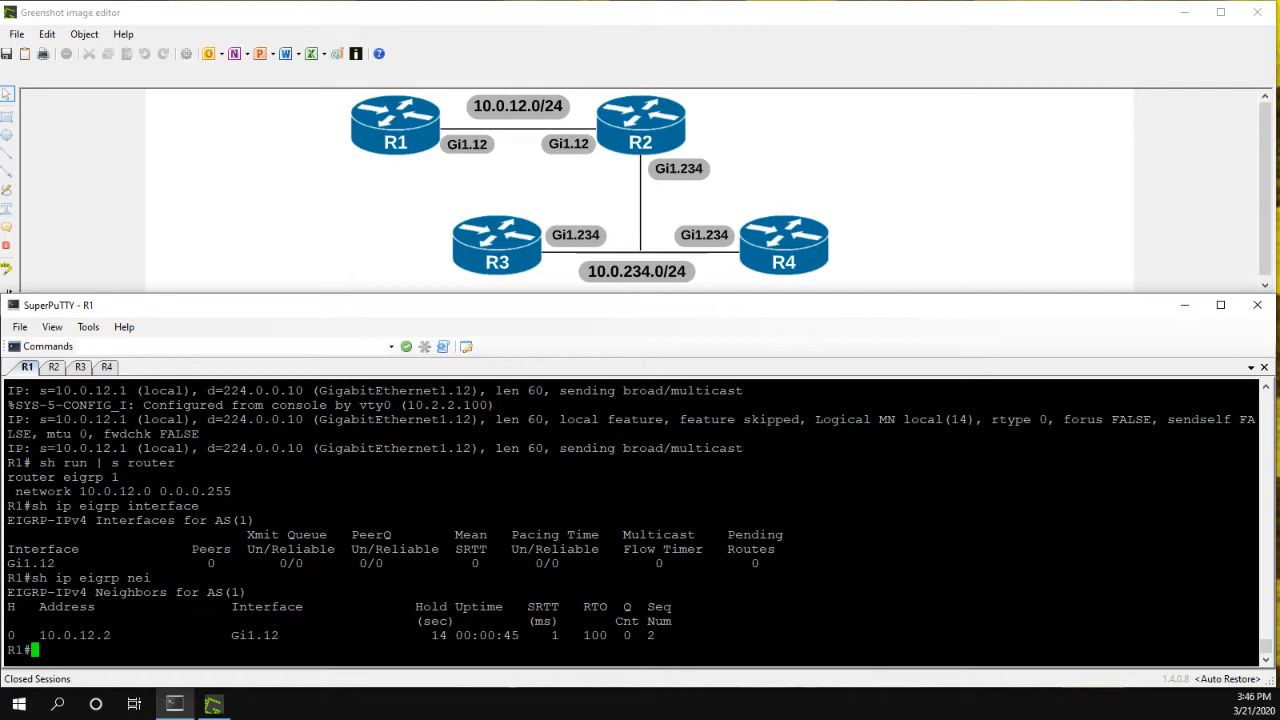
pyautogui.write('sh ip')
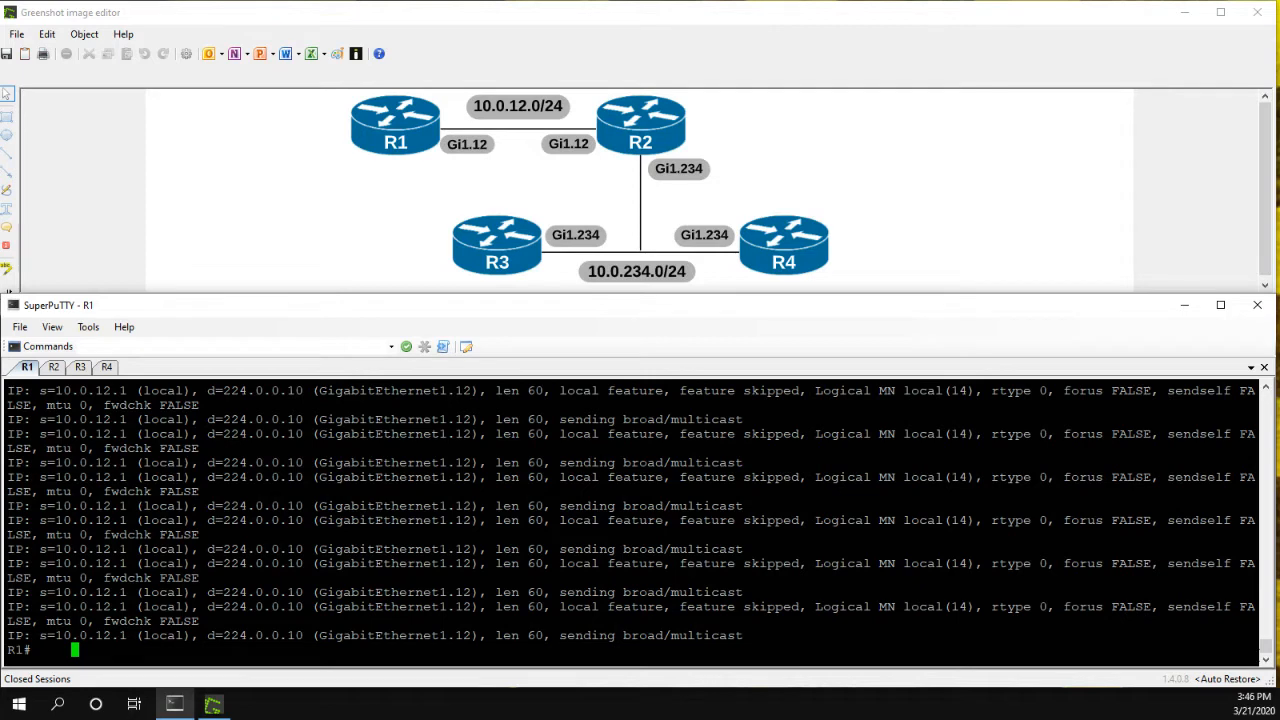
# Scroll back through R1's packet debug output to review the hello traffic.
pyautogui.scroll(-3)
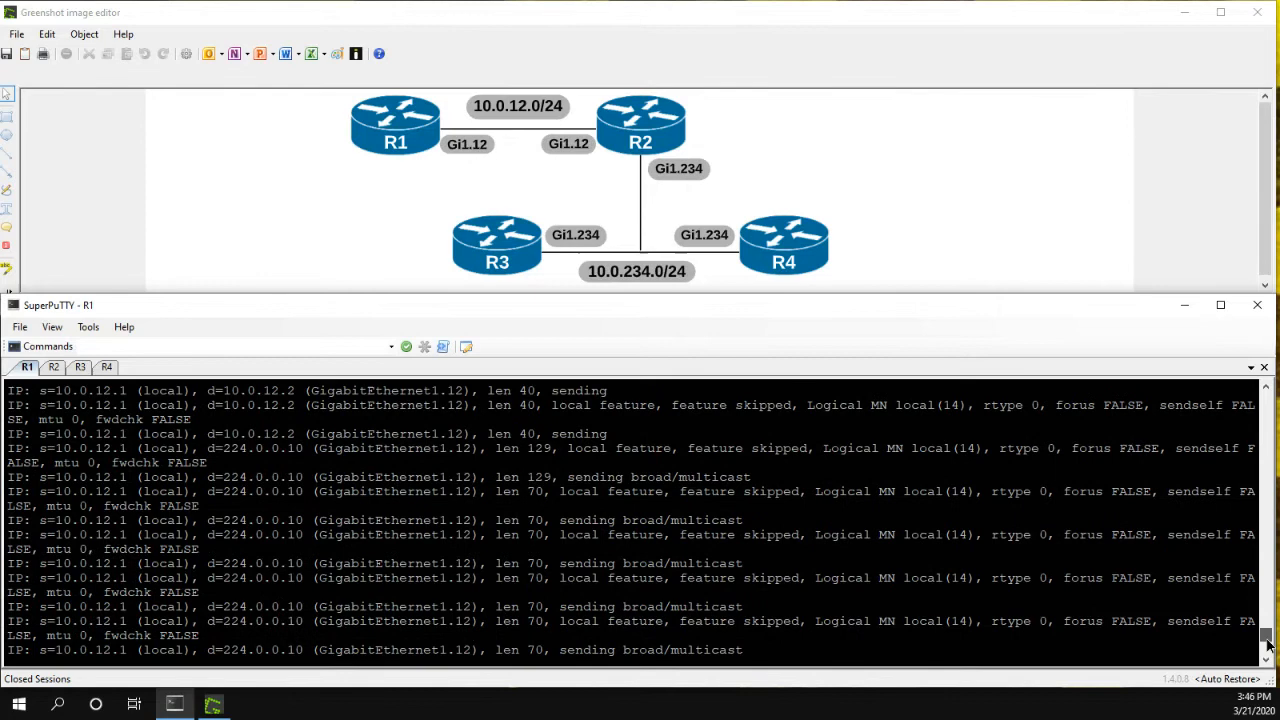
pyautogui.scroll(3)
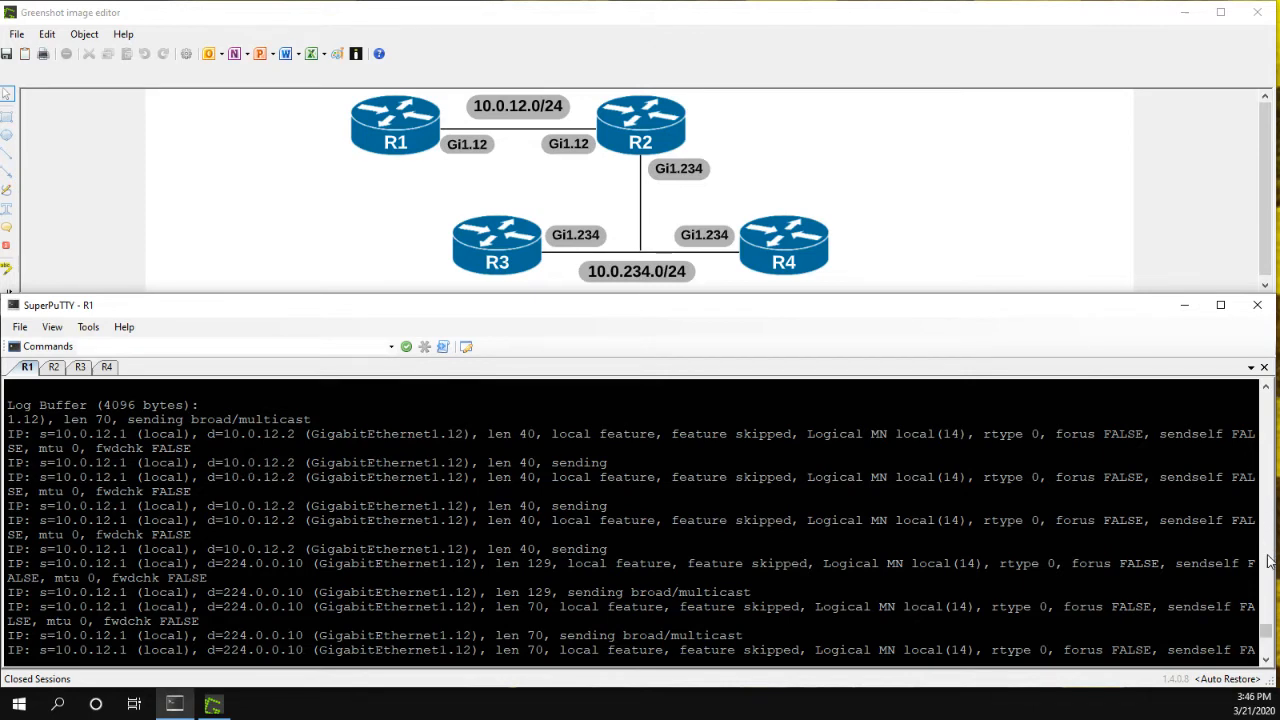
pyautogui.scroll(-3)
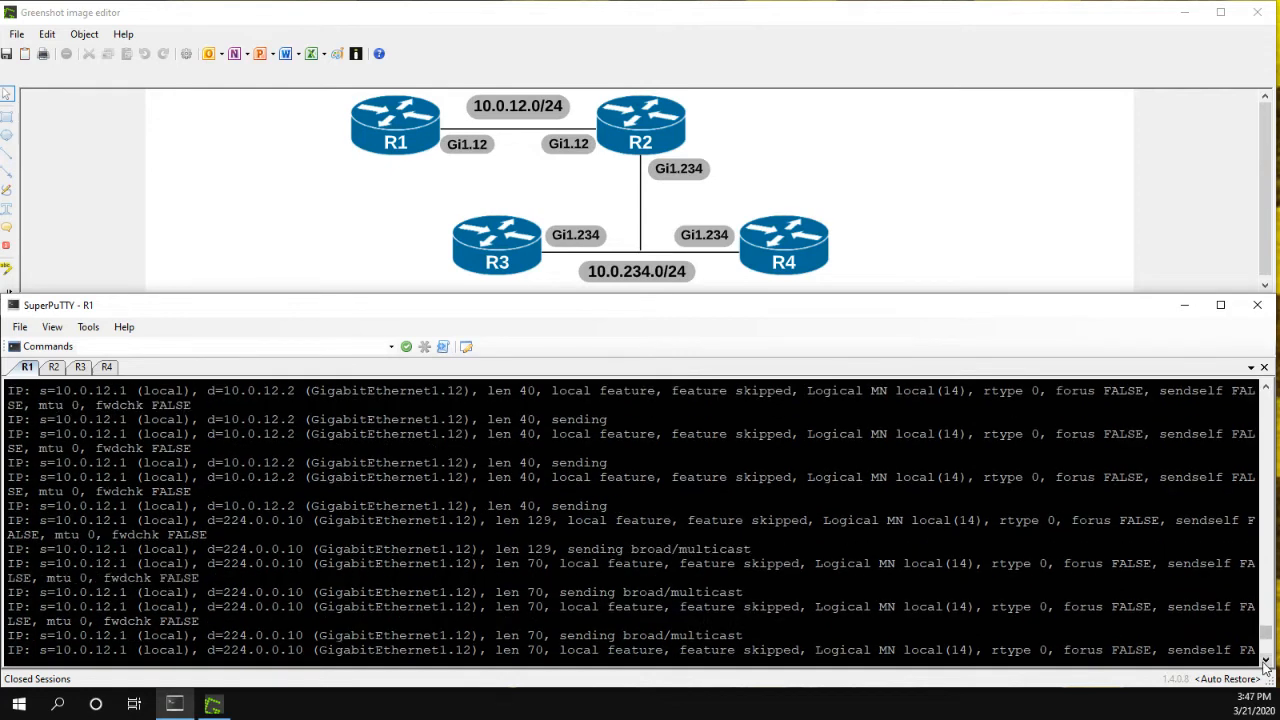
pyautogui.scroll(-3)
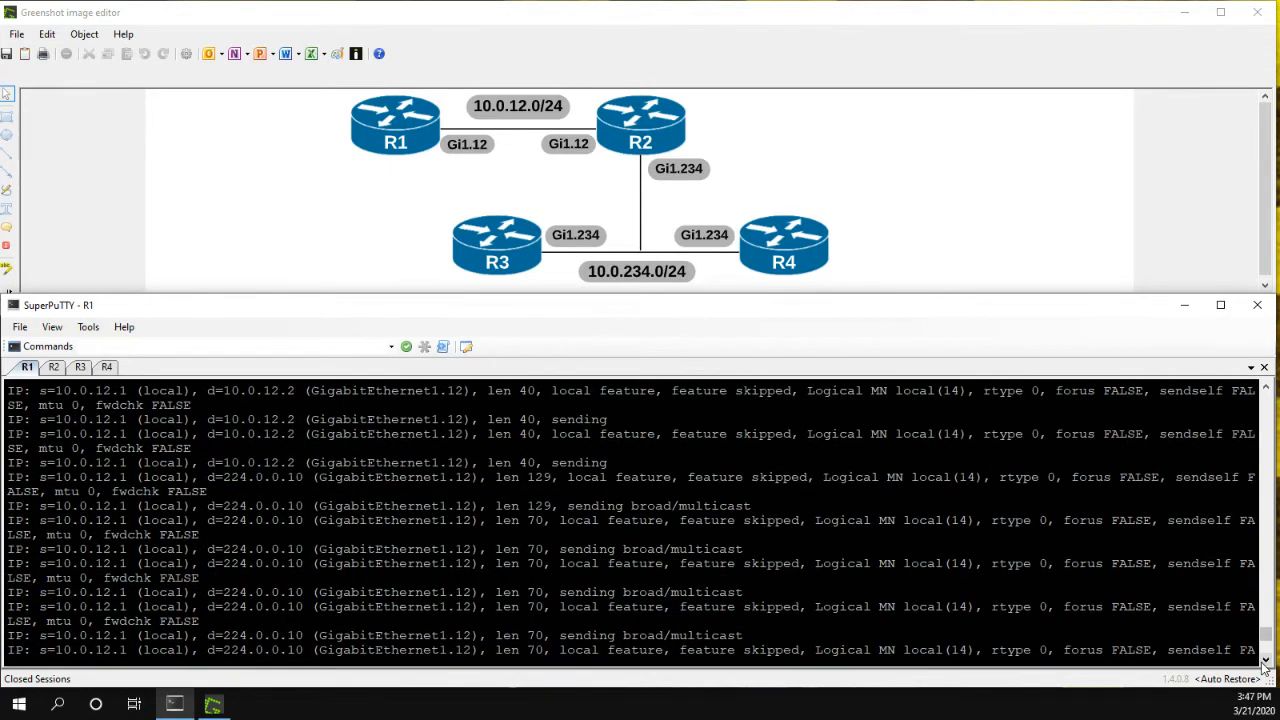
pyautogui.scroll(-3)
pyautogui.write('rout')
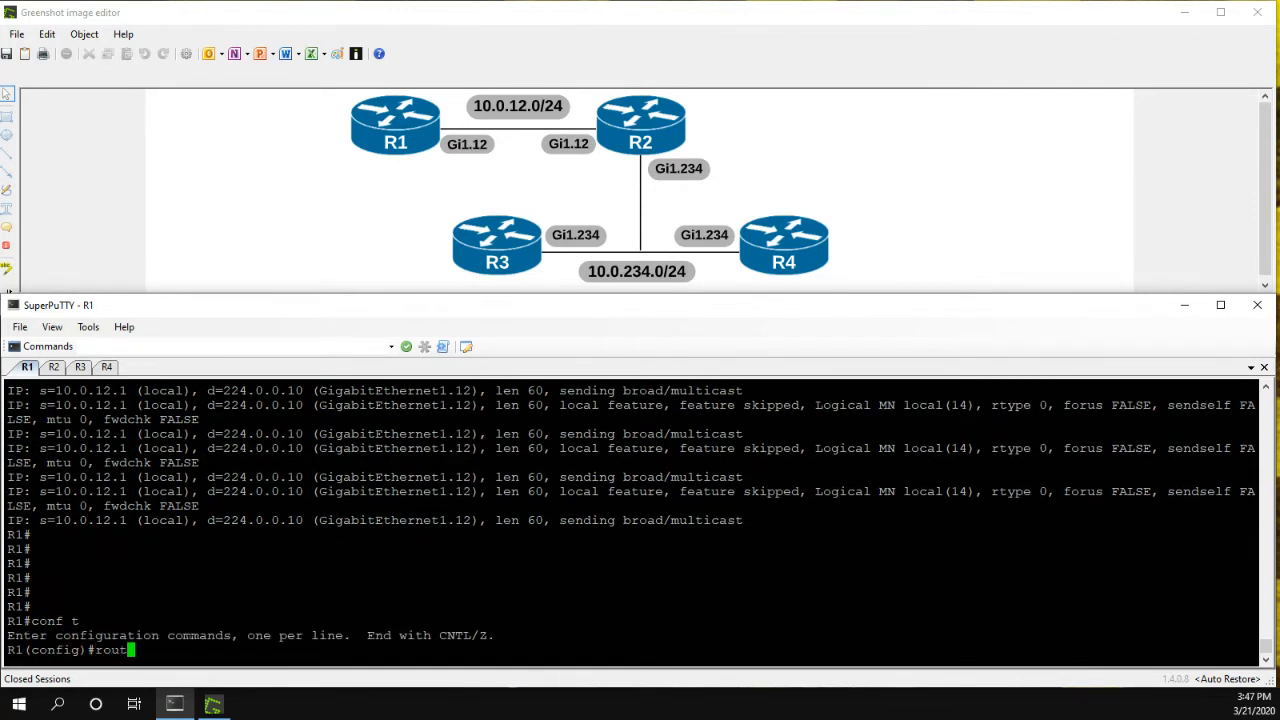
# Enter router eigrp 1 on R1 and clear the logging buffer.
pyautogui.write('er eigrp 1')
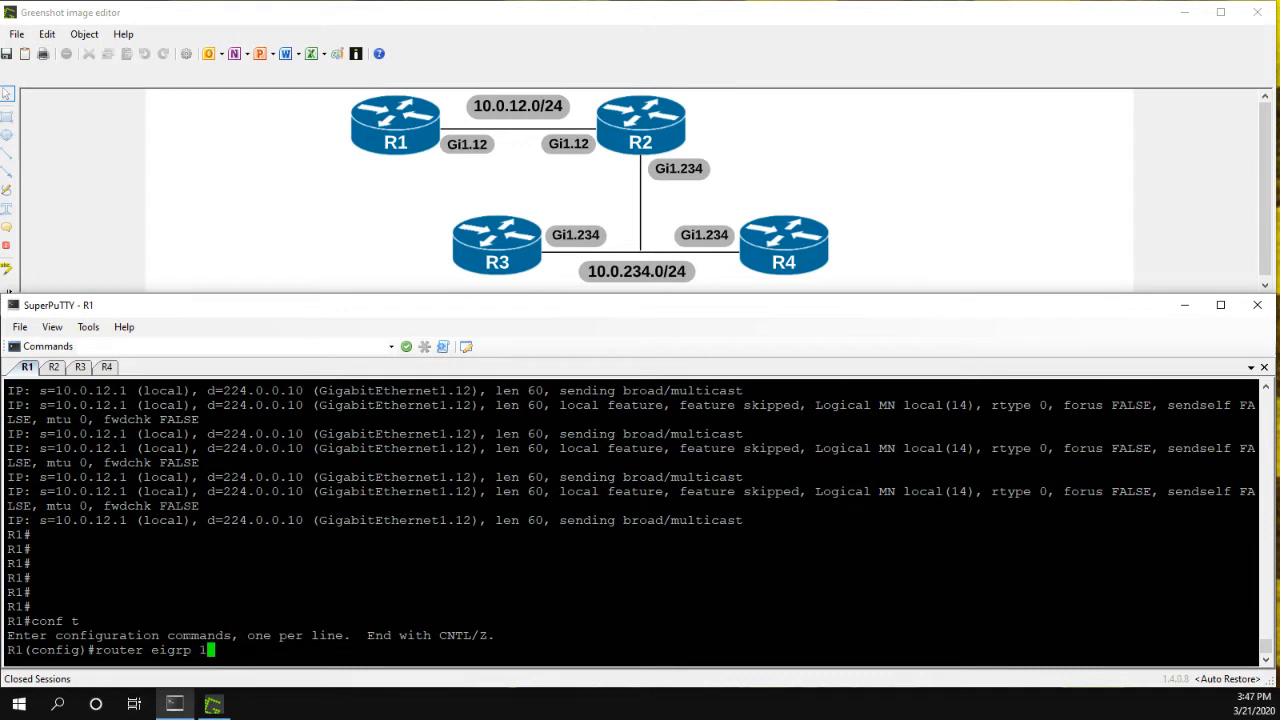
pyautogui.press('Return')
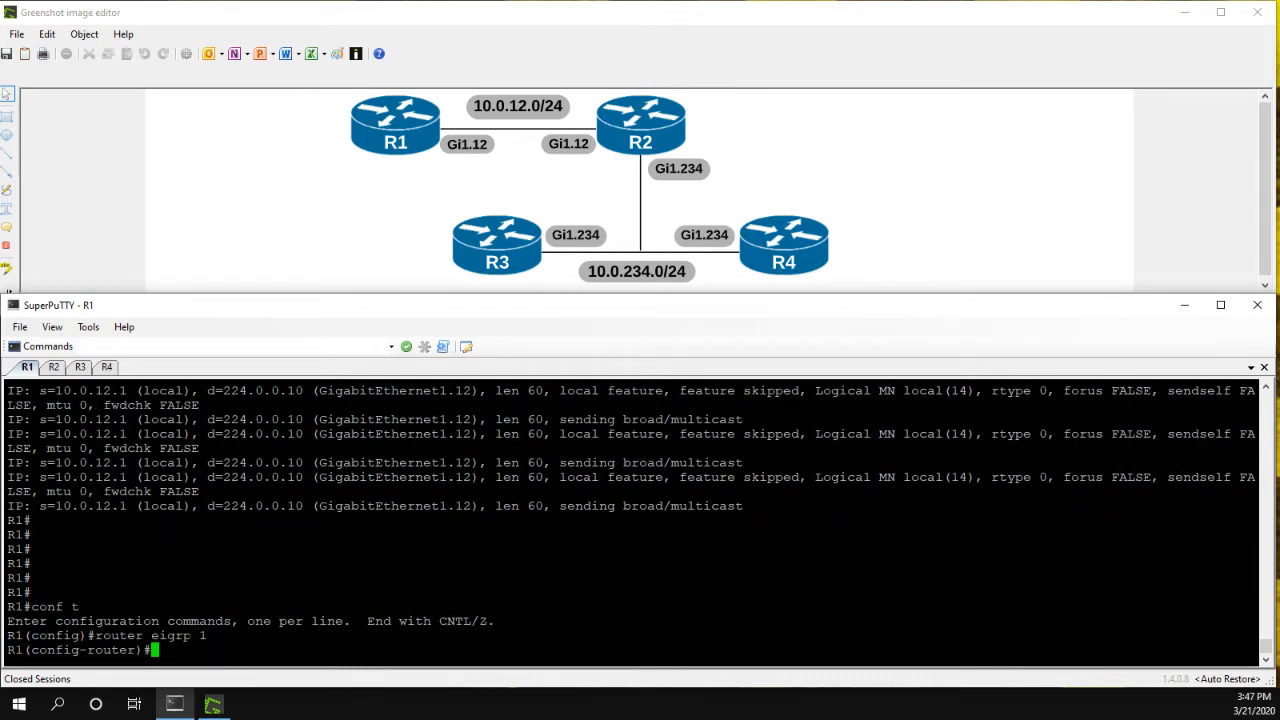
pyautogui.write('do')
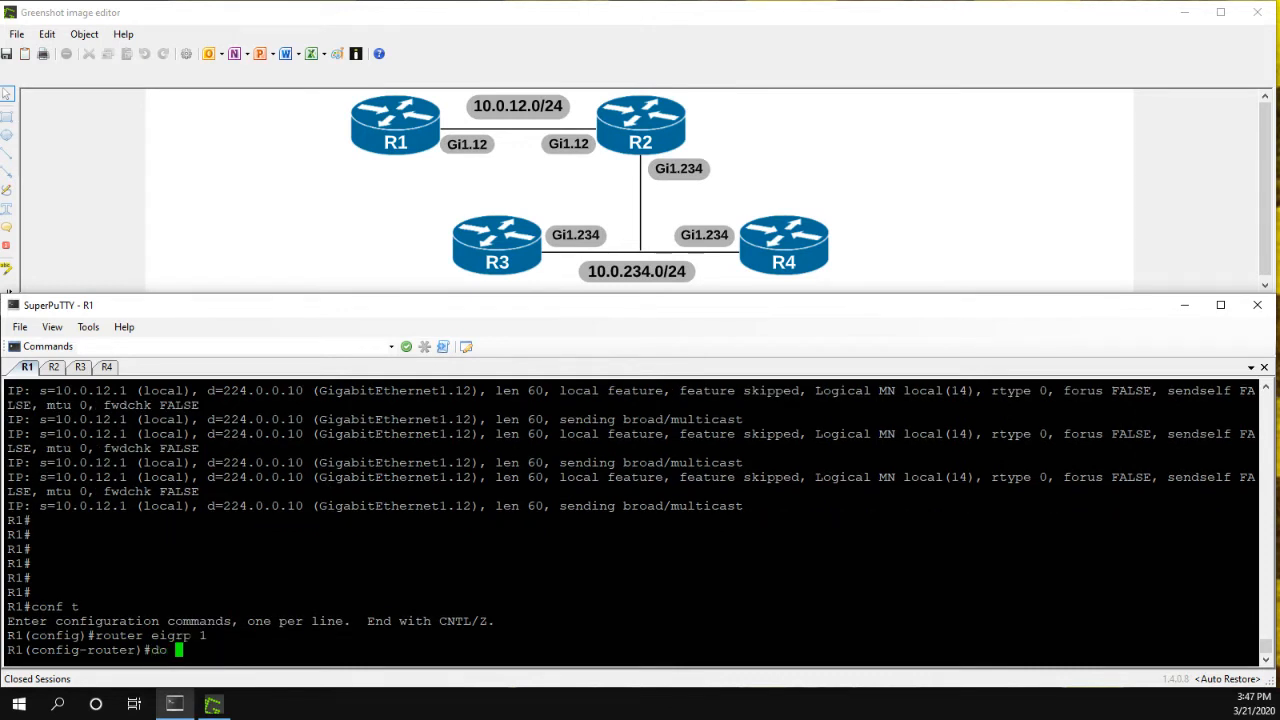
pyautogui.write('clear logging')
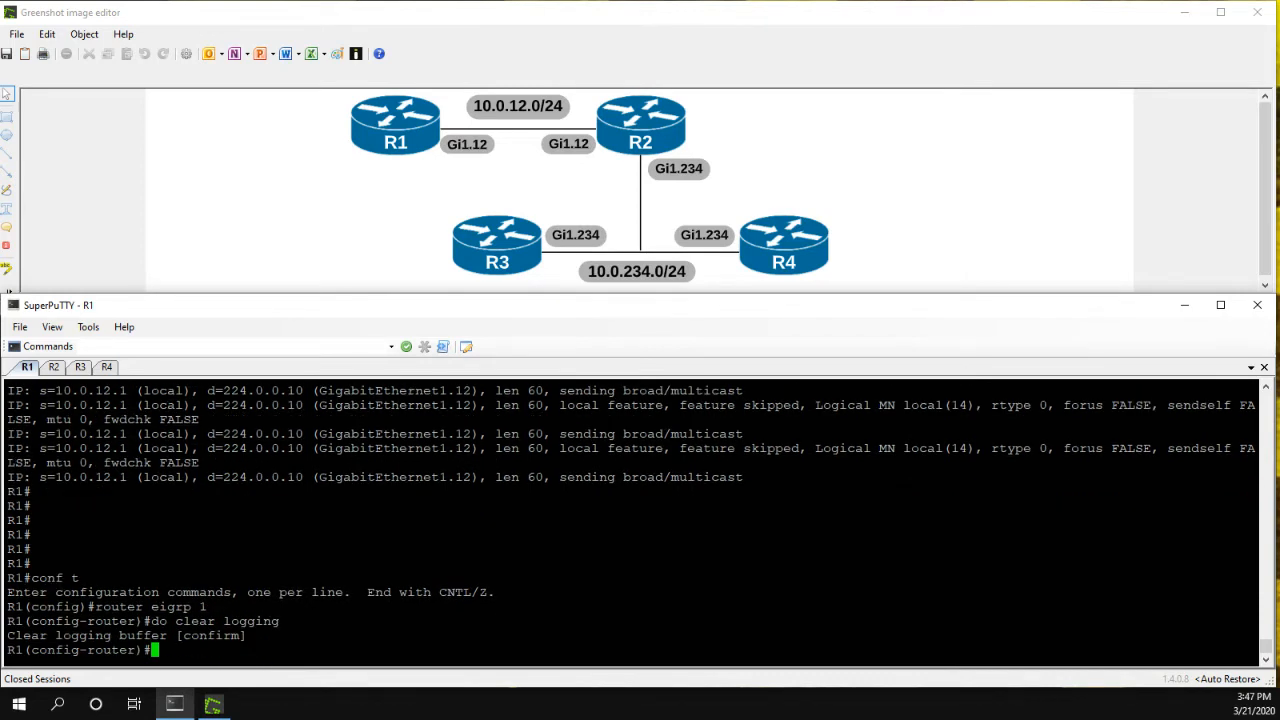
# Configure static EIGRP neighbor 10.0.12.2 on Gi1.12 for R1.
pyautogui.write('n')
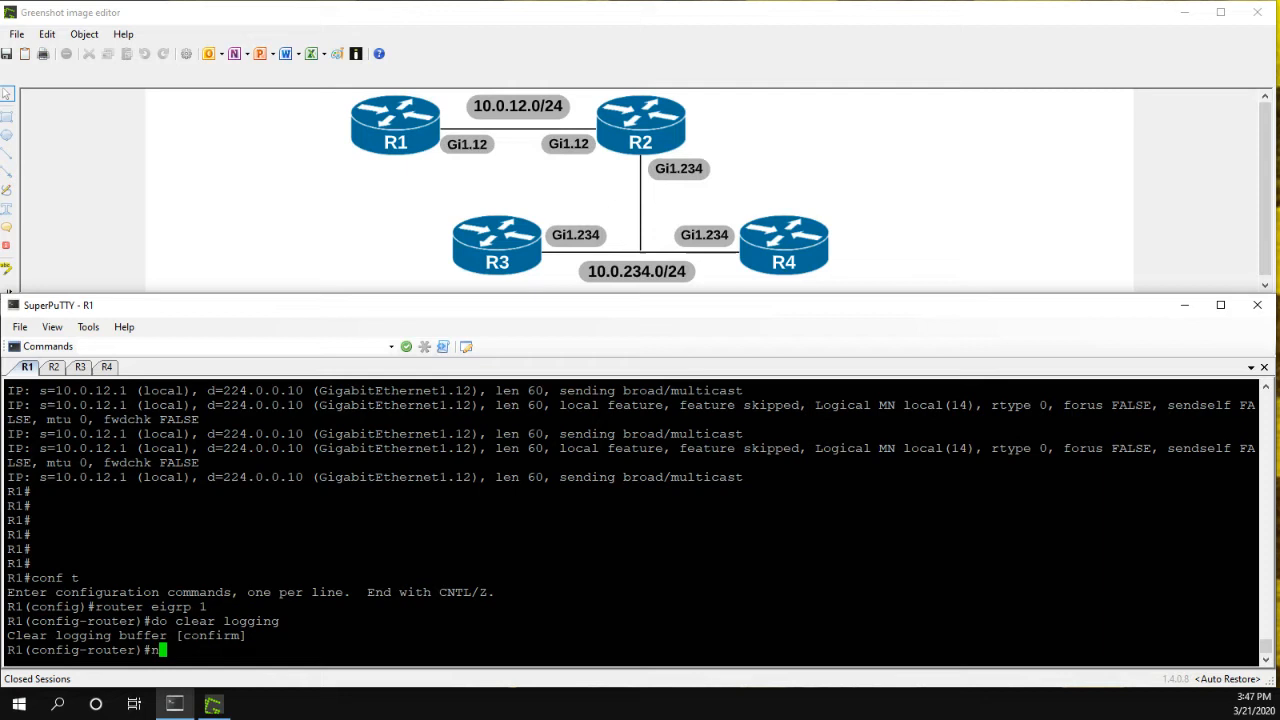
pyautogui.write('eighbor 1')
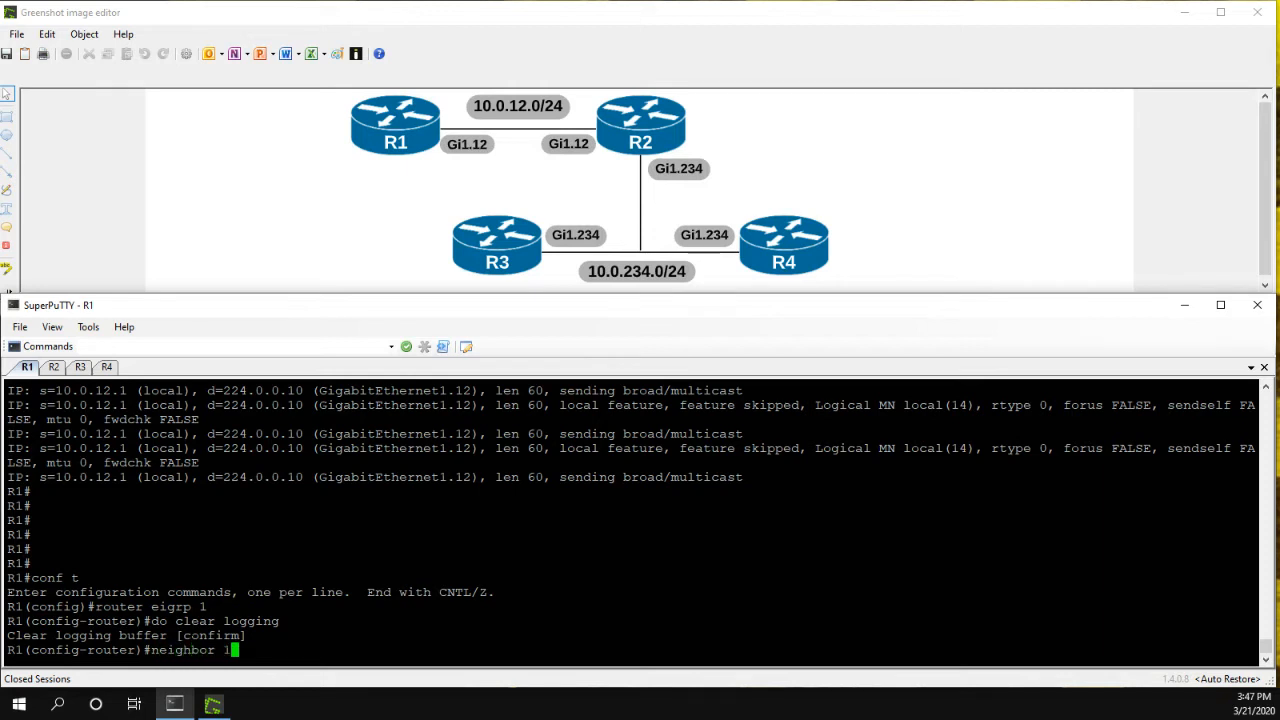
pyautogui.write('10.0.12.')
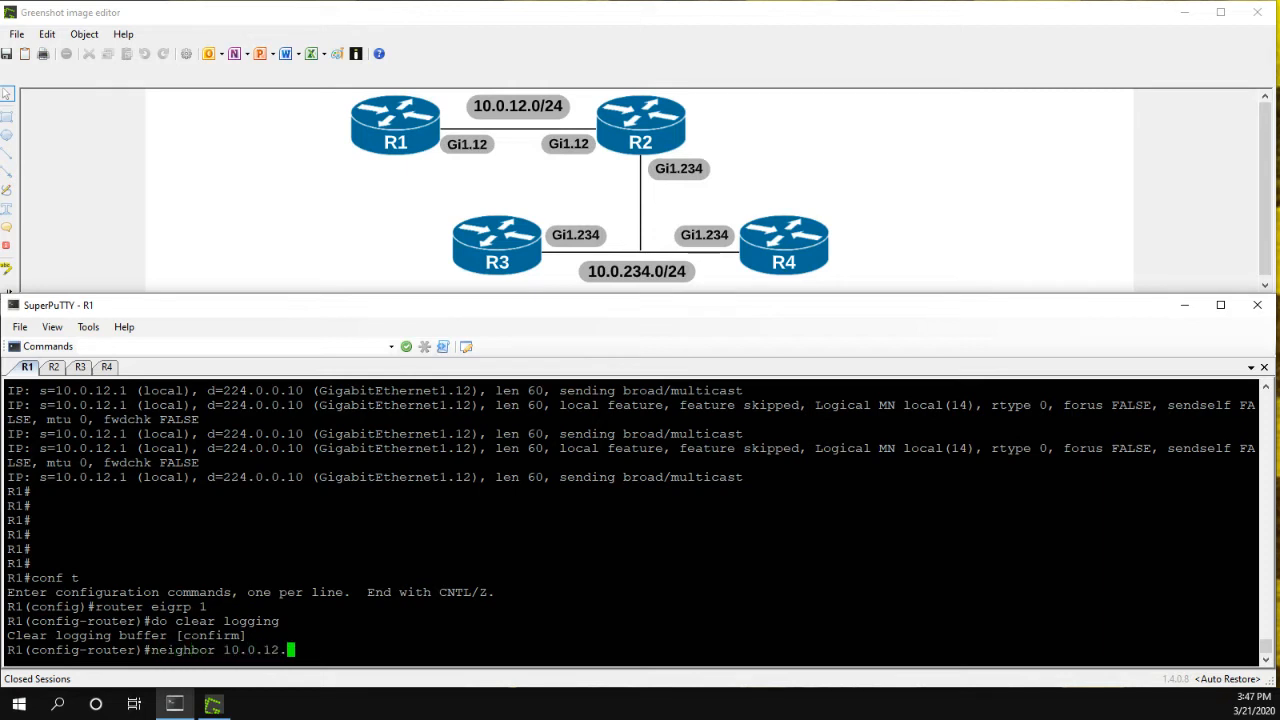
pyautogui.write('2')
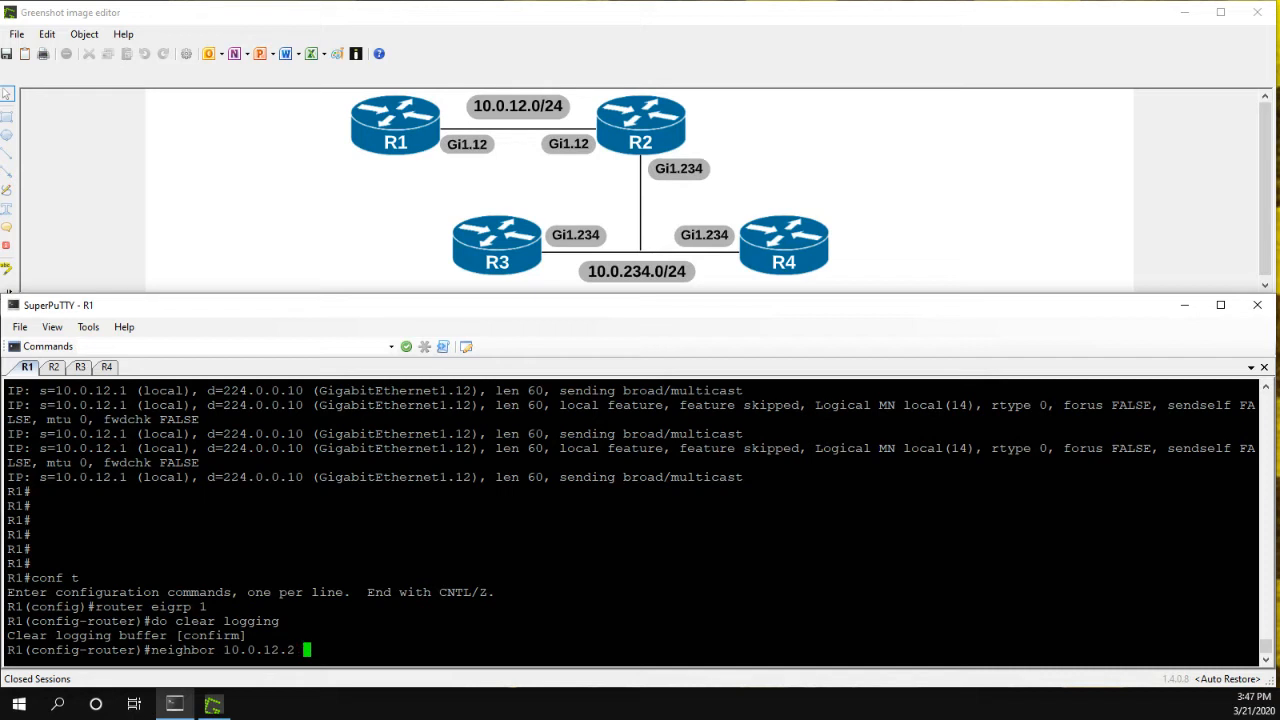
pyautogui.write('Gi1.1')
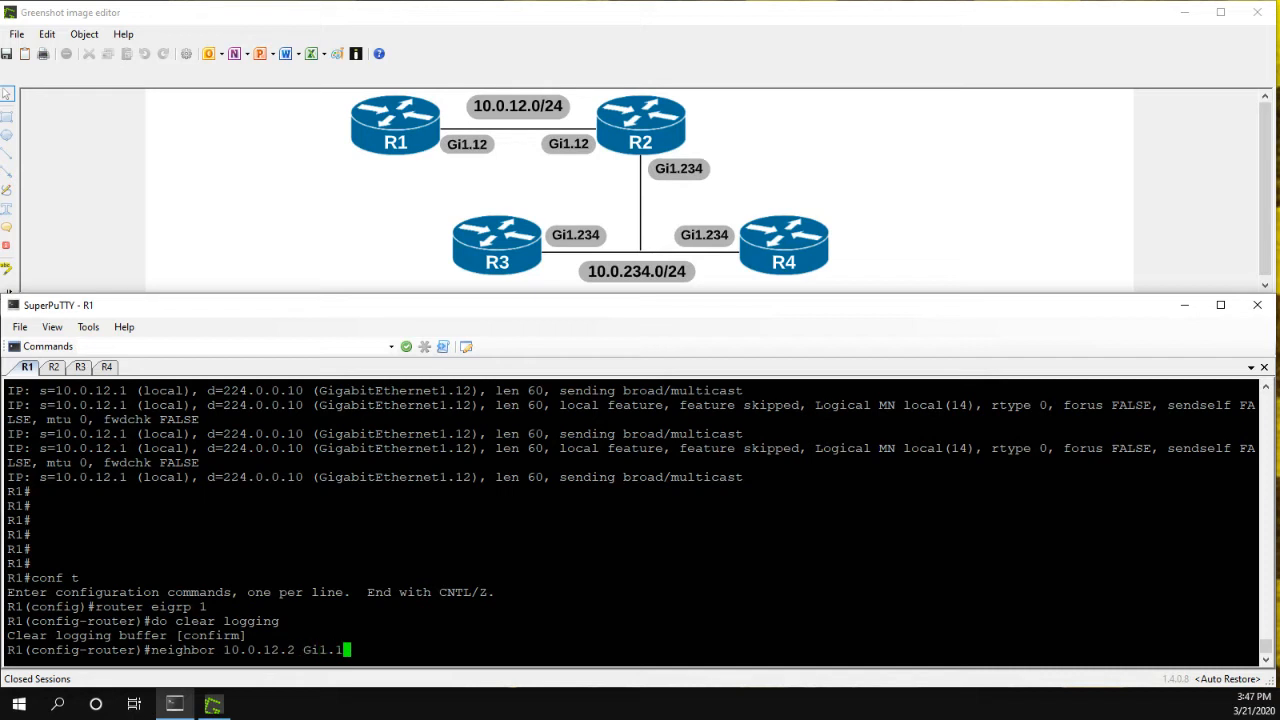
pyautogui.press('Return')
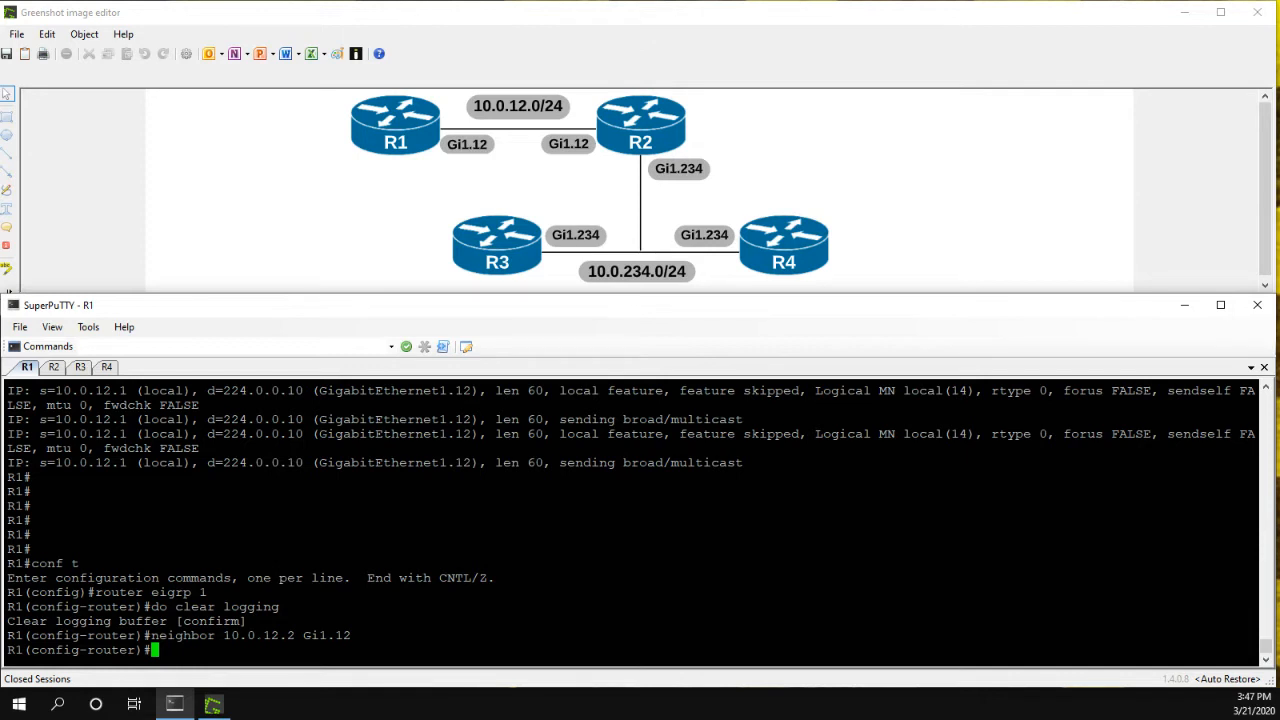
# Check the EIGRP neighbor tables on R1 and R2, both now empty.
pyautogui.write('do sh ip eigrp nei')
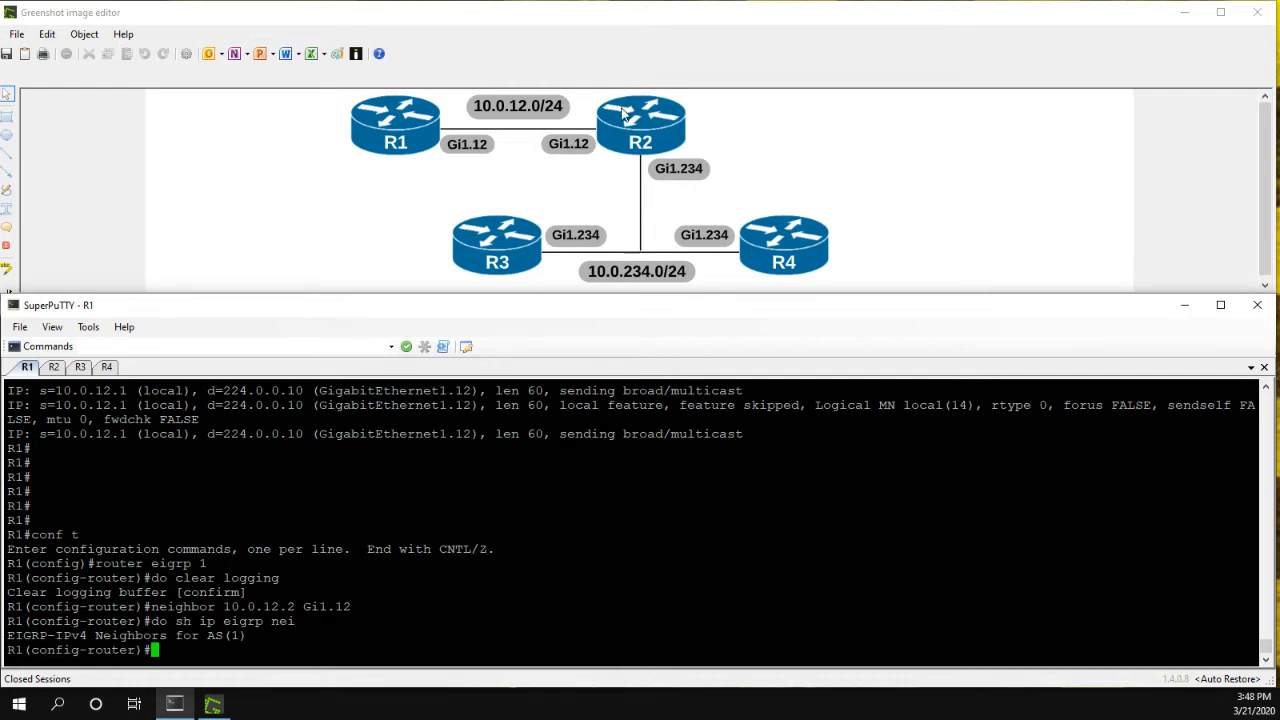
pyautogui.moveTo(607, 127)
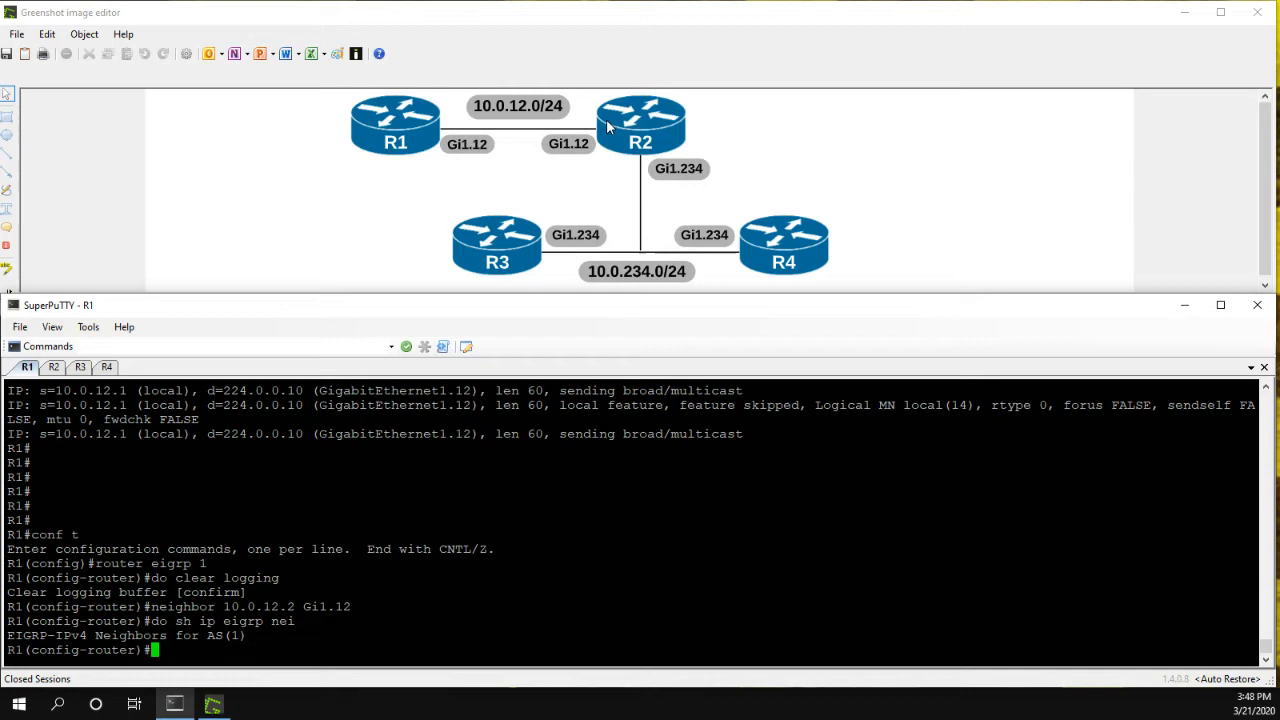
pyautogui.click(54, 367)
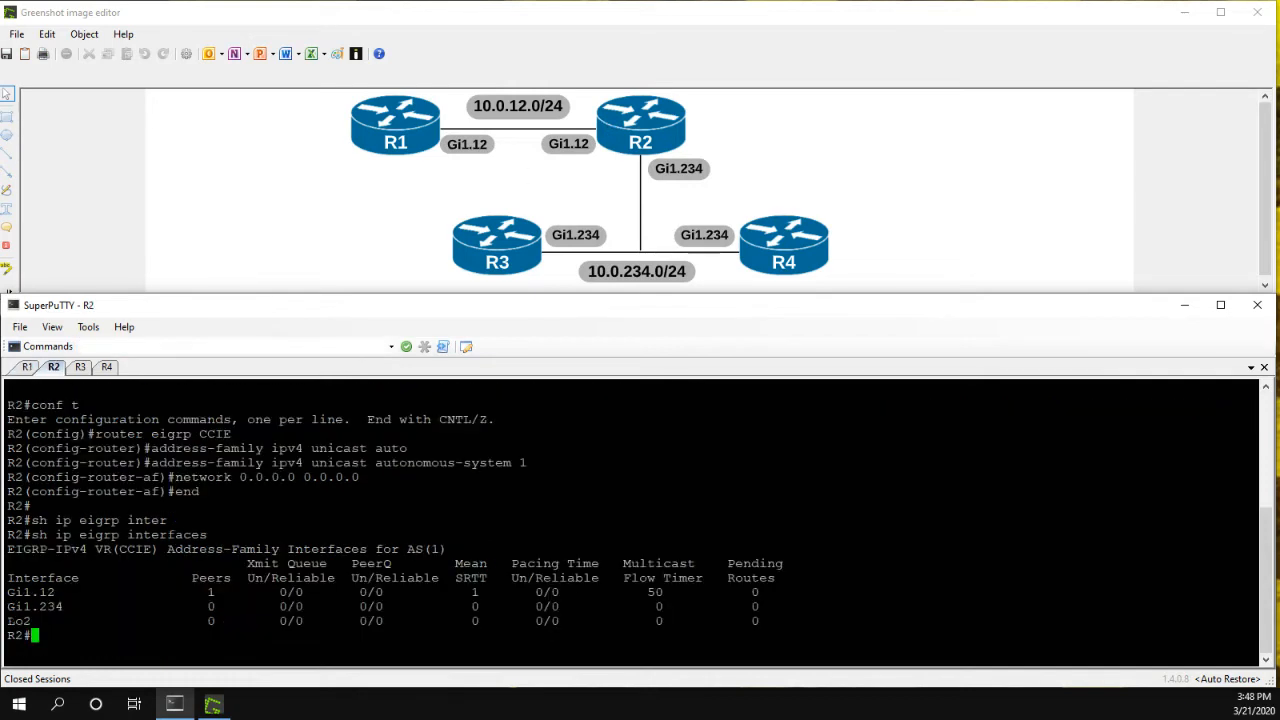
pyautogui.write('sh ip eigrp nei')
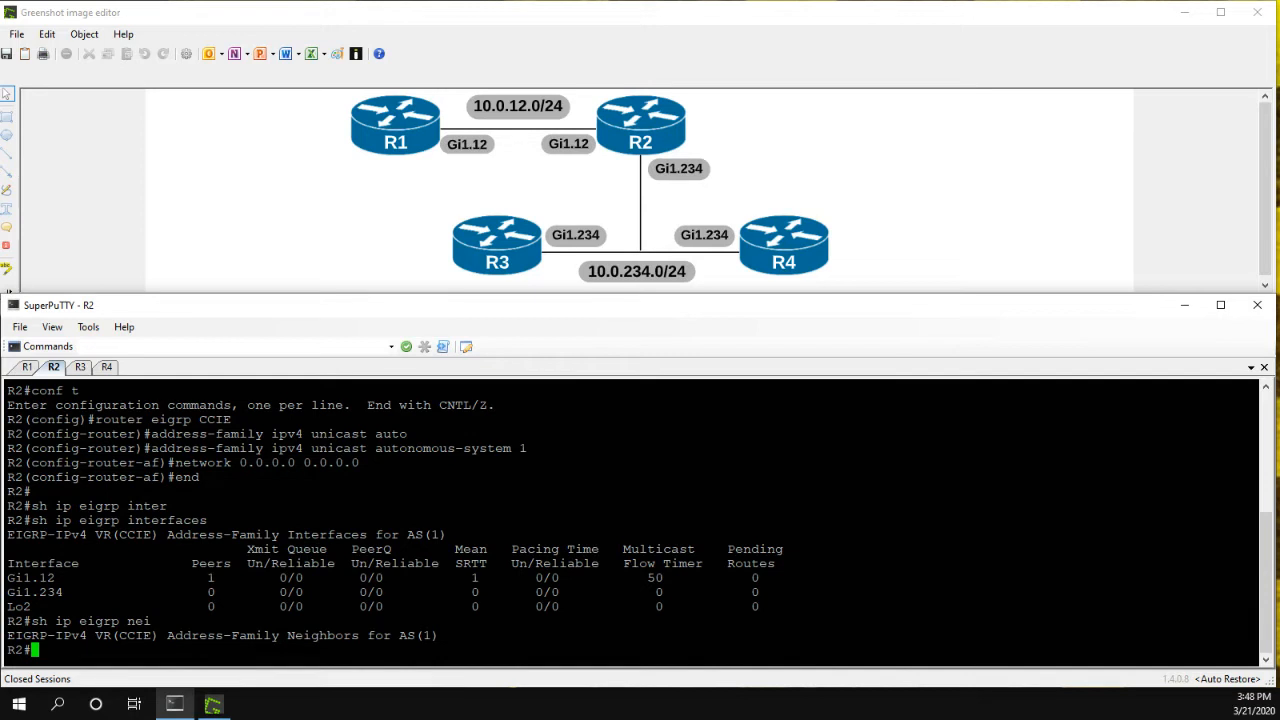
pyautogui.click(27, 366)
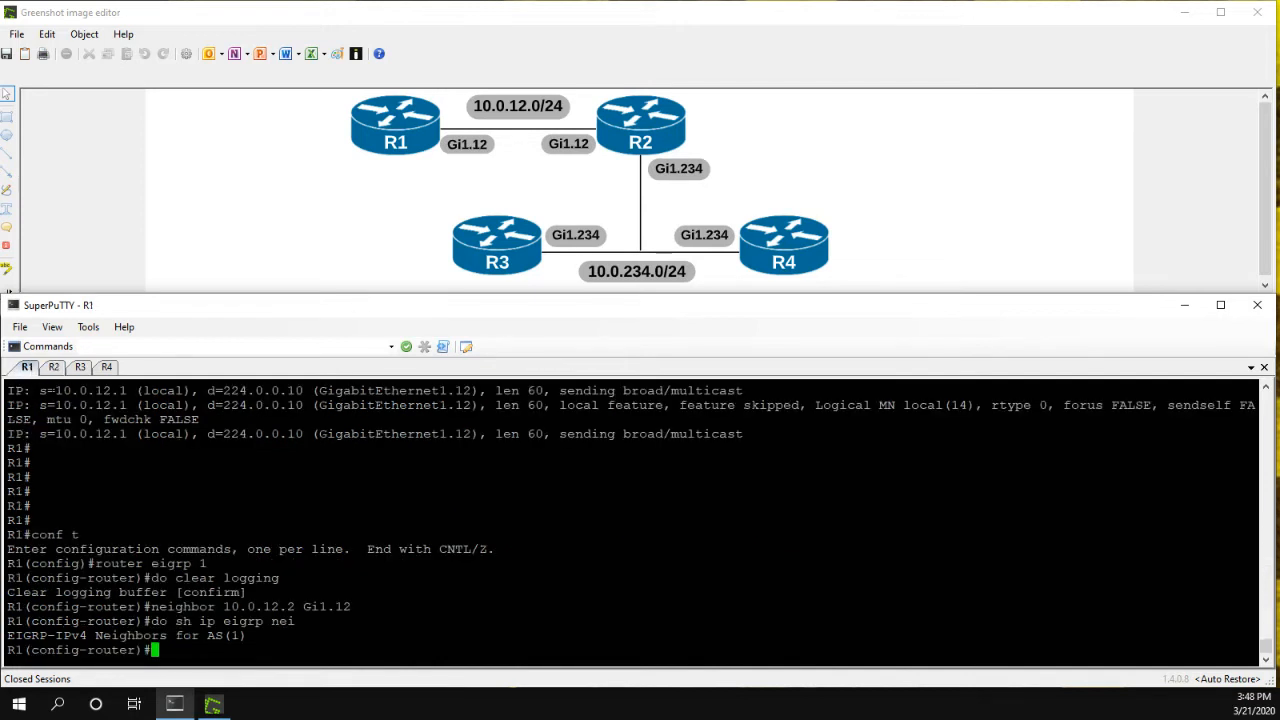
# Review R1's log showing the %DUAL-5-NBRCHANGE static-peer-down message and unicast hellos to 10.0.12.2.
pyautogui.write('do sh logging')
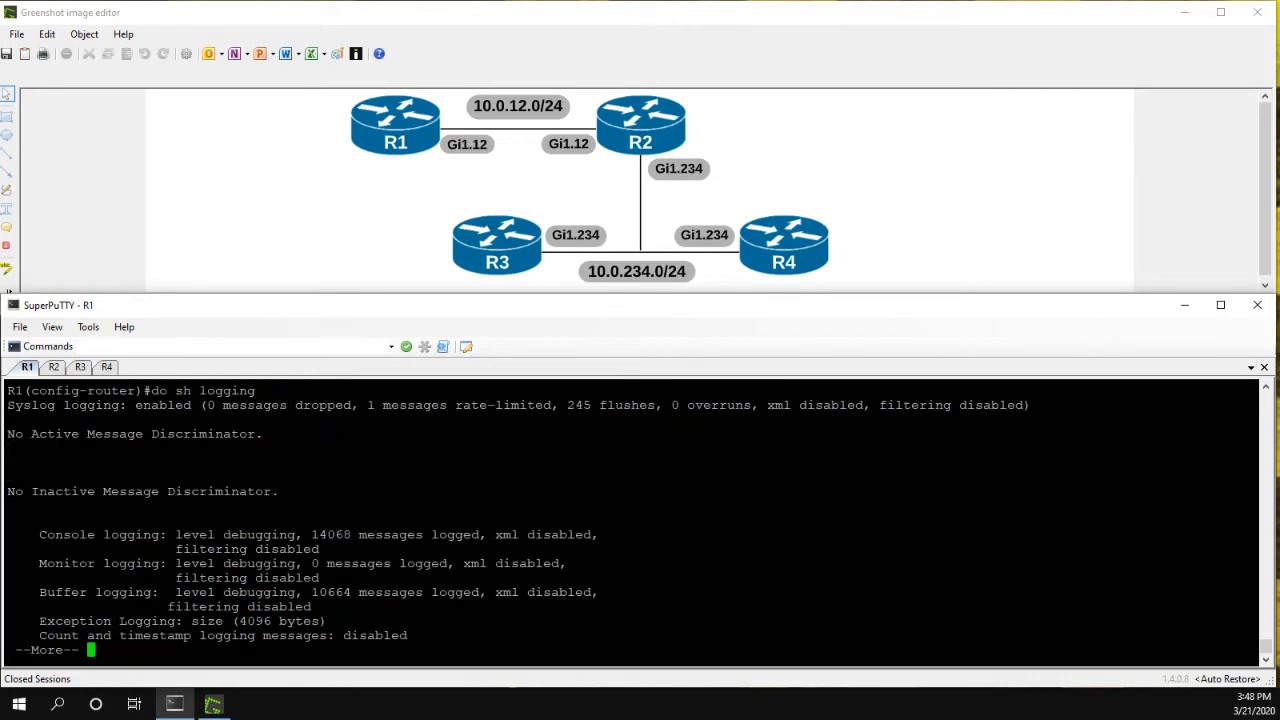
pyautogui.press('space')
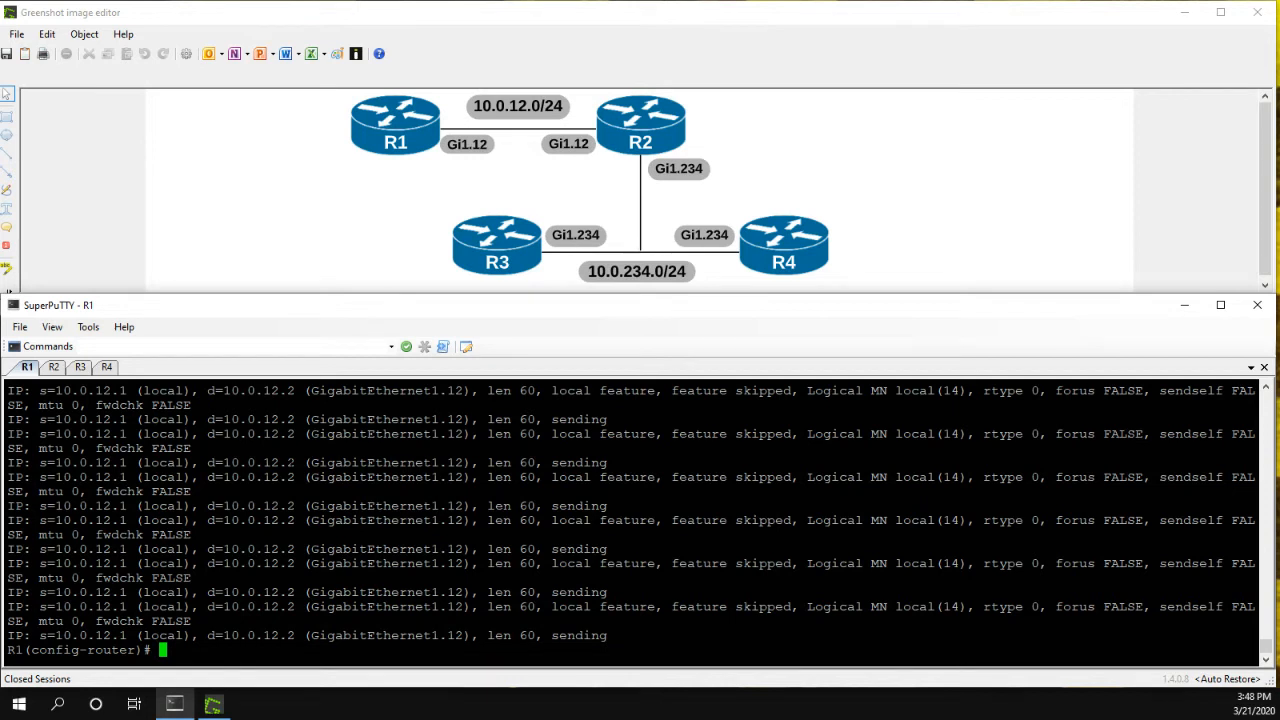
pyautogui.doubleClick(248, 462)
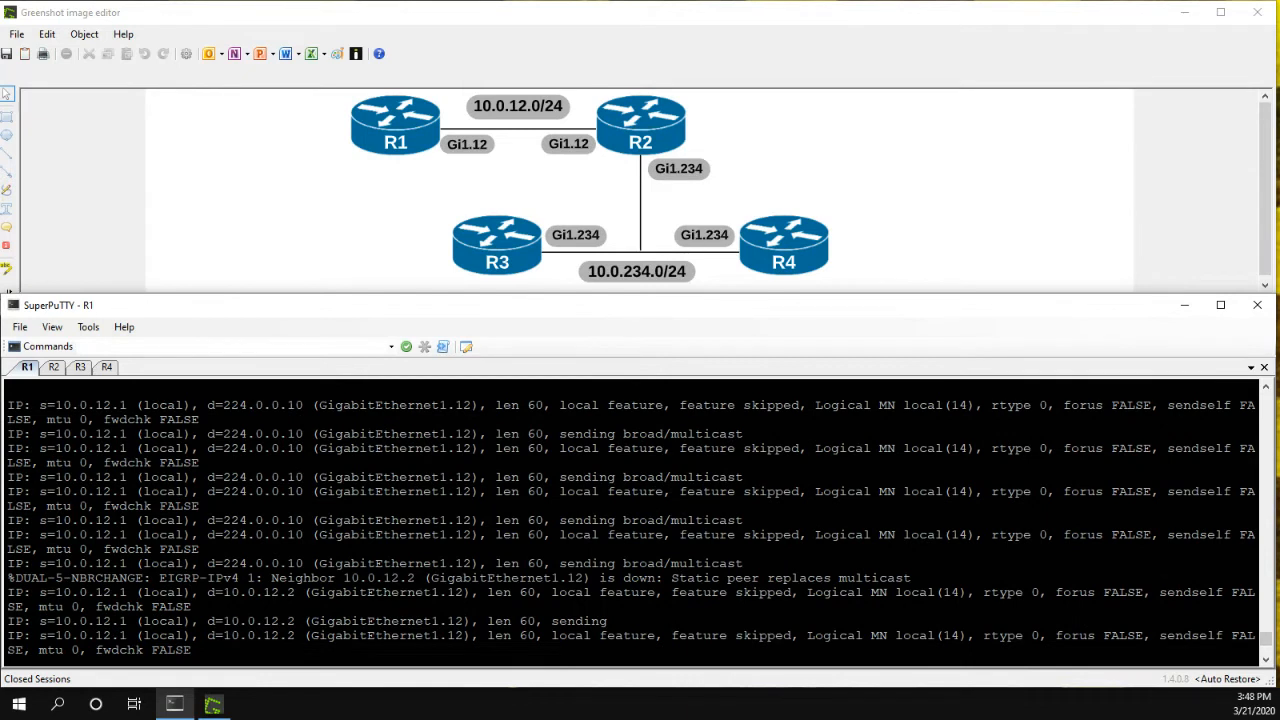
pyautogui.doubleClick(263, 563)
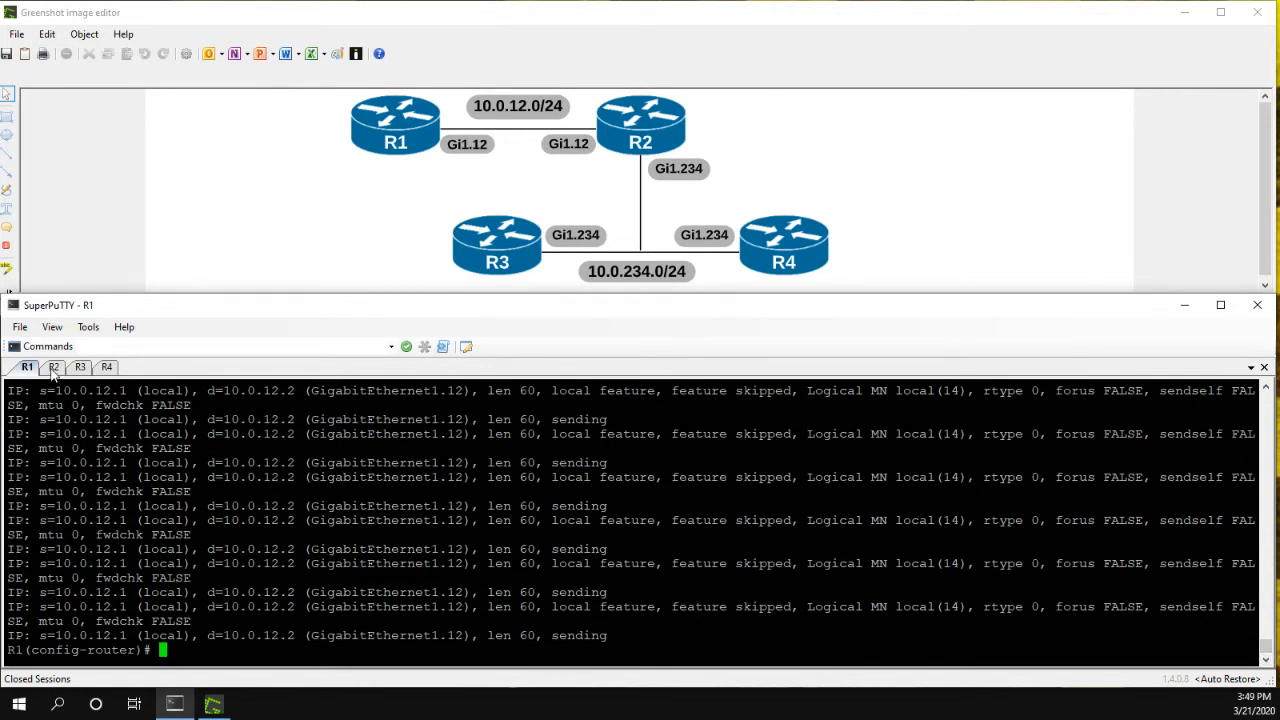
# On R2, under address-family ipv4 AS 1, add static neighbor 10.0.12.1 on Gi1.12.
pyautogui.click(53, 367)
pyautogui.write('address ipv4 u')
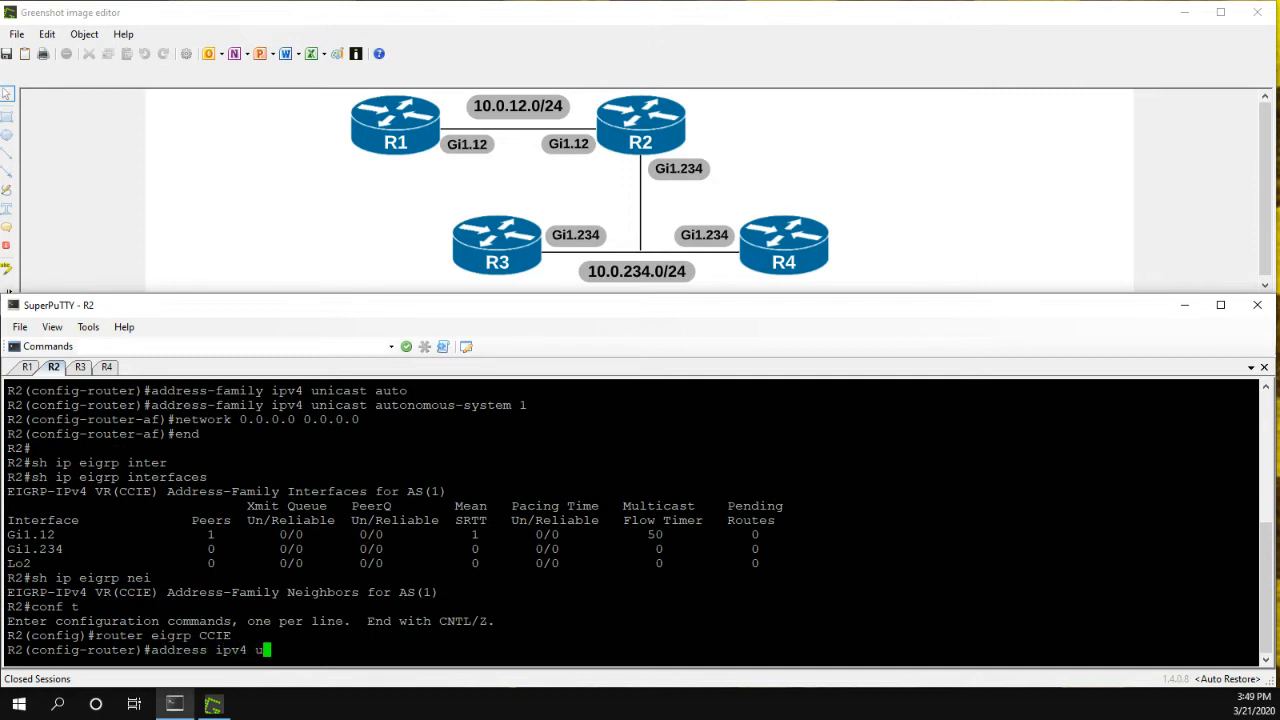
pyautogui.write('ni auto 1')
pyautogui.press('Return')
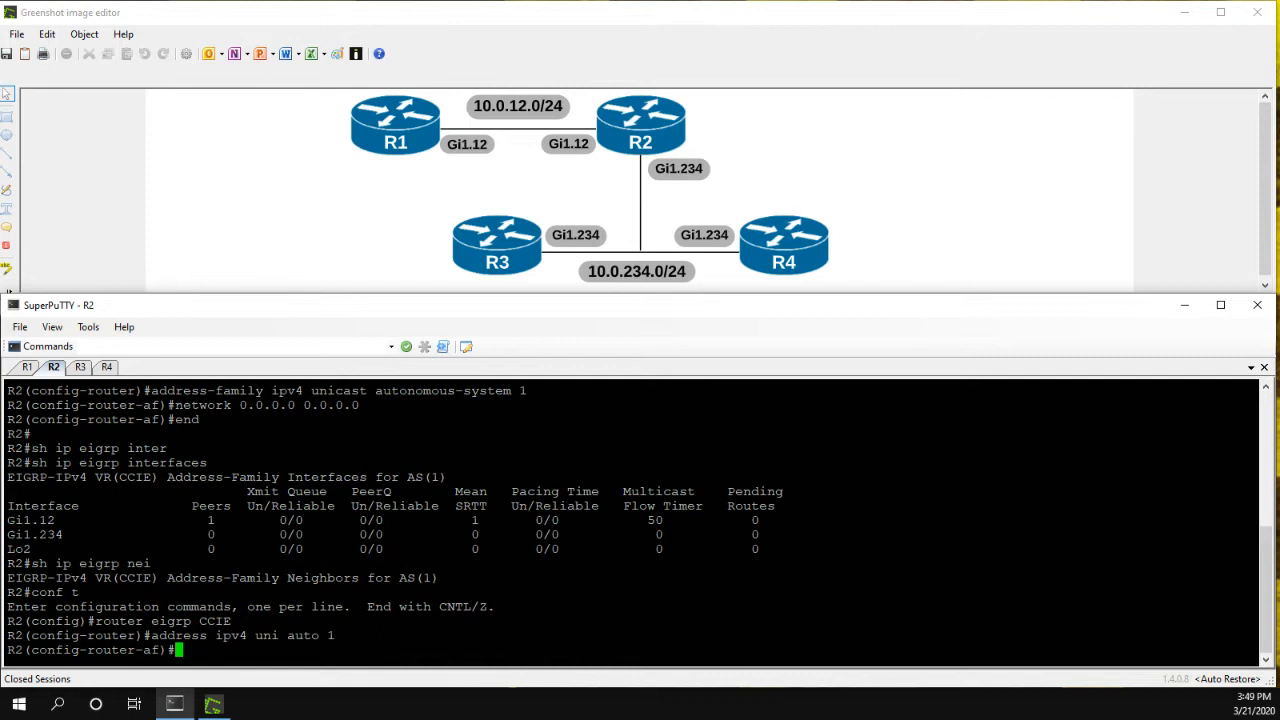
pyautogui.write('neighbor')
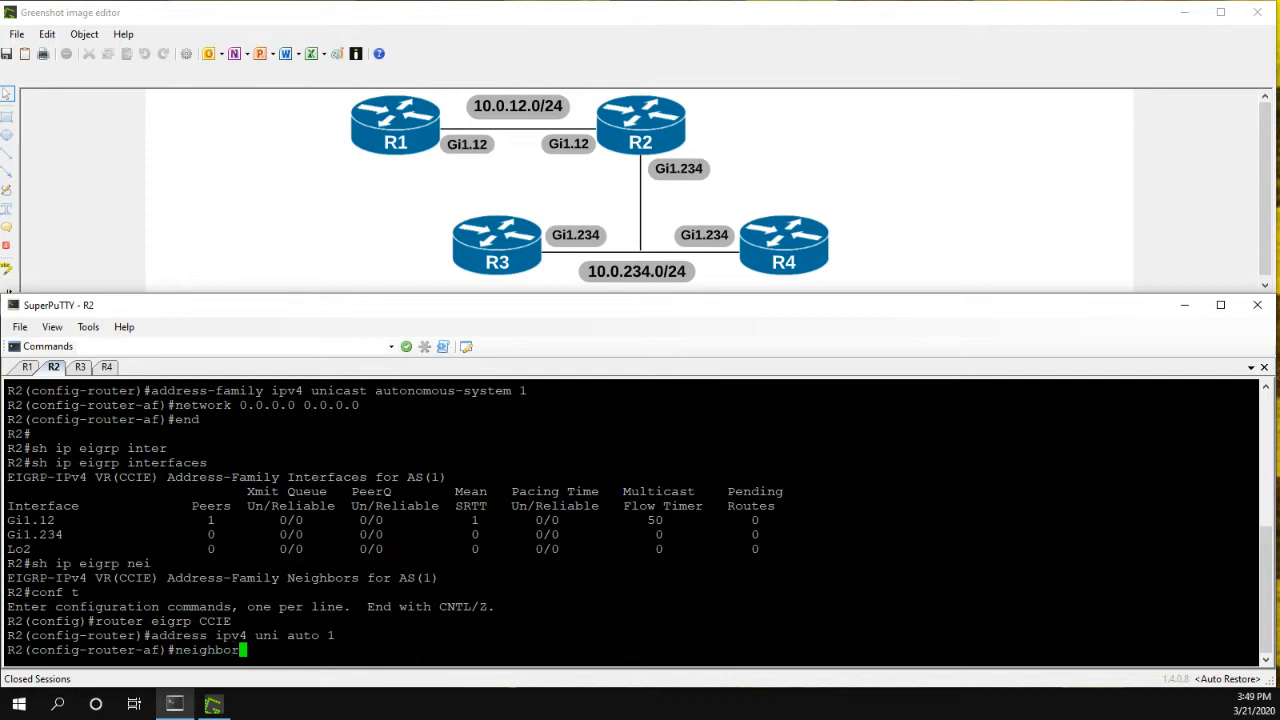
pyautogui.write('10.0.1')
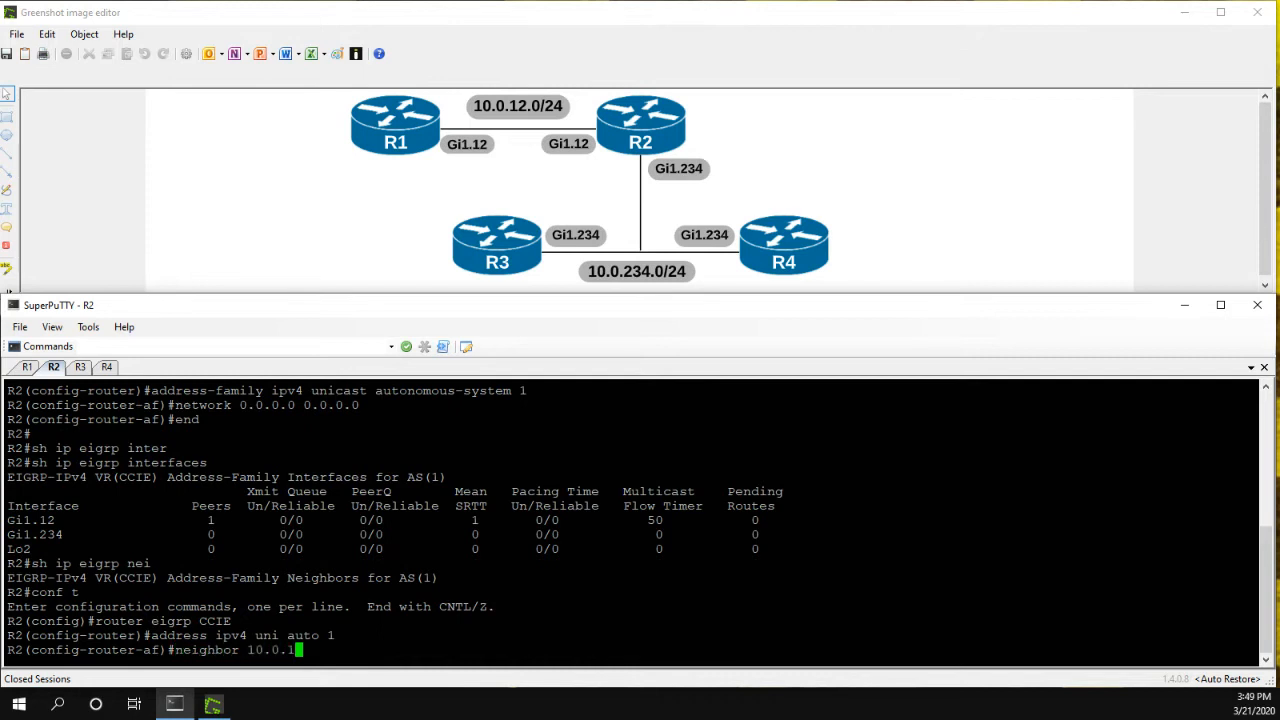
pyautogui.write('2.1 gi1.12')
pyautogui.write('end')
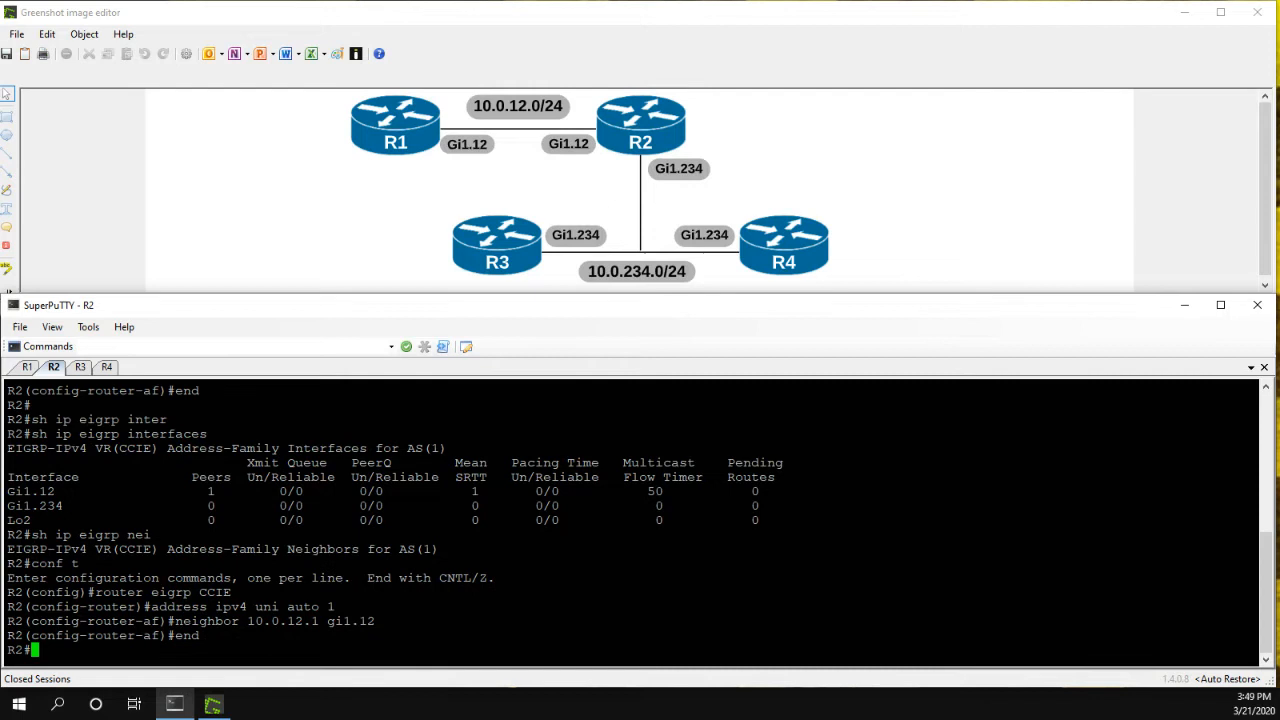
# Verify R2's neighbor table lists 10.0.12.1, then return to the R1 session.
pyautogui.write('show ip eigrp nei')
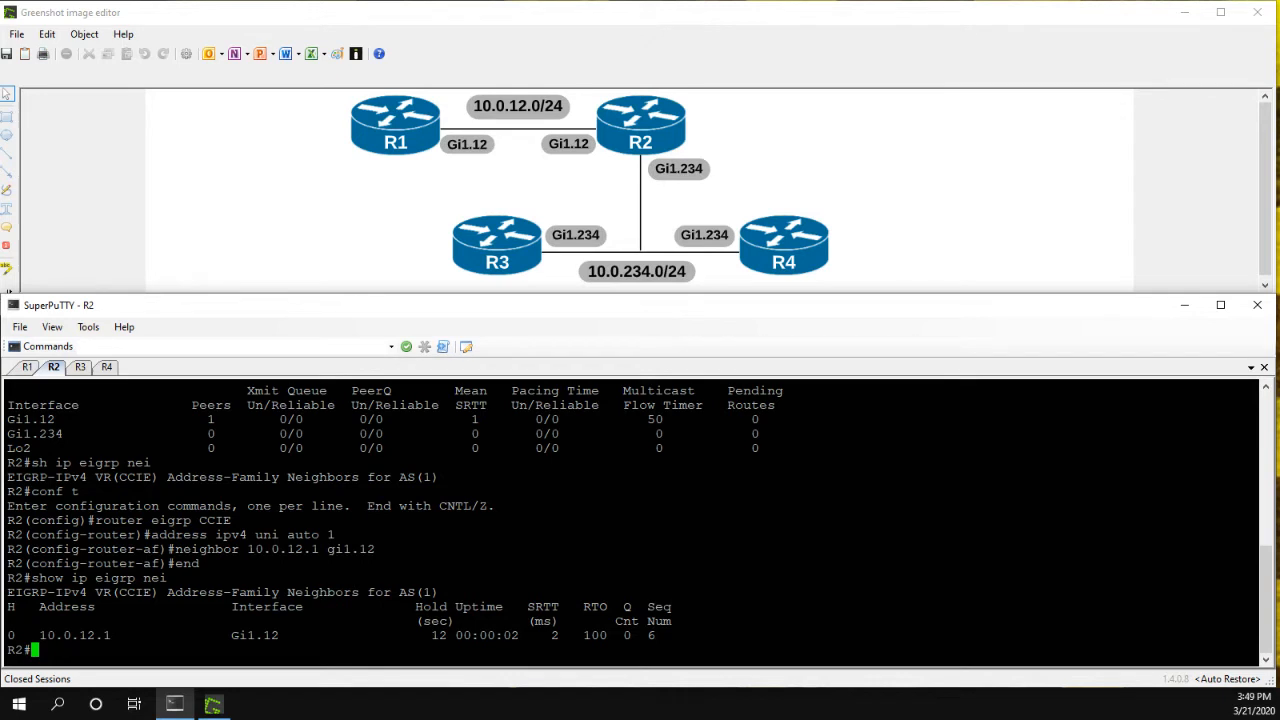
pyautogui.click(27, 366)
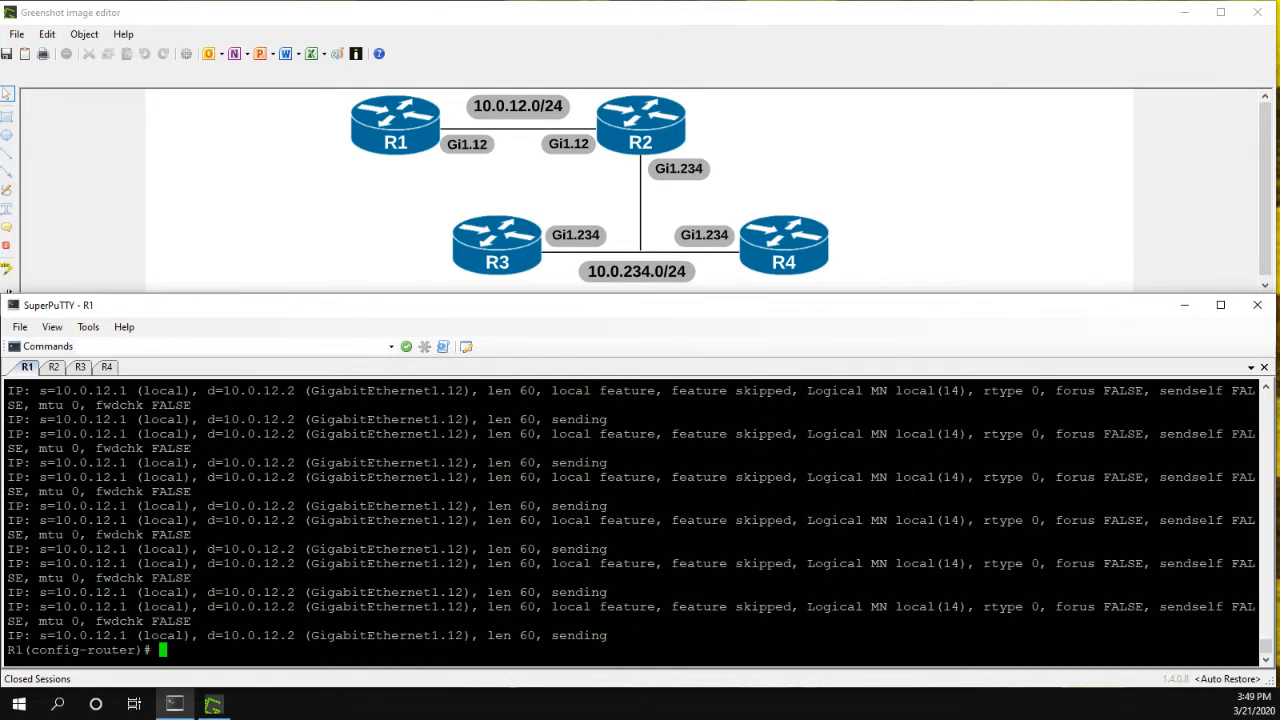
# Verify R1 now lists EIGRP neighbor 10.0.12.2 and turn off all debugging with 'u all'.
pyautogui.write('do sh i')
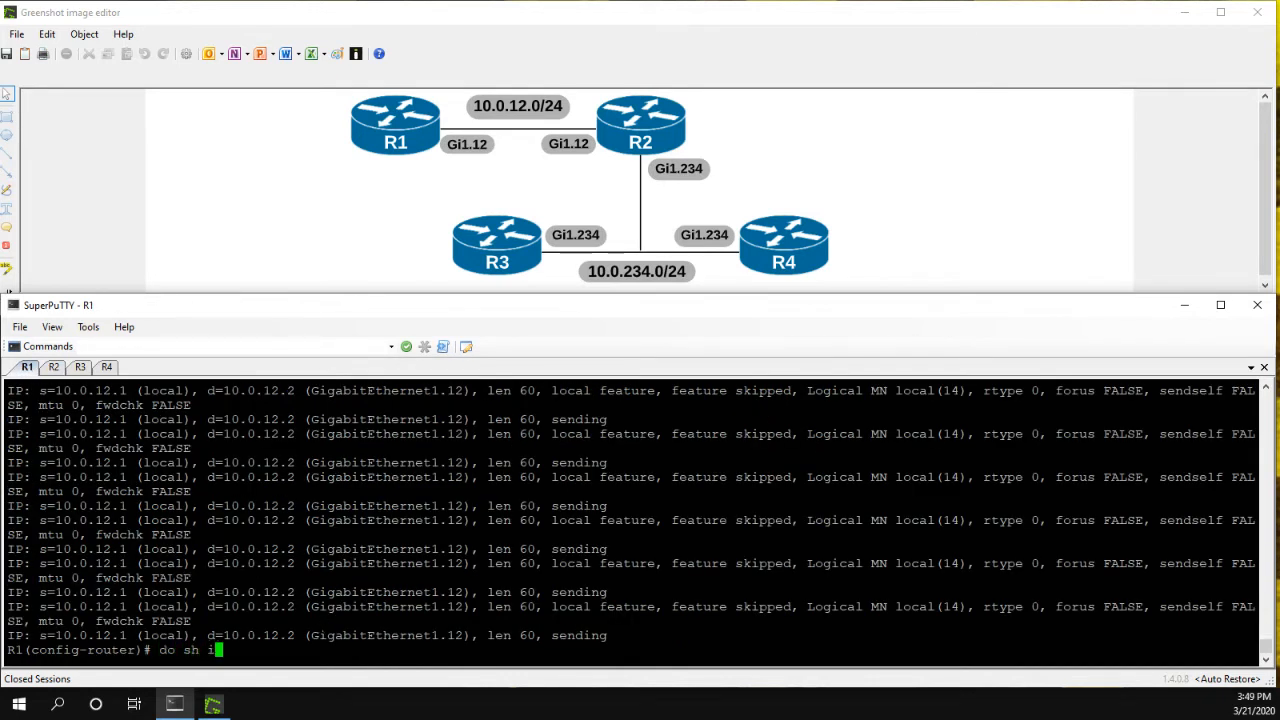
pyautogui.press('Return')
pyautogui.write('u al')
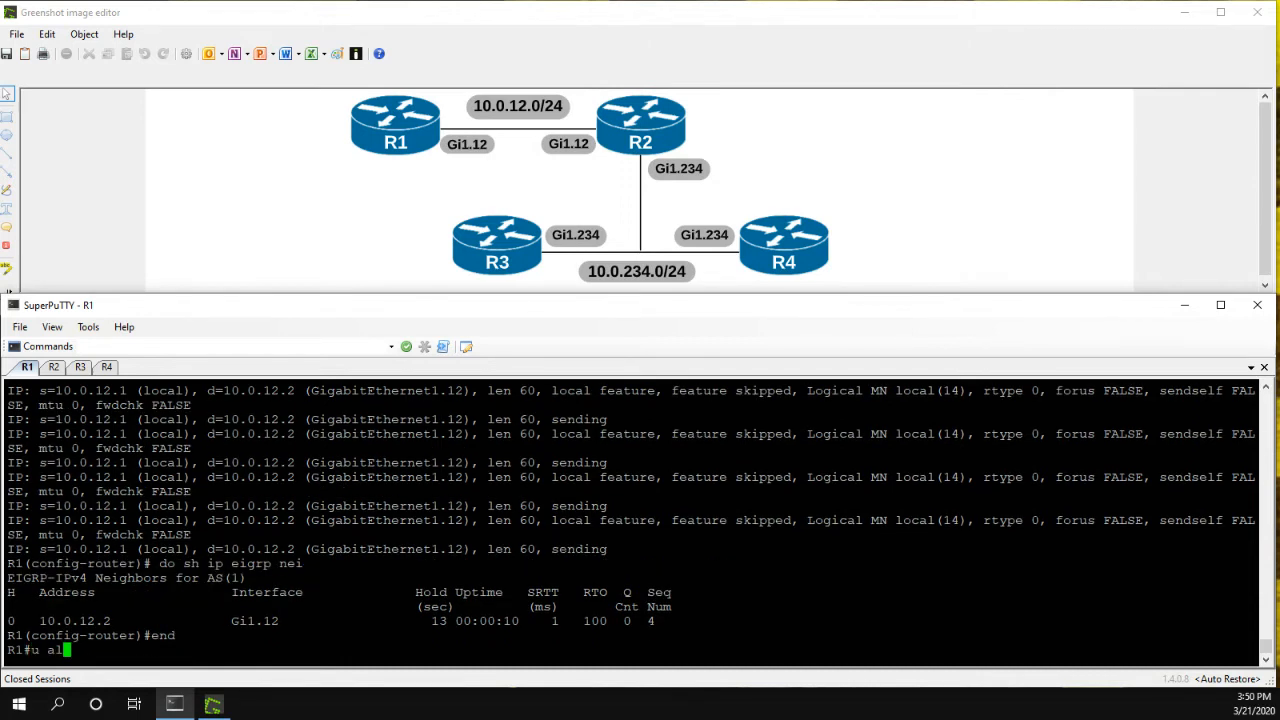
pyautogui.press('Return')
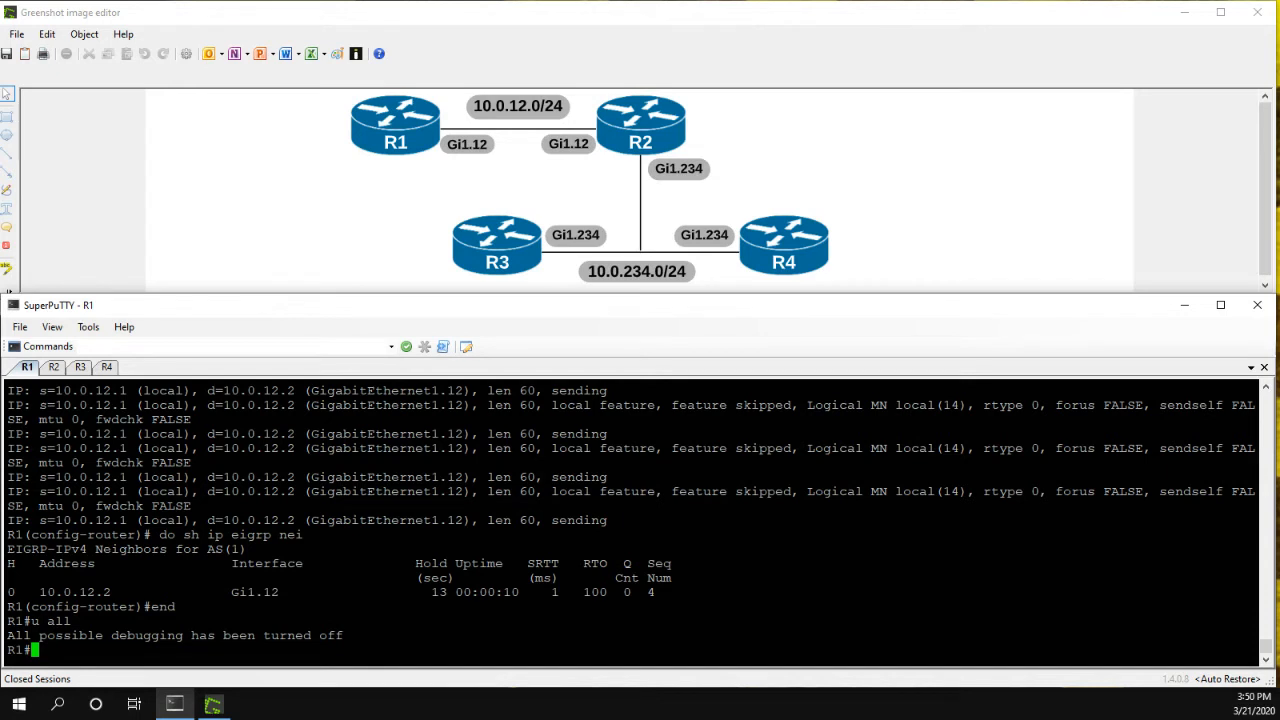
# On R2, review the EIGRP interfaces showing one peer on Gi1.12.
pyautogui.click(53, 367)
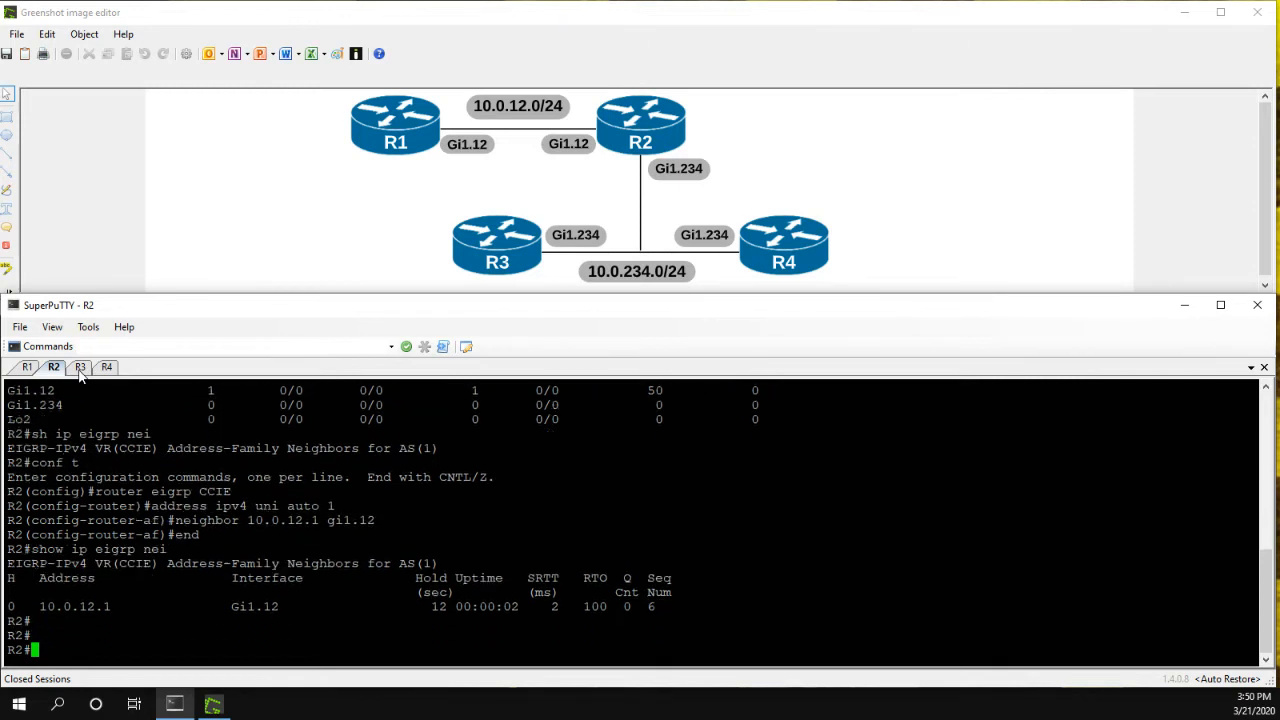
pyautogui.write('sh ip eigrp interfaces')
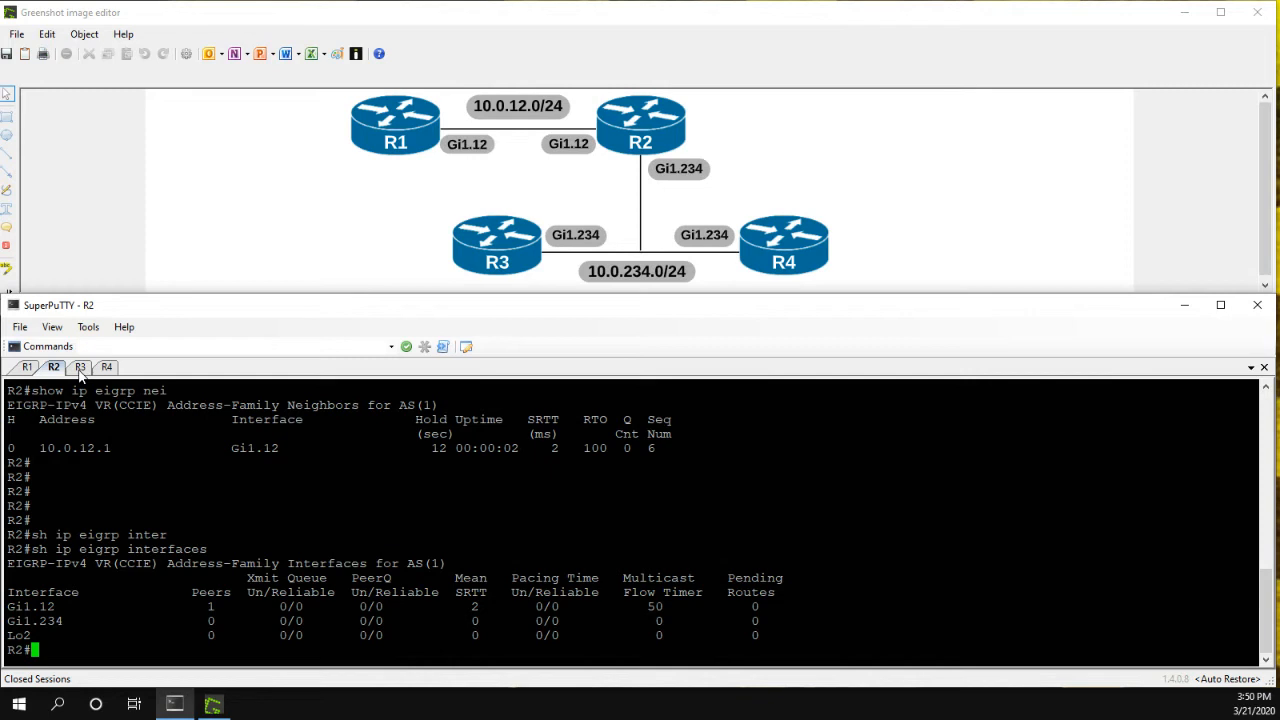
# On R3, create router eigrp CCIE, IPv4 unicast AS 1, with network 10.0.234.3 0.0.0.0.
pyautogui.click(80, 366)
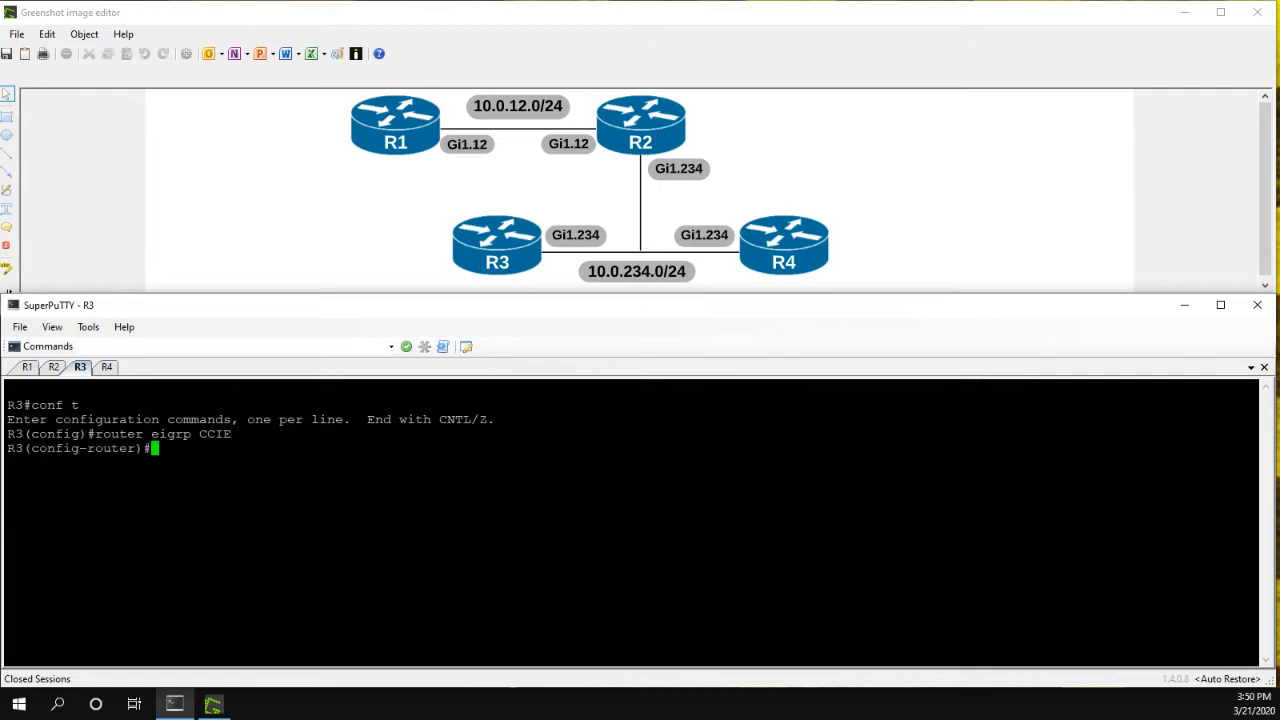
pyautogui.write('address')
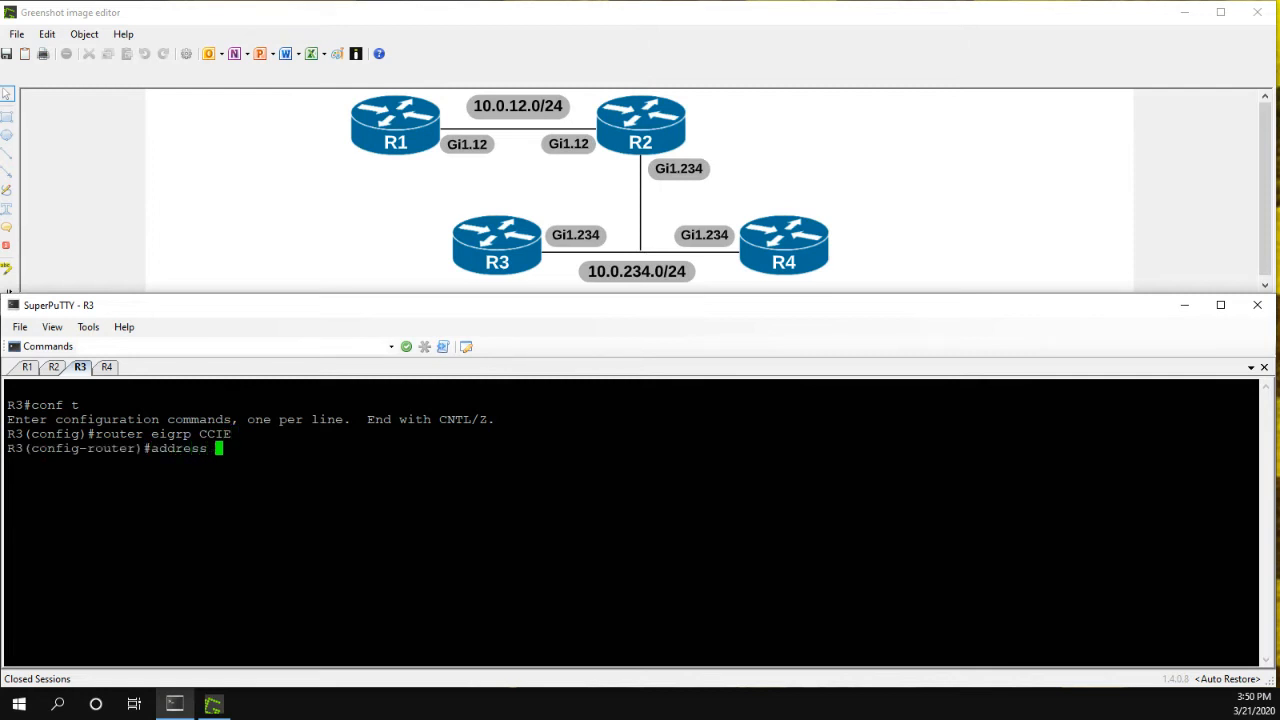
pyautogui.write('ipv4 uni')
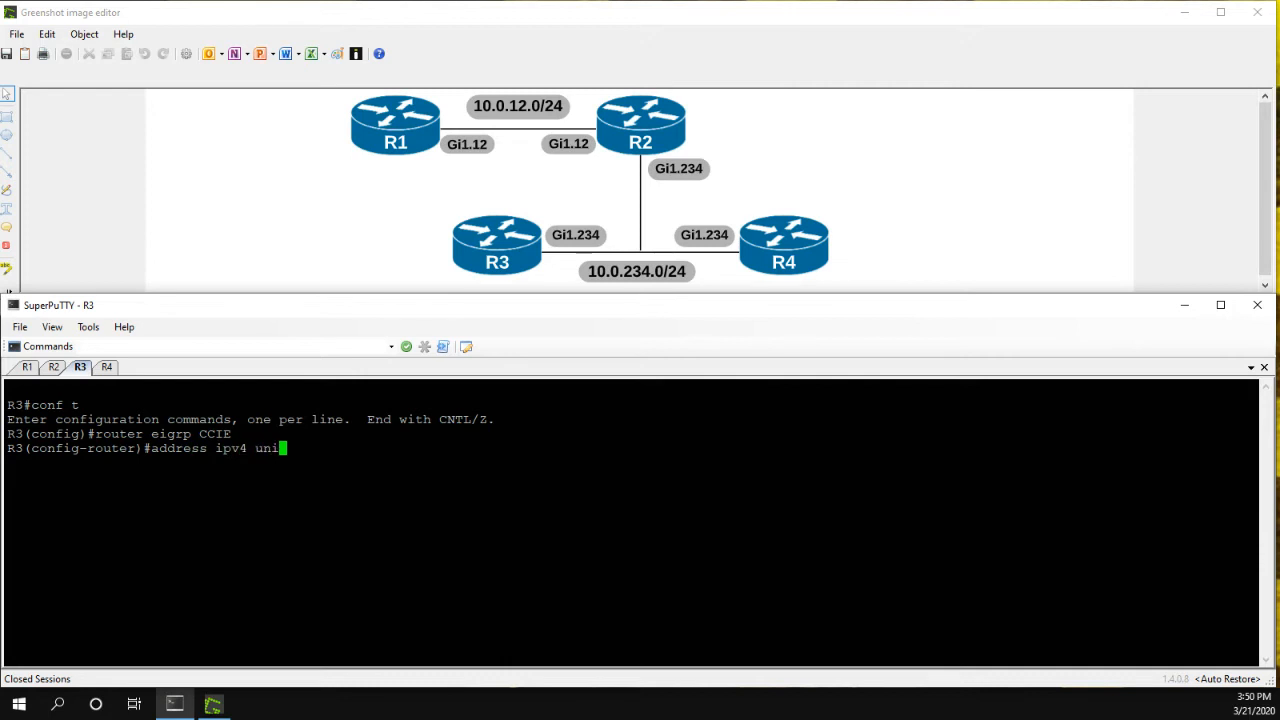
pyautogui.write('auto')
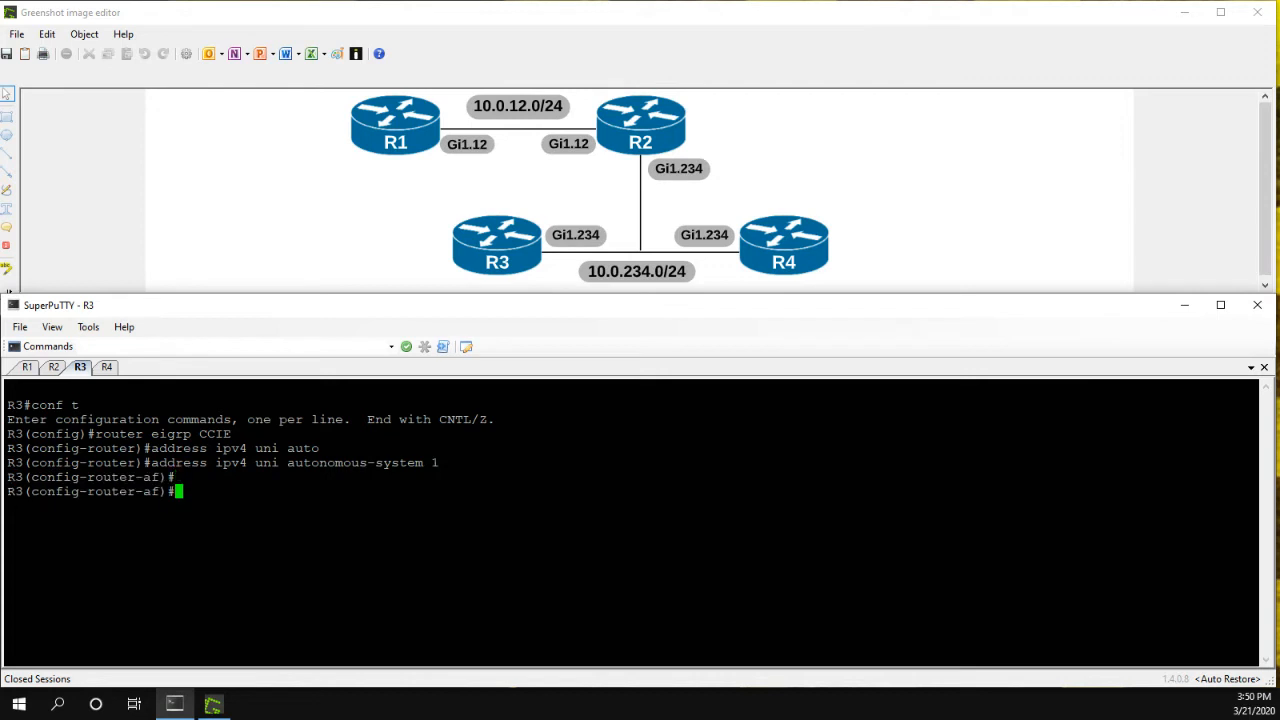
pyautogui.write('network')
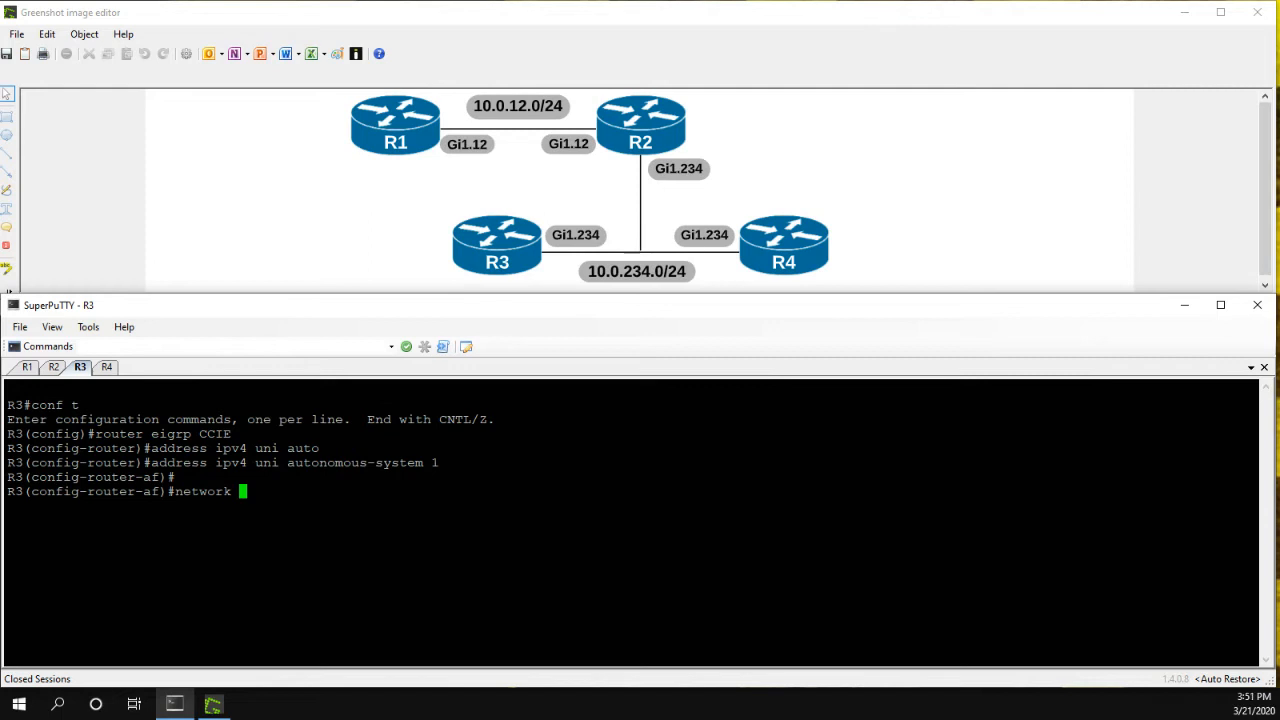
pyautogui.write('10.0.234')
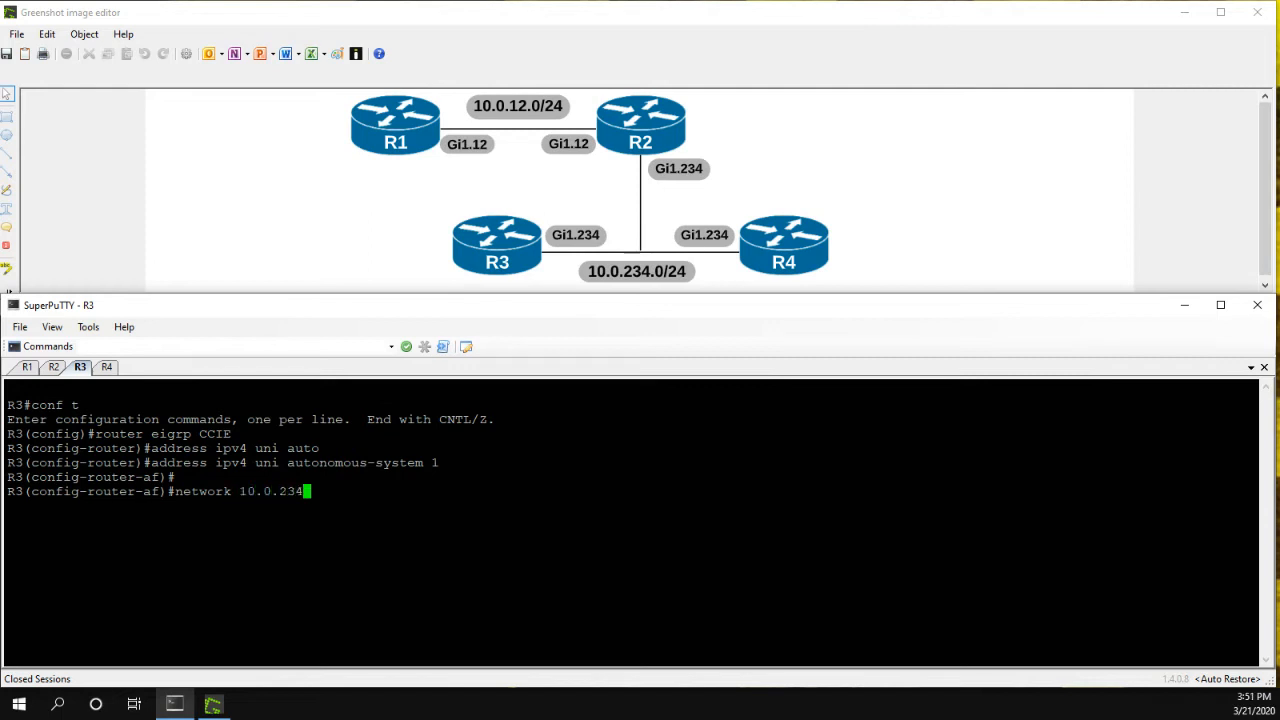
pyautogui.write('3')
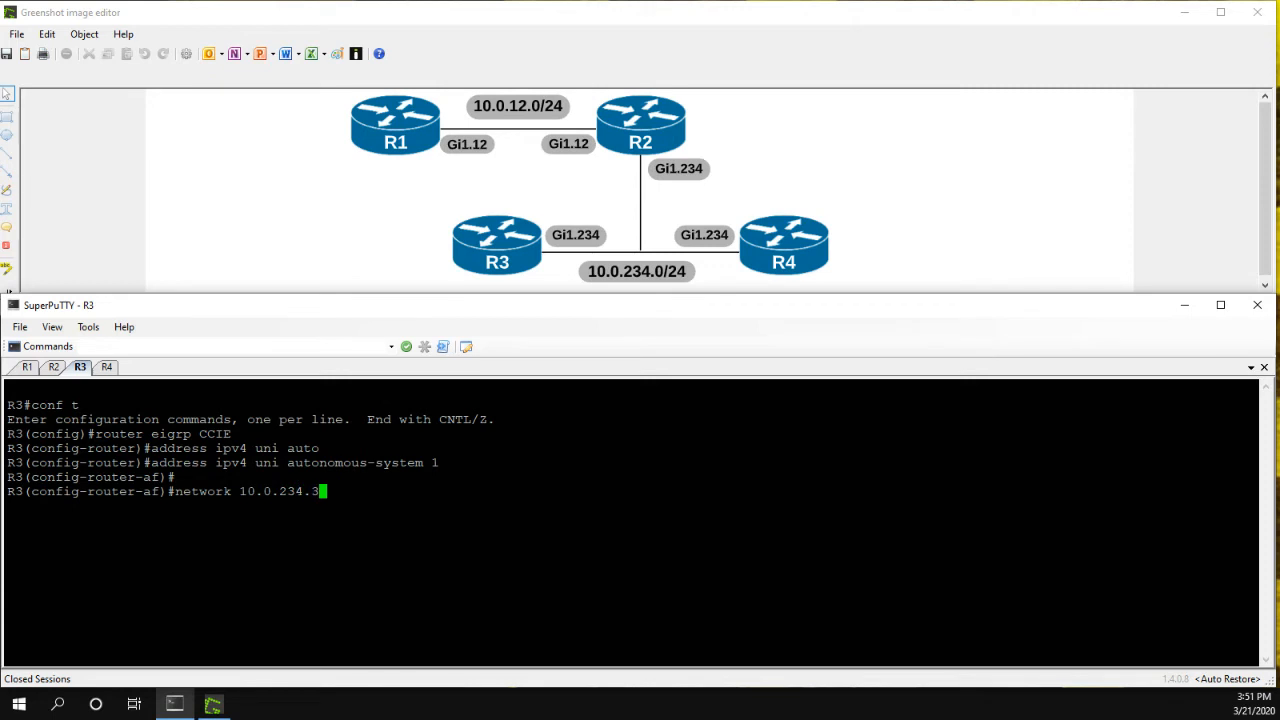
pyautogui.write('0.0.0.0')
pyautogui.write('do sh')
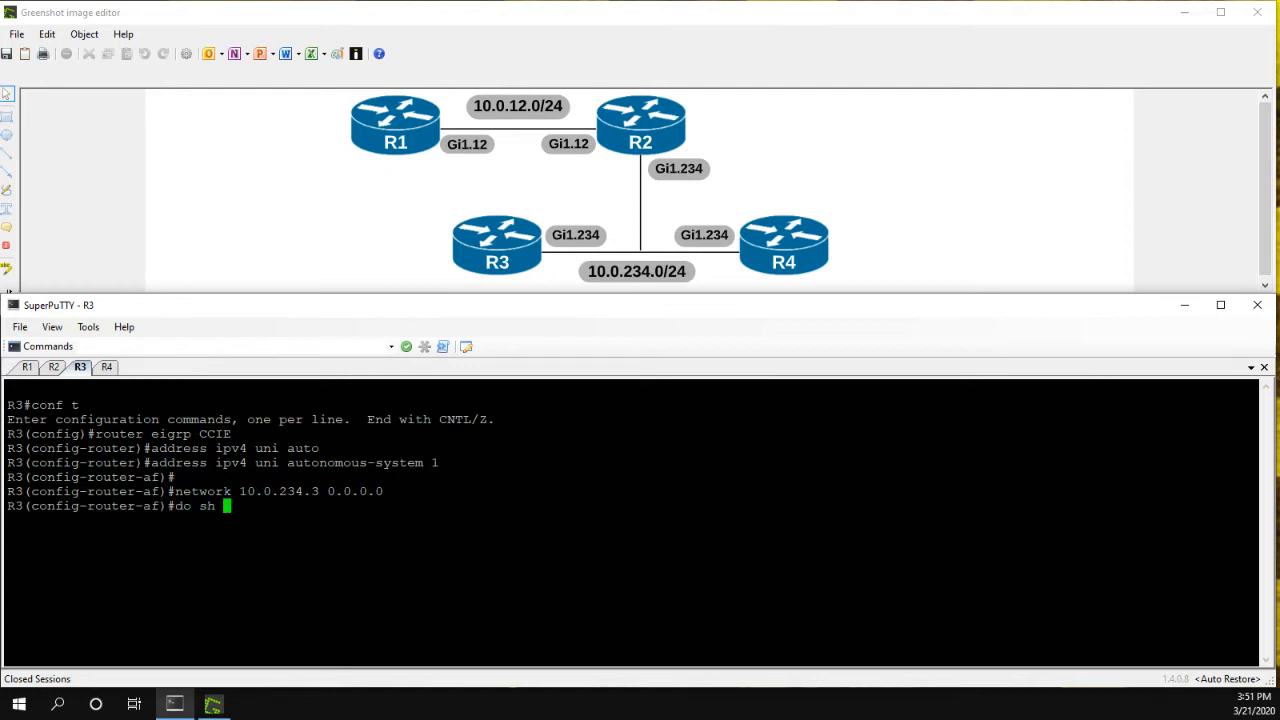
# Check R3's EIGRP interfaces show one peer on Gi1.234, then redistribute connected under topology base.
pyautogui.write('ip eigrp int')
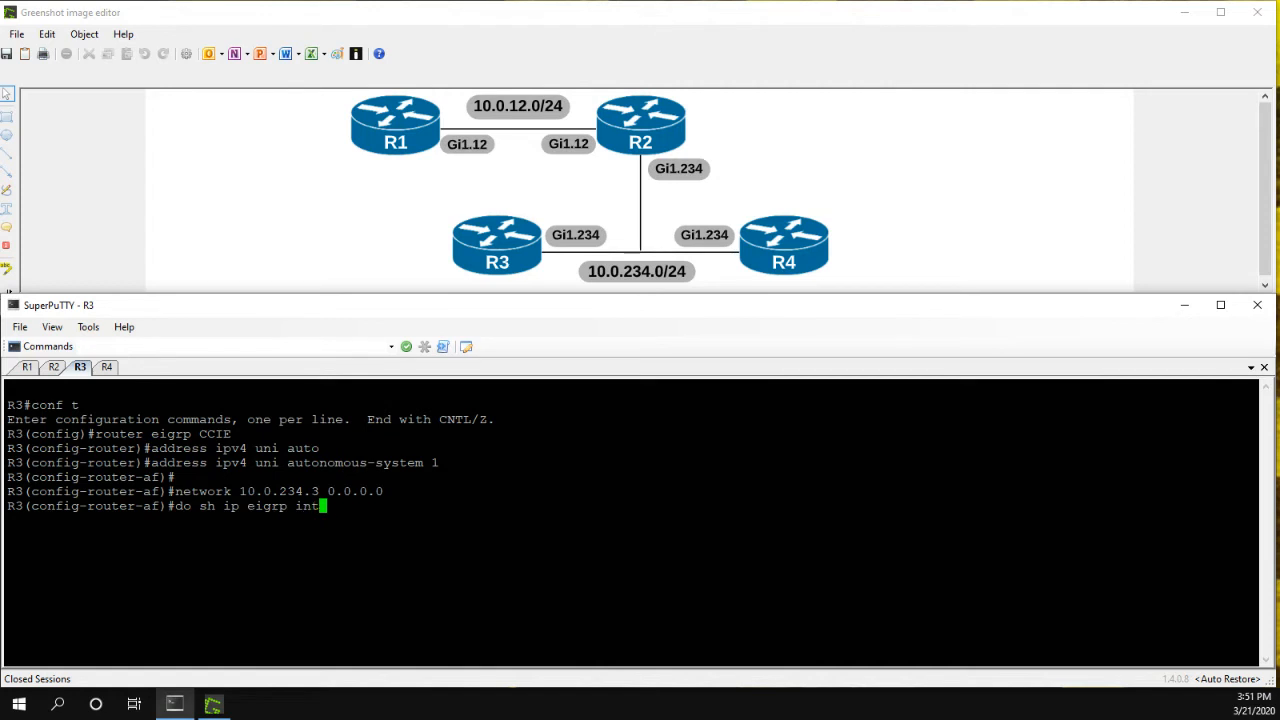
pyautogui.press('Return')
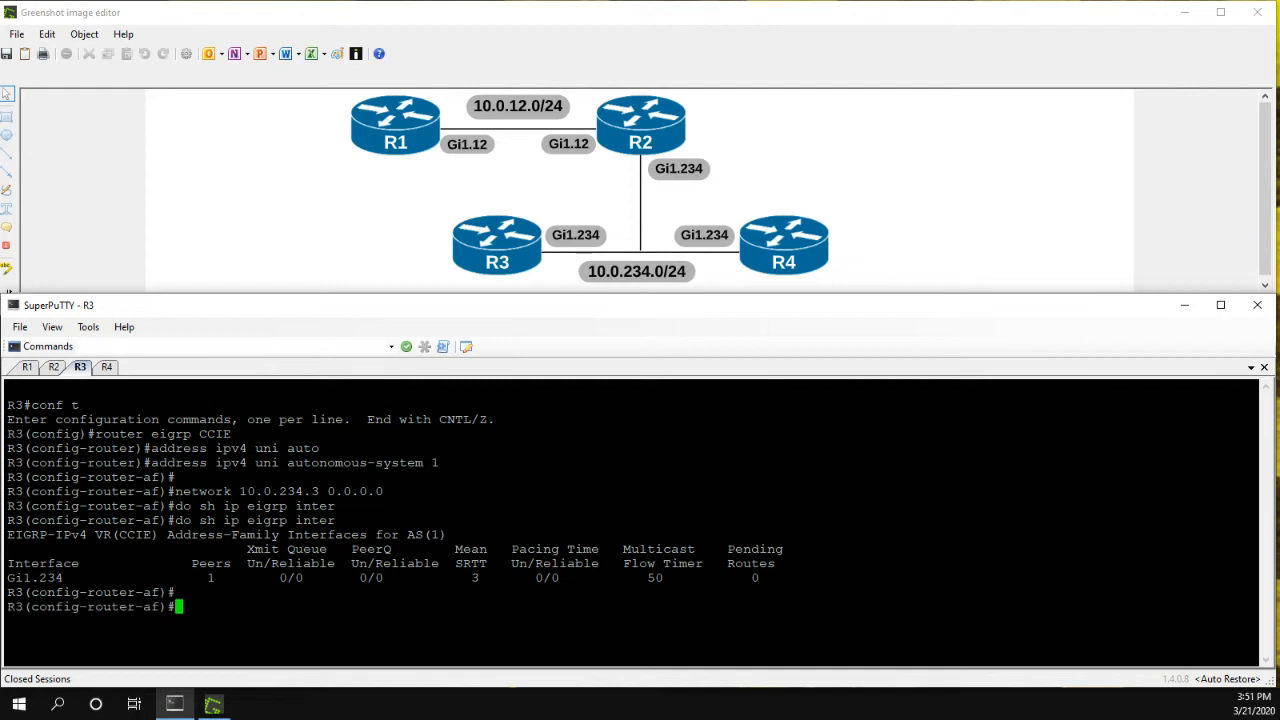
pyautogui.write('topology base')
pyautogui.write('redis connected')
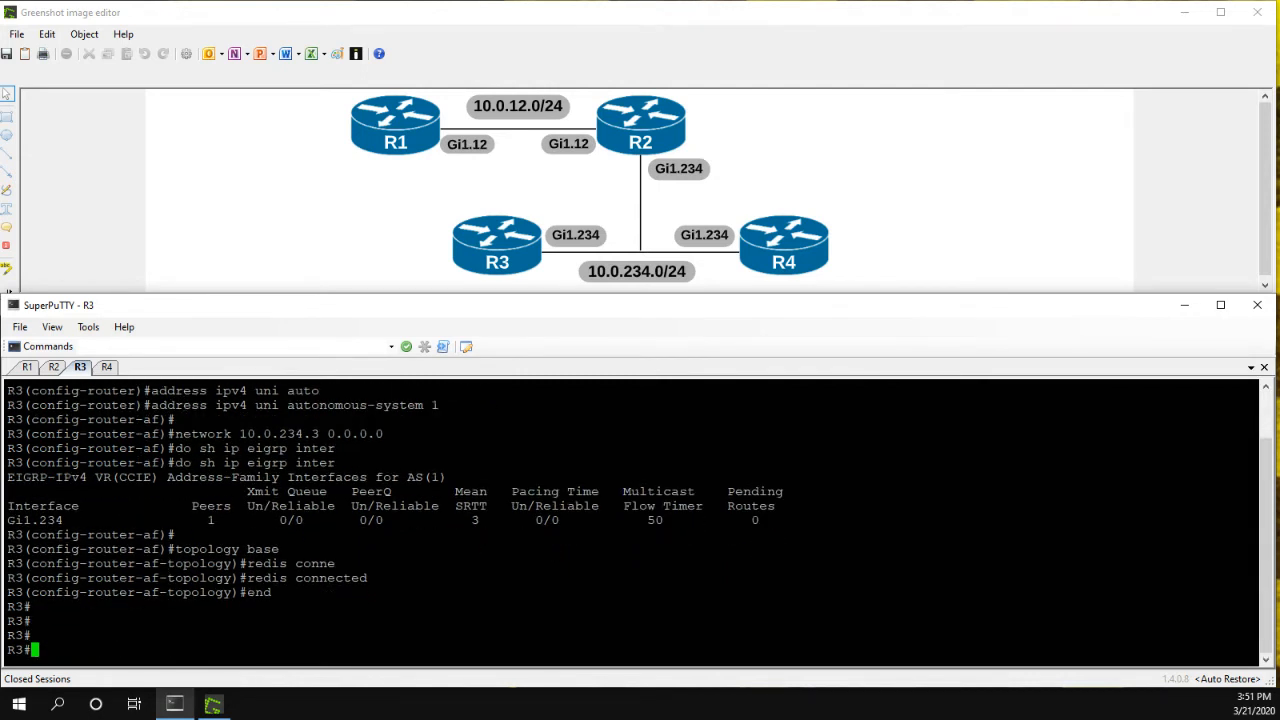
# On R4, create router eigrp CCIE, IPv4 unicast AS 1, with network 0.0.0.0 0.0.0.0.
pyautogui.click(106, 366)
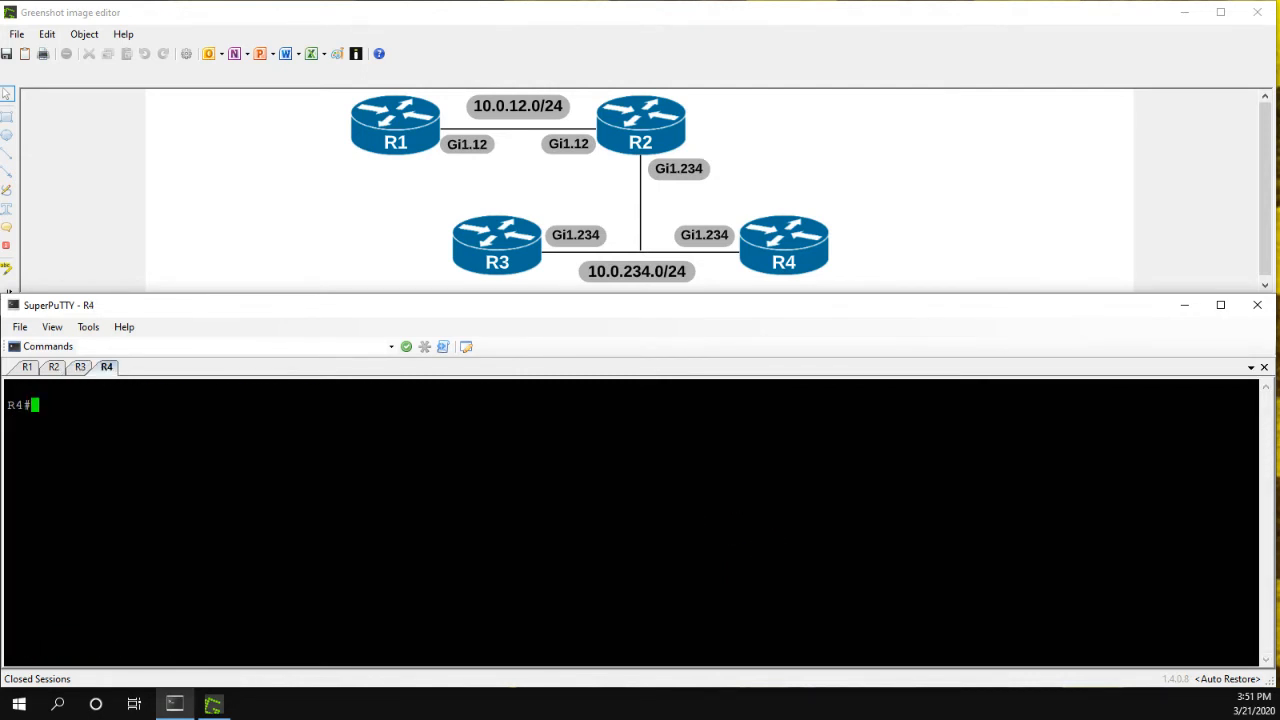
pyautogui.write('conf t')
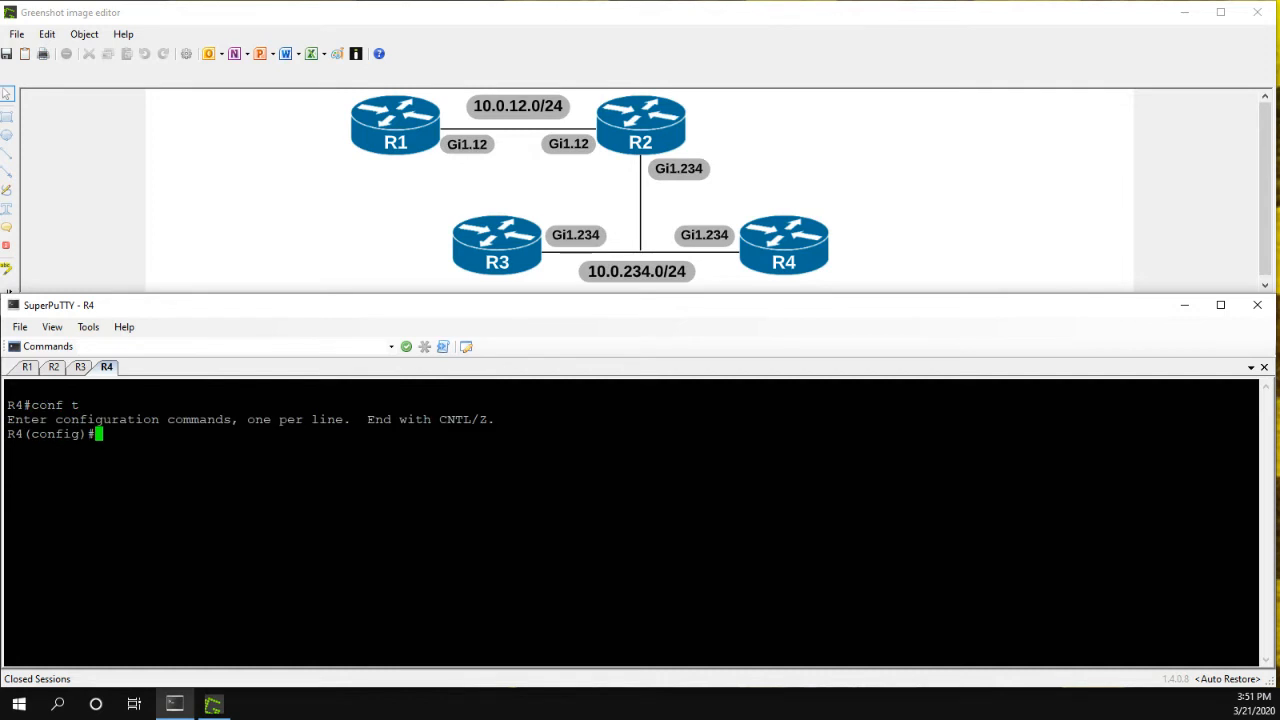
pyautogui.write('router eigrp CCIE')
pyautogui.write('address ipv4 uni auto 1')
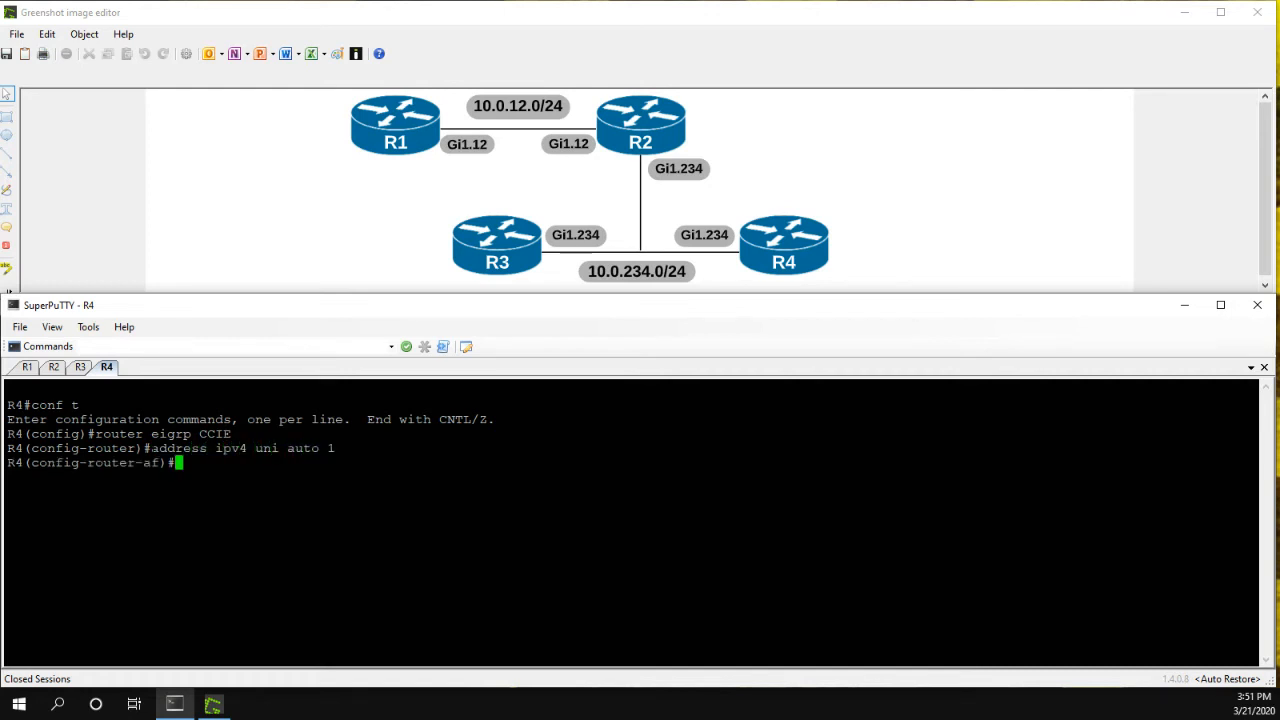
pyautogui.write('network 0.0.0.')
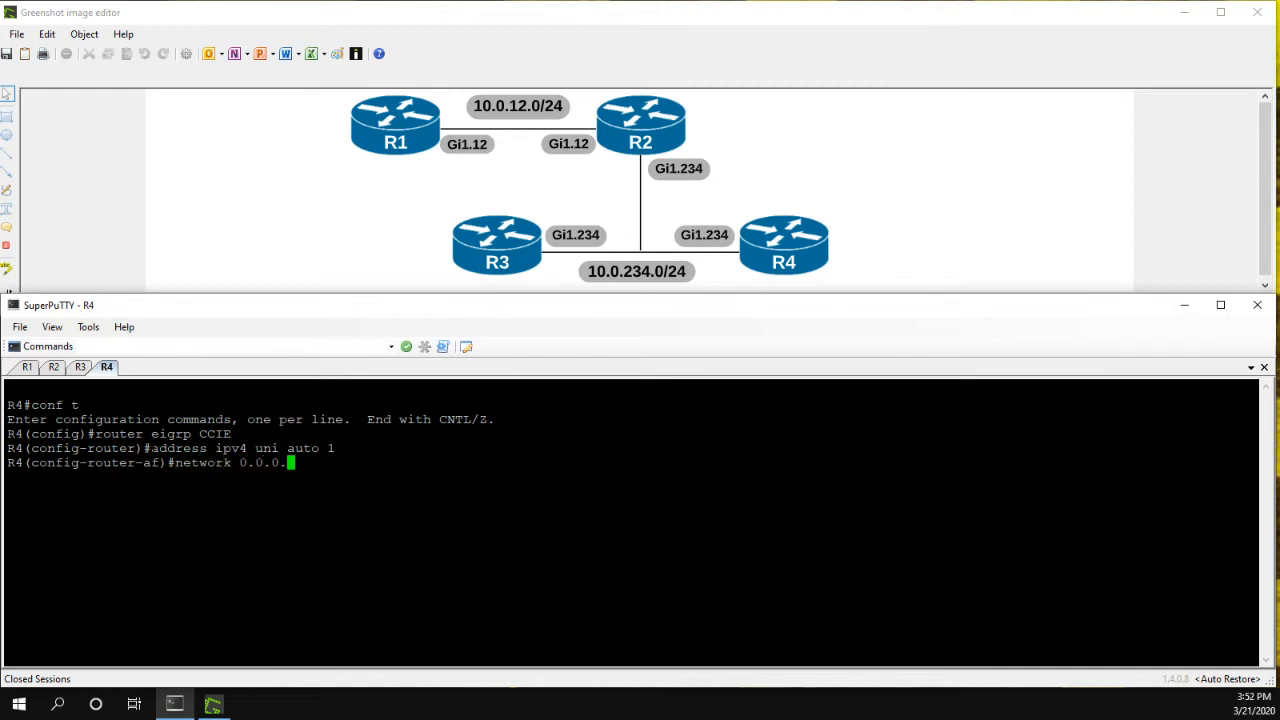
pyautogui.press('Return')
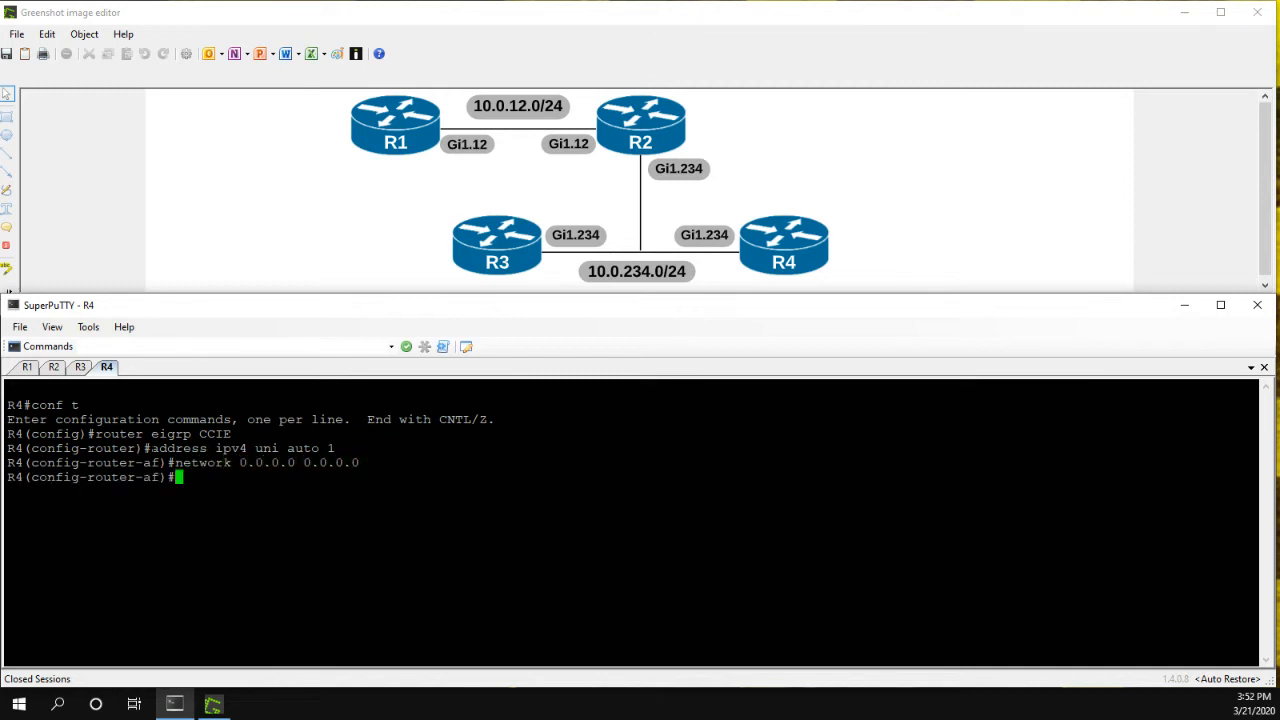
# End configuration on R4 and check R2 neighbors 10.0.234.4, 10.0.234.3 and 10.0.12.1.
pyautogui.write('end')
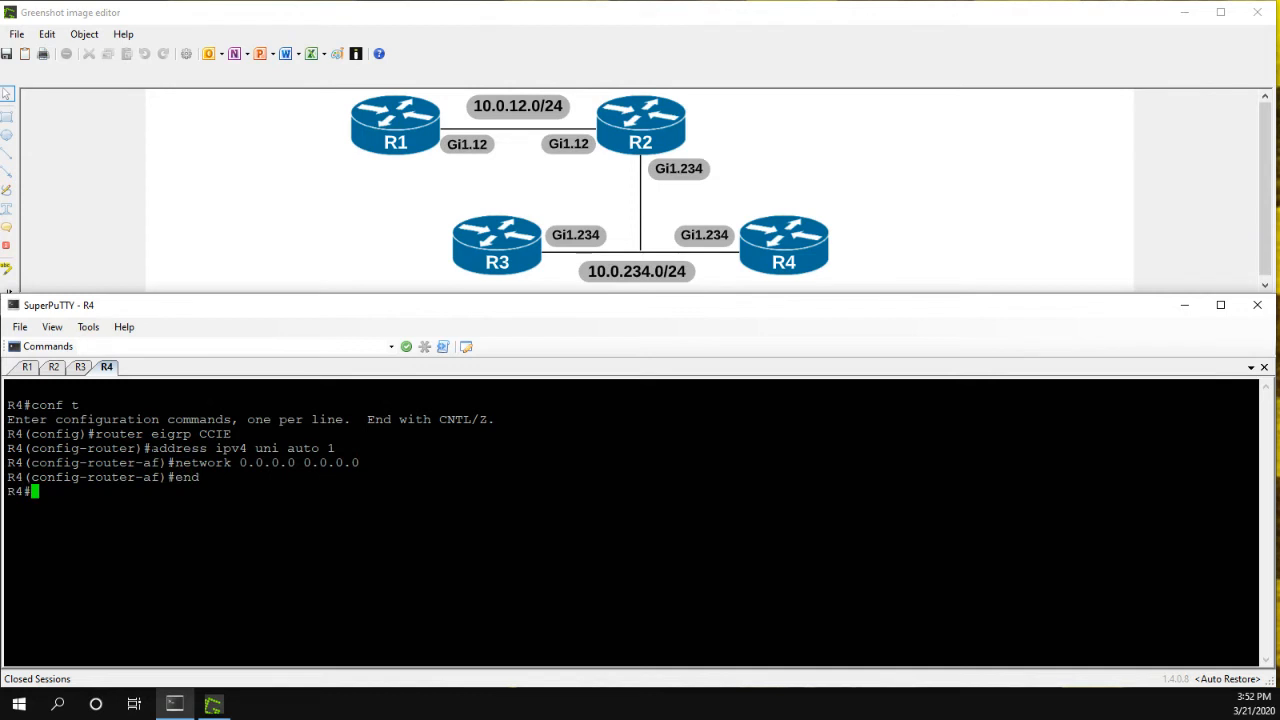
pyautogui.click(53, 367)
pyautogui.write('sh ip eigrp nei')
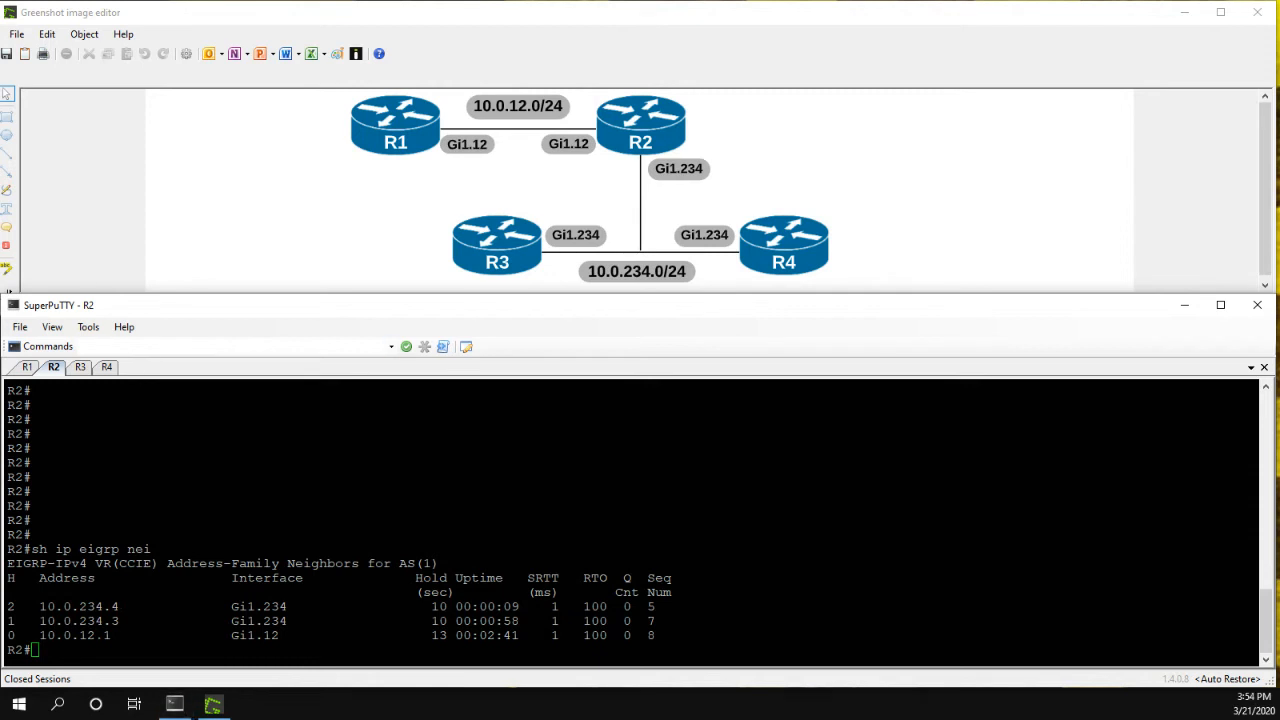
# Check R3's EIGRP neighbor table lists 10.0.234.4 and 10.0.234.2.
pyautogui.click(80, 366)
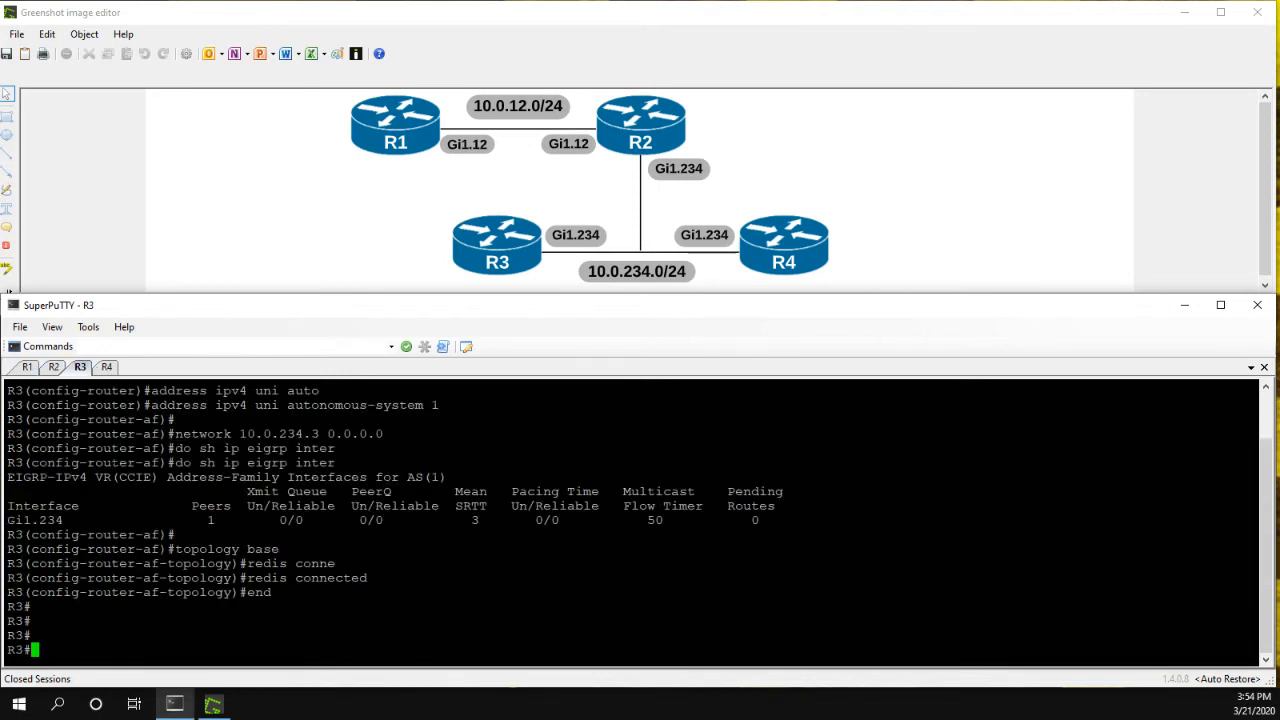
pyautogui.write('sh ip')
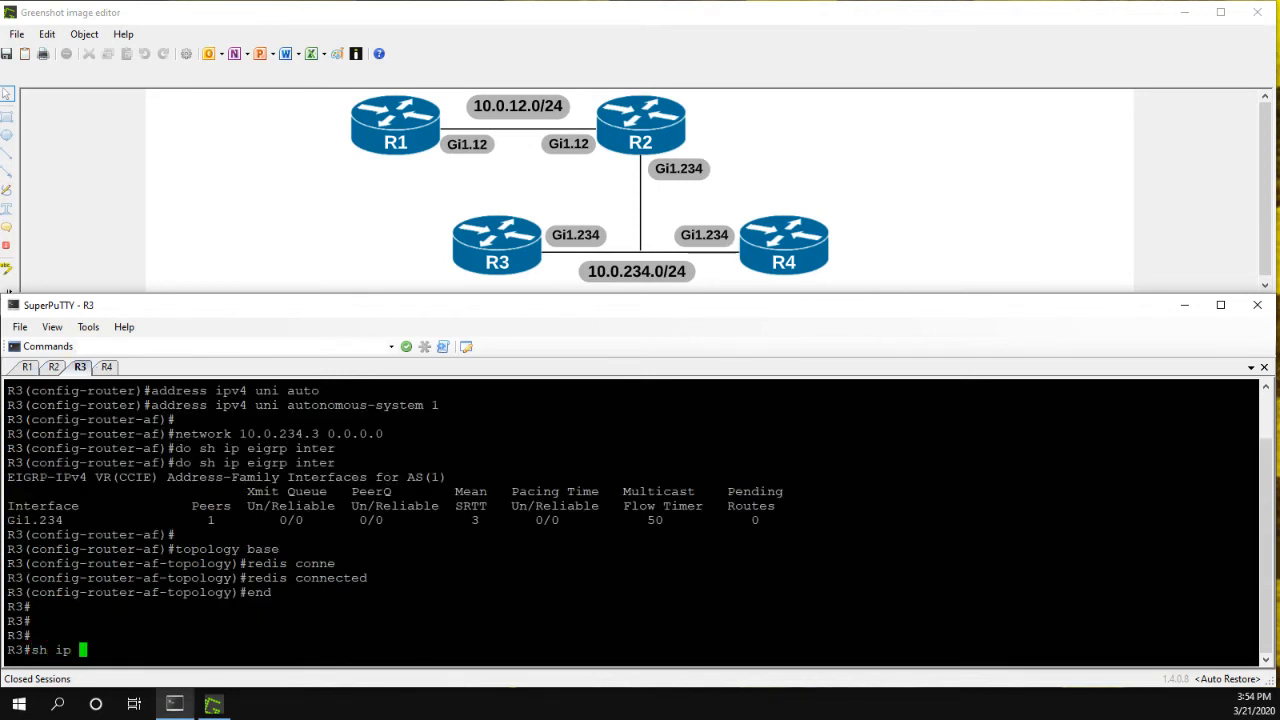
pyautogui.write('eigrp nei')
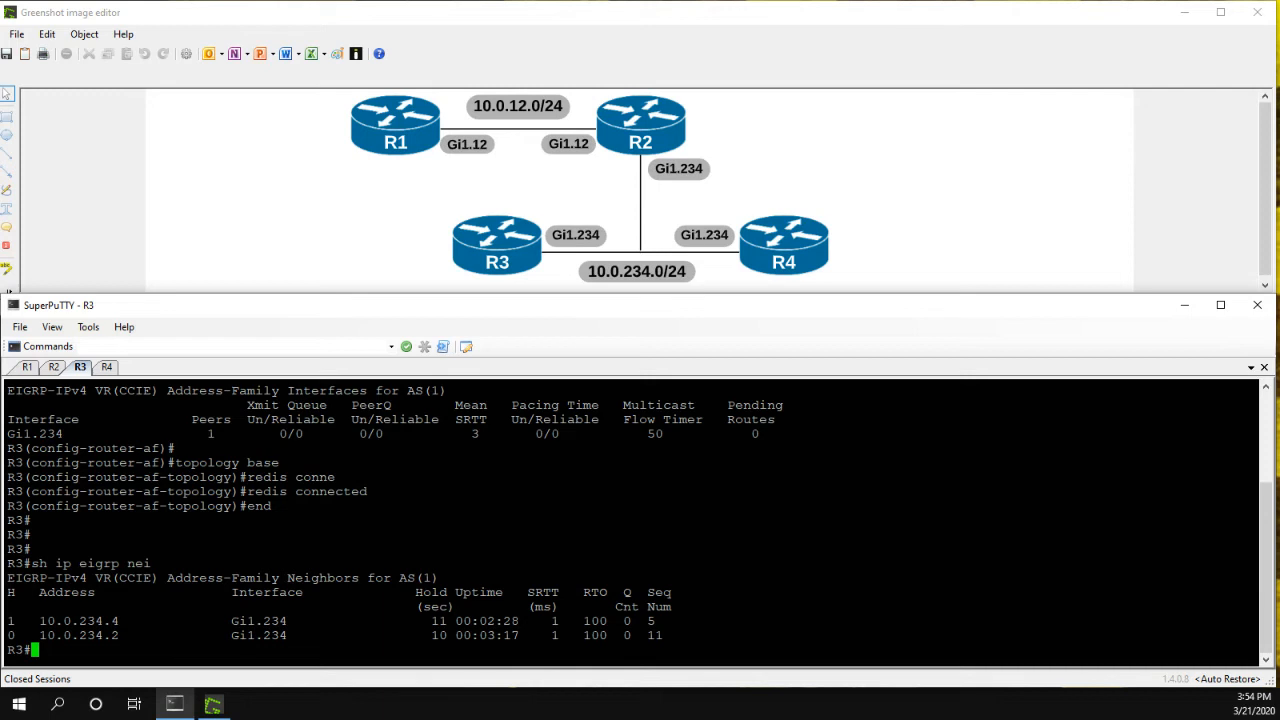
# On R2 under EIGRP CCIE AS 1, add static neighbor 10.0.234.3 on Gi1.234.
pyautogui.click(53, 367)
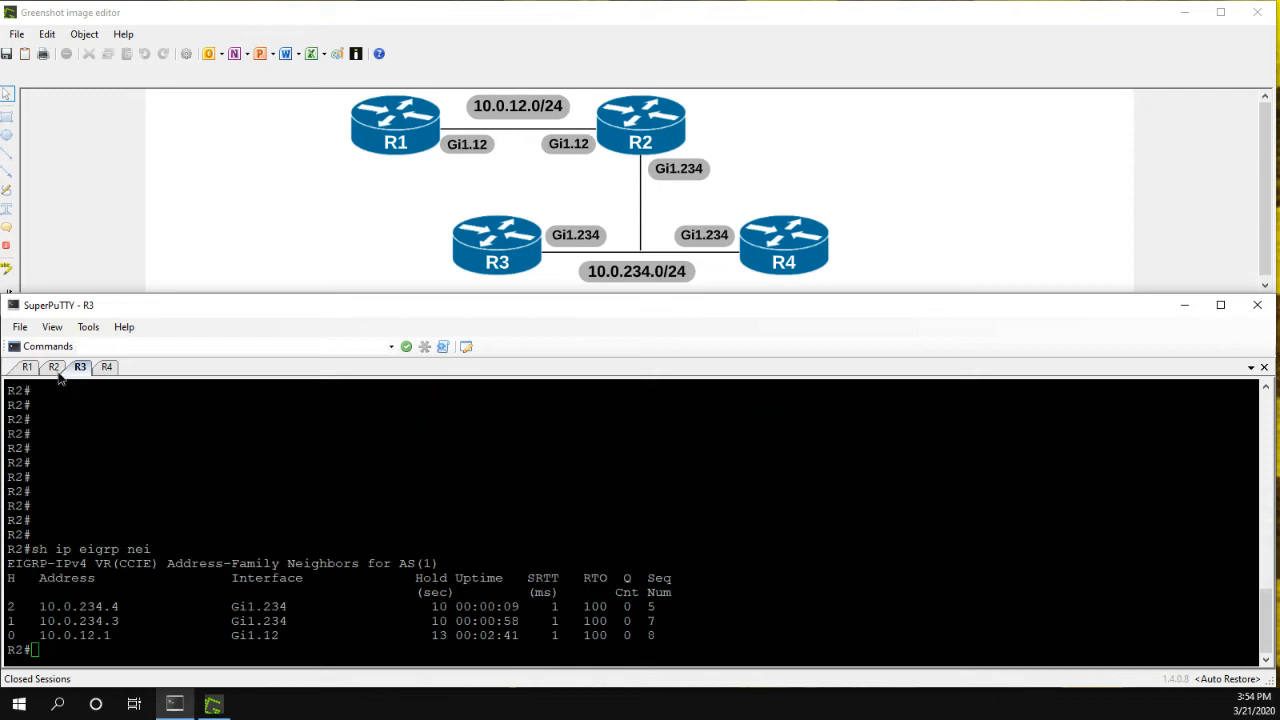
pyautogui.click(53, 366)
pyautogui.write('rout')
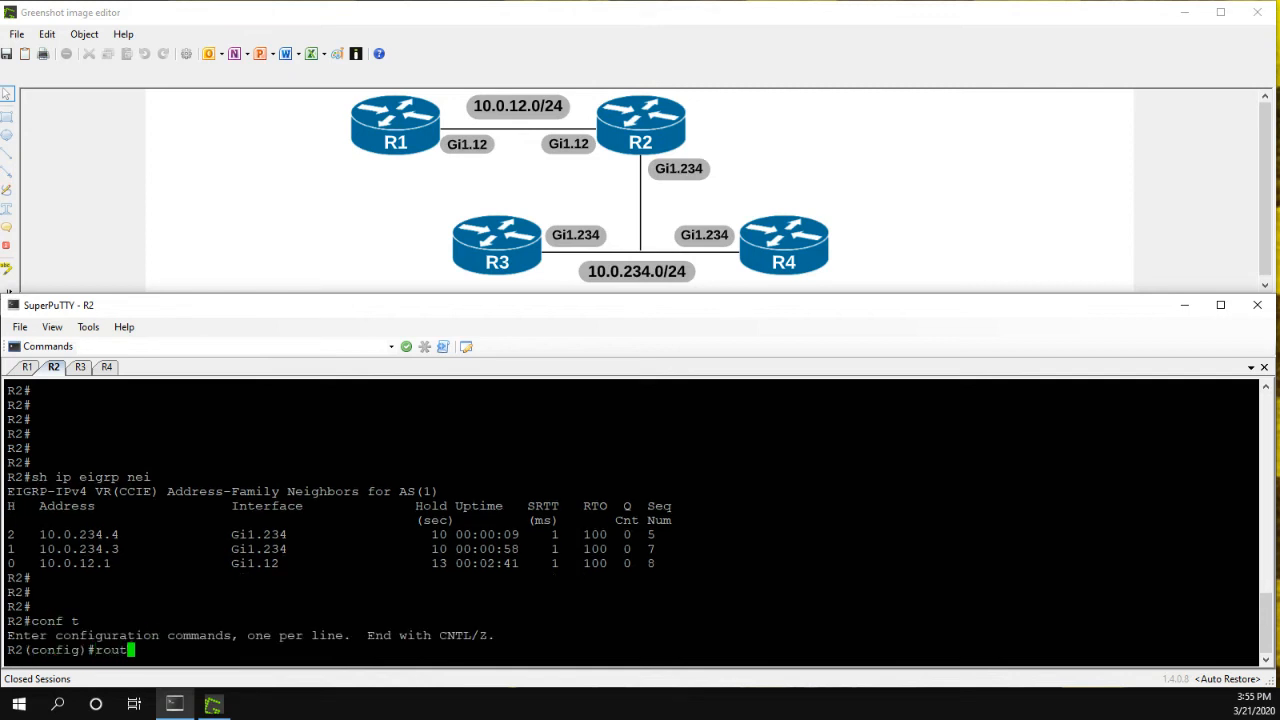
pyautogui.write('er eigrp CCIE')
pyautogui.write('address')
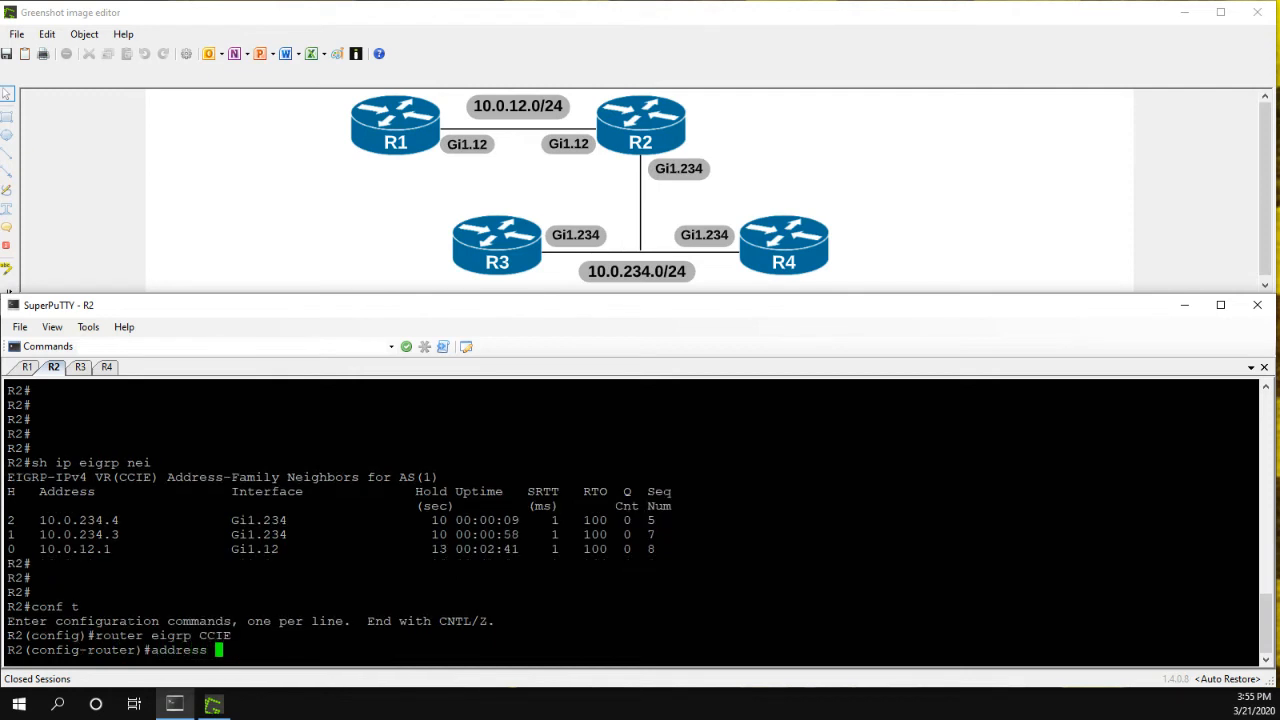
pyautogui.write('ipv4 uni auto 1')
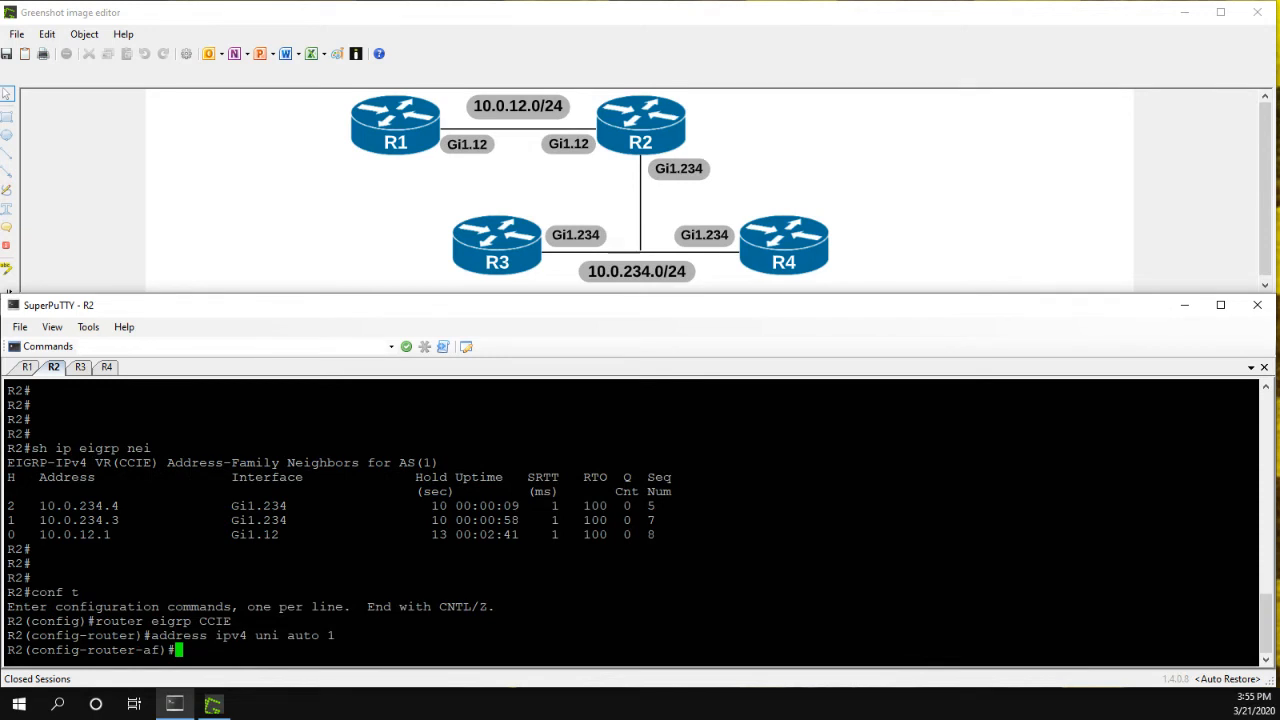
pyautogui.write('neighbor')
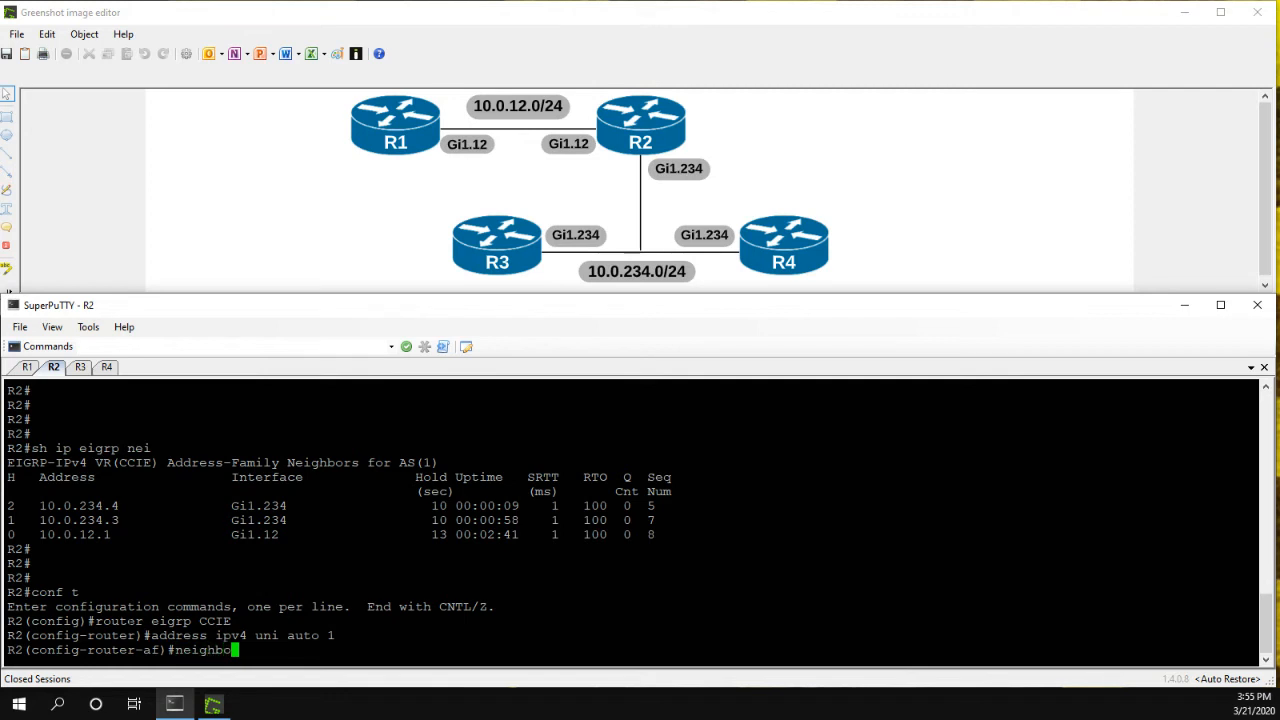
pyautogui.write('r 1')
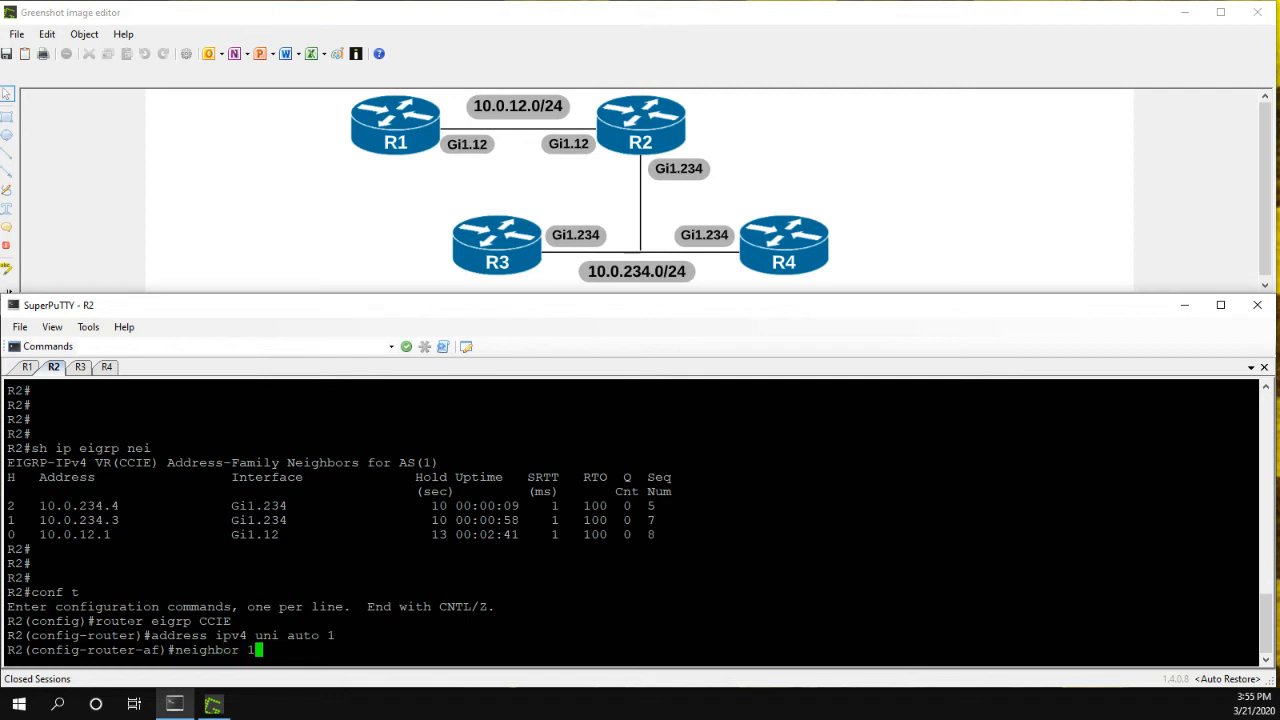
pyautogui.write('10.0.234..')
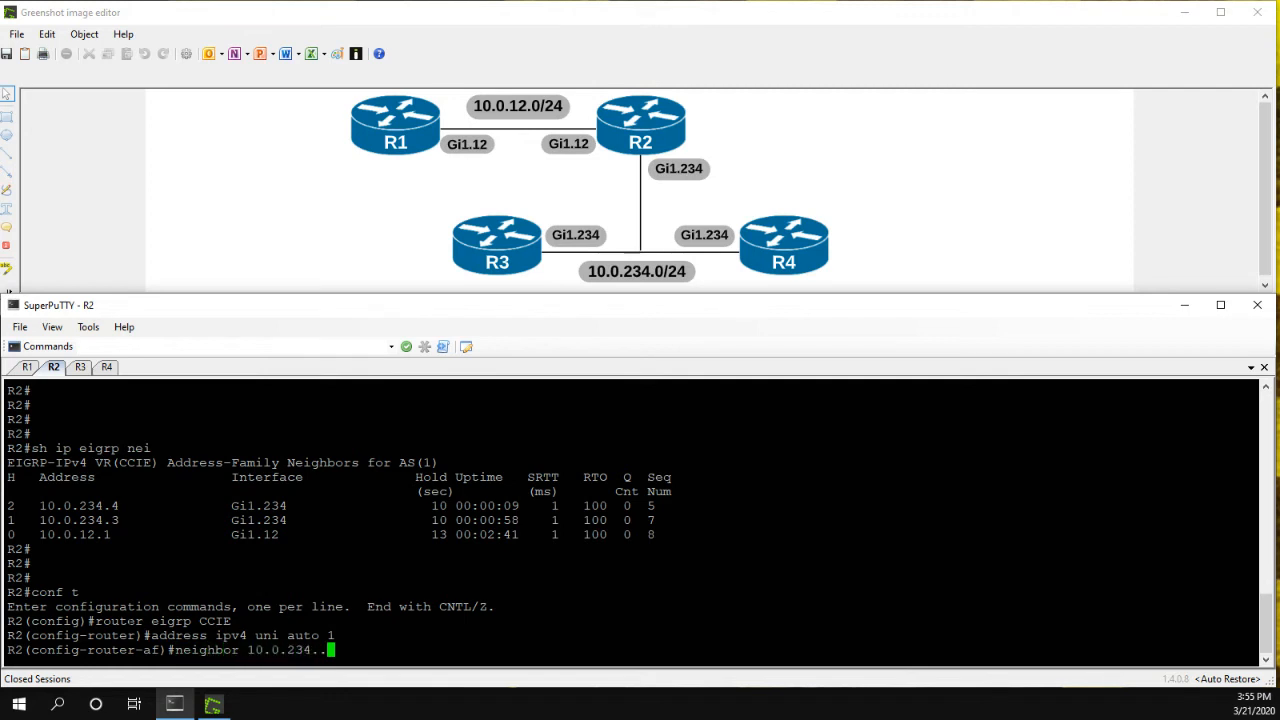
pyautogui.write('3 G')
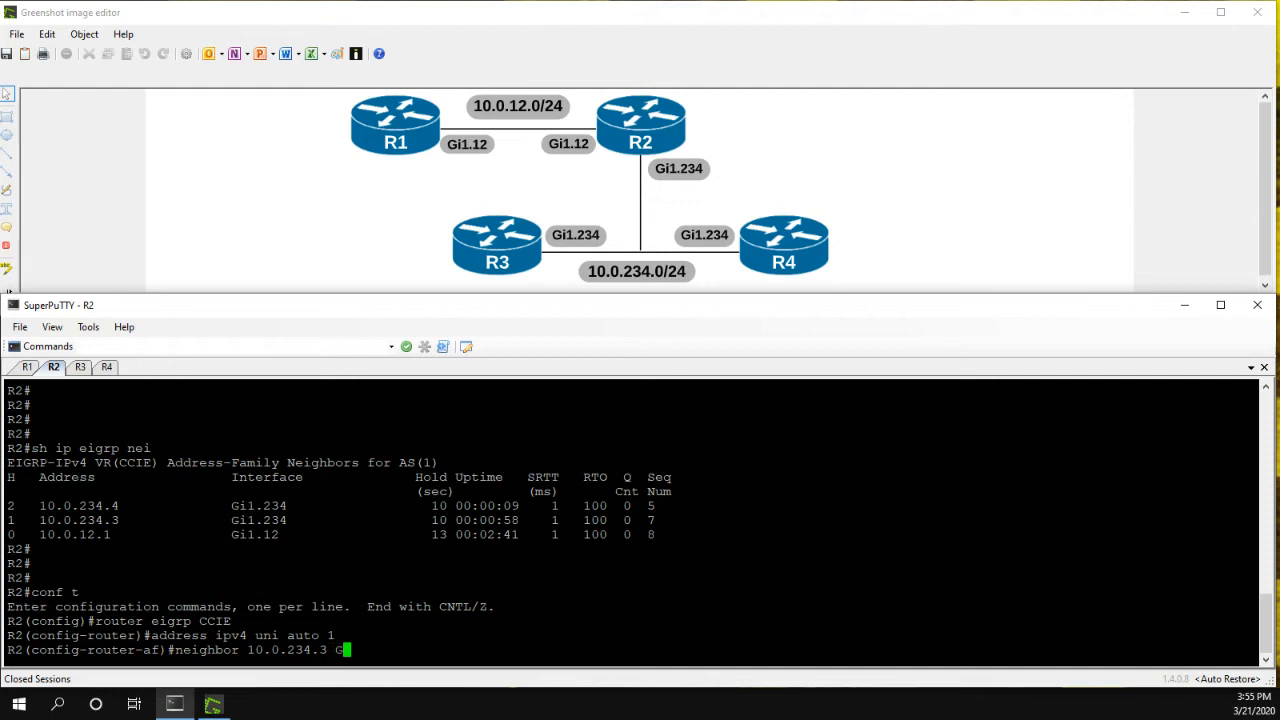
pyautogui.write('i1.234')
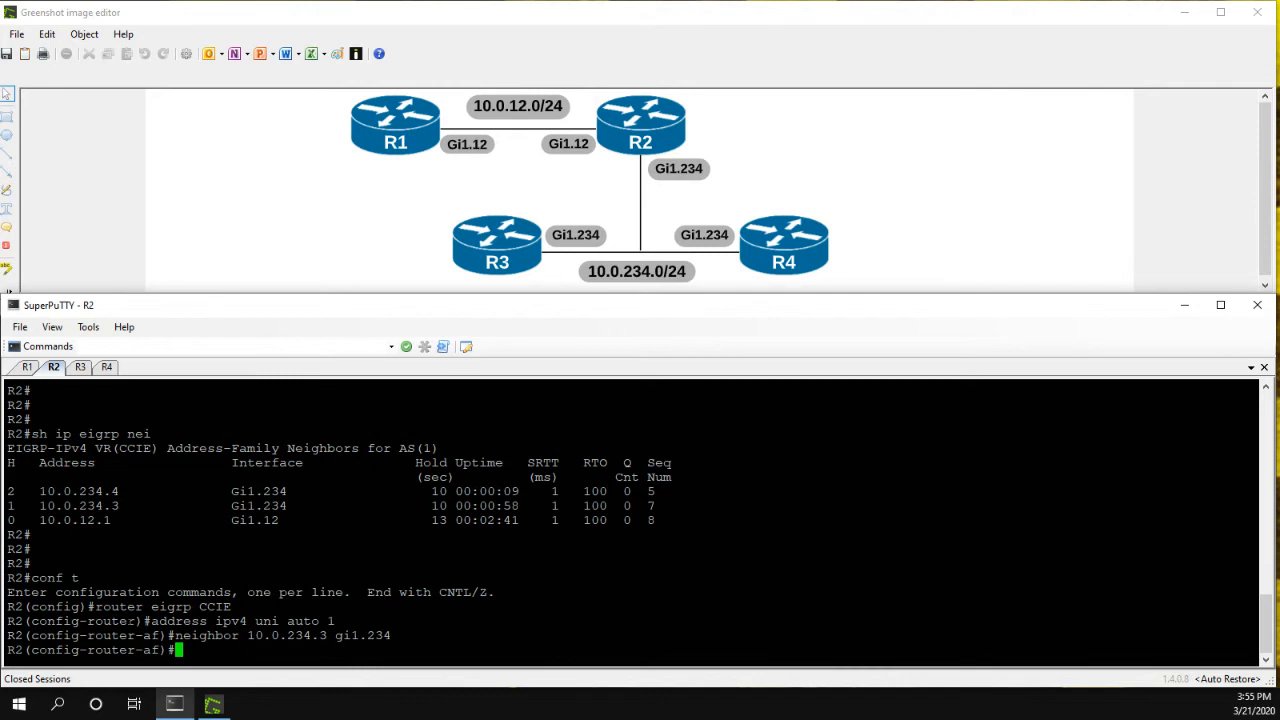
# Verify R2's neighbor table now shows only 10.0.12.1.
pyautogui.write('do sh ip ei')
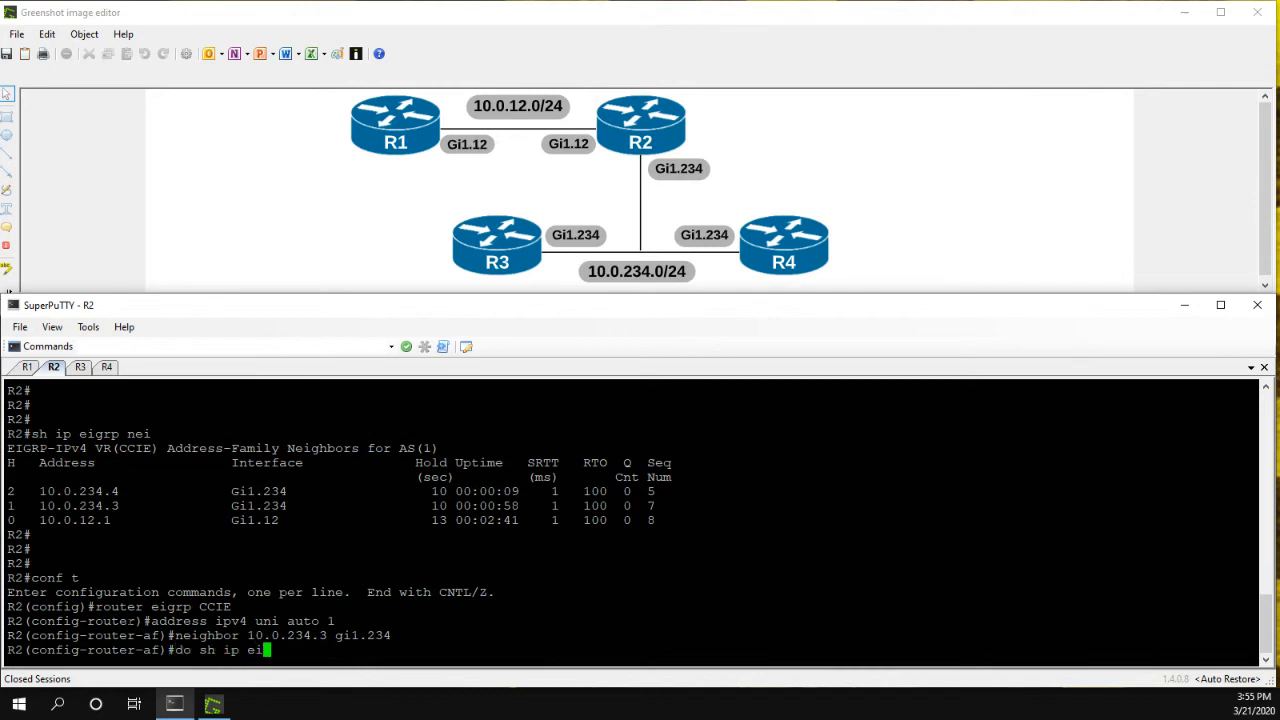
pyautogui.press('Return')
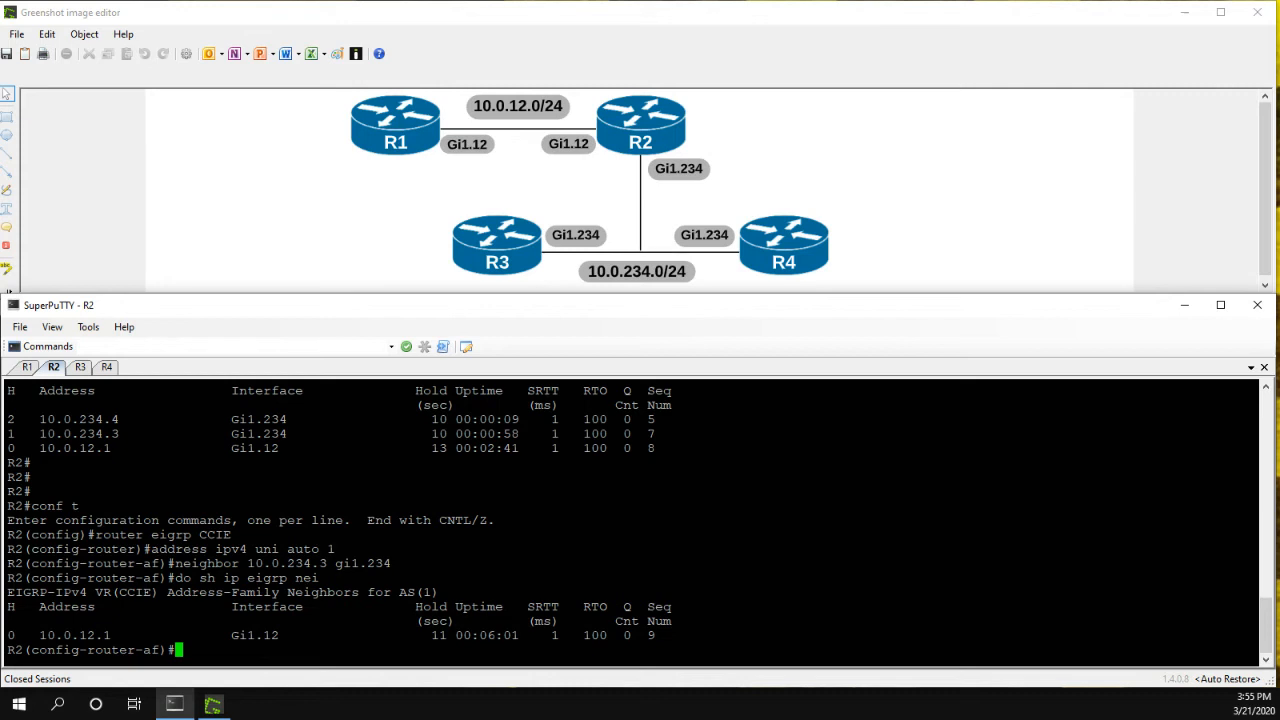
pyautogui.moveTo(645, 166)
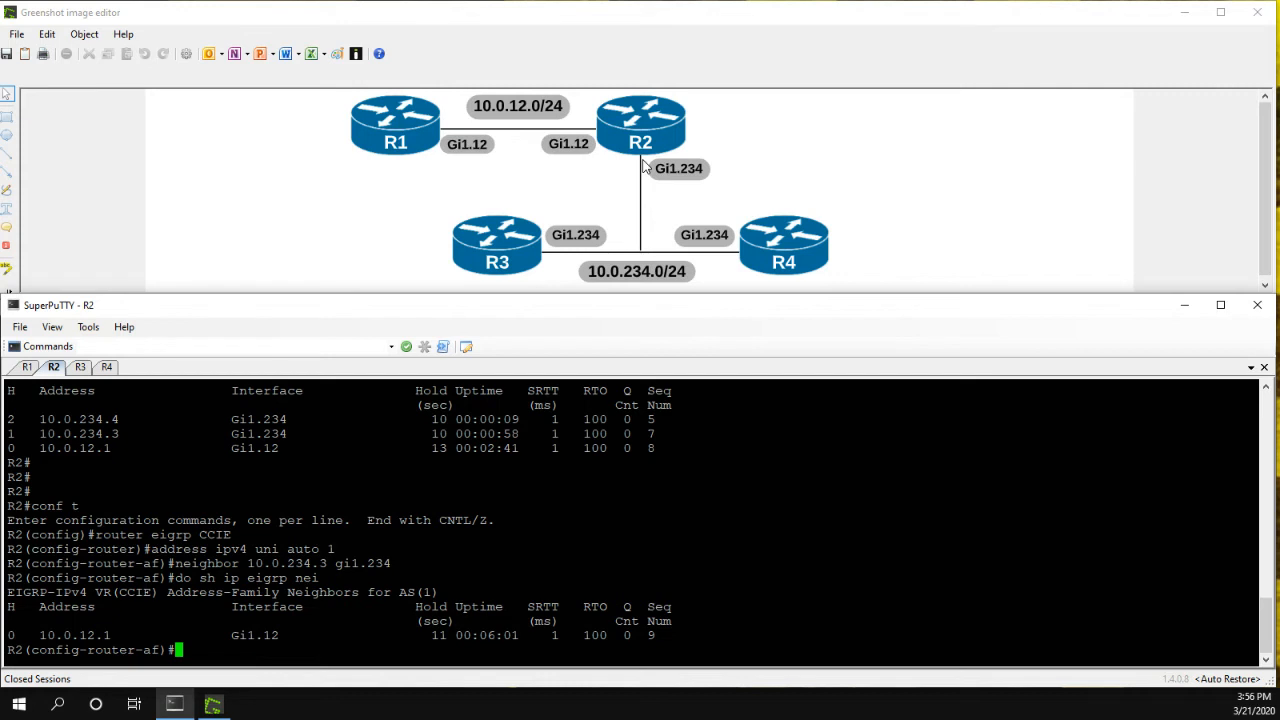
# Show R2's log with 10.0.234.3 and 10.0.234.4 down as static peer replaces multicast, then end.
pyautogui.write('do sh logging')
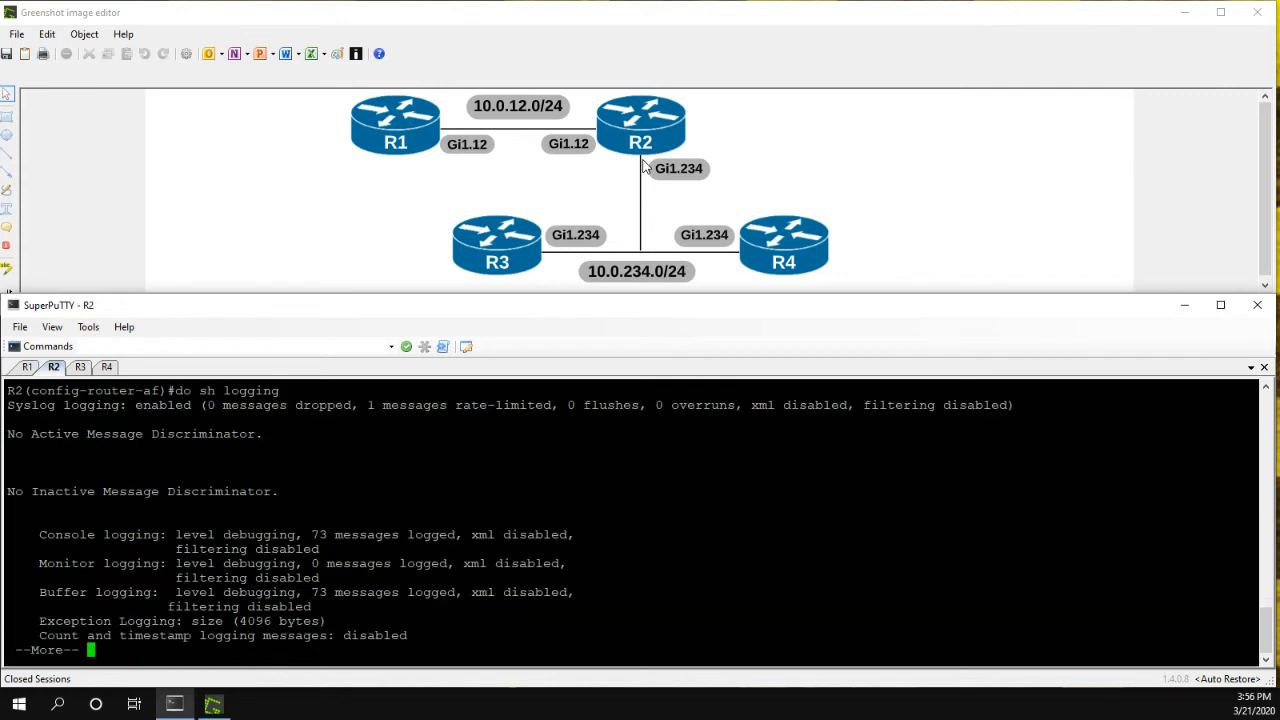
pyautogui.press('space')
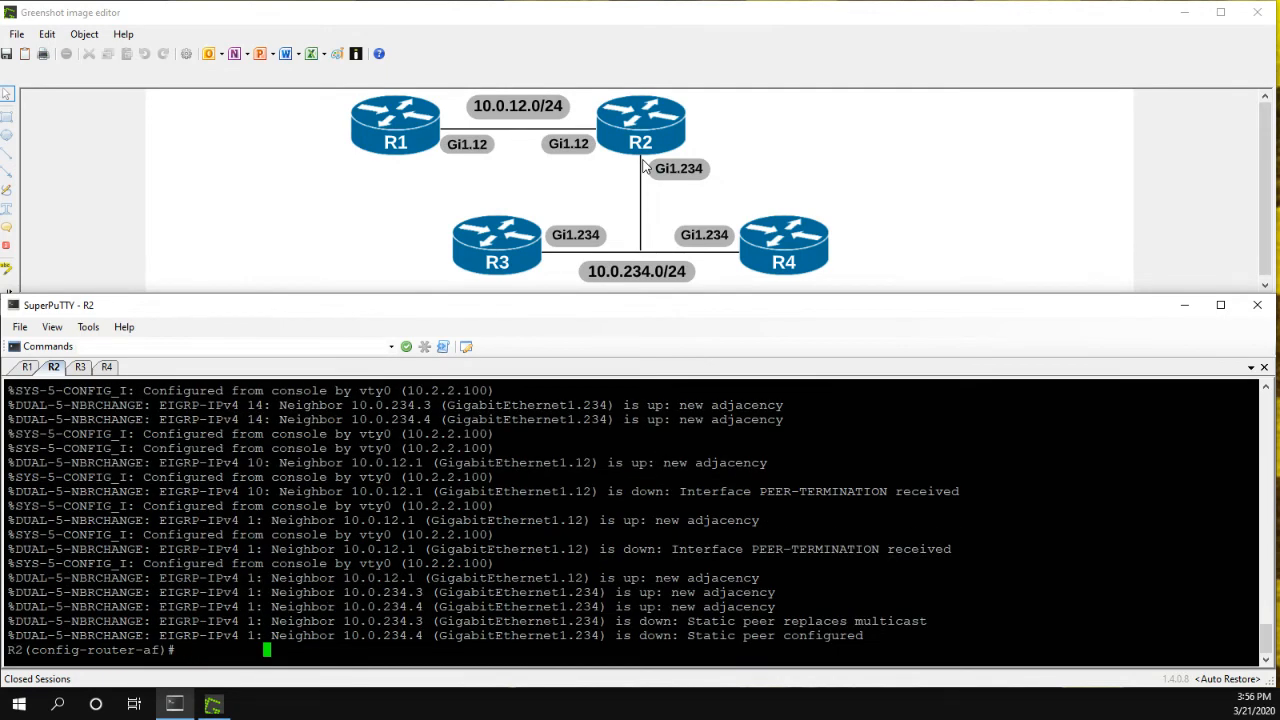
pyautogui.moveTo(645, 167)
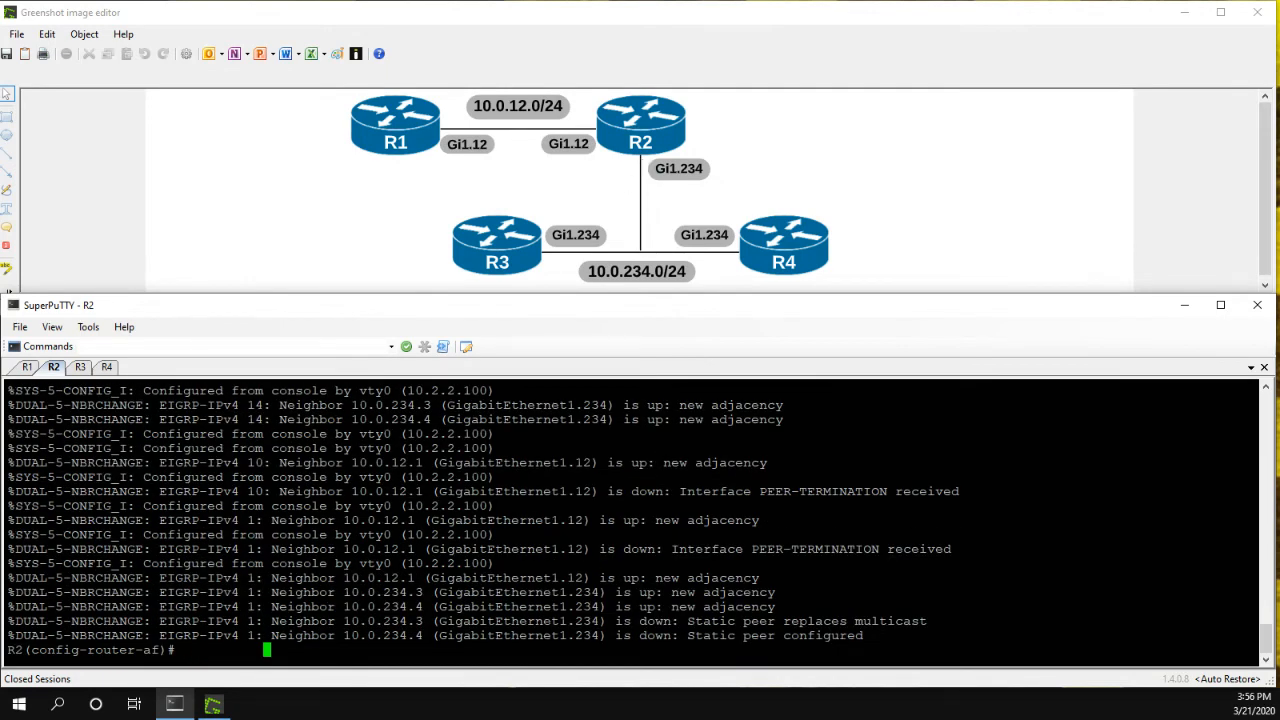
pyautogui.doubleClick(711, 621)
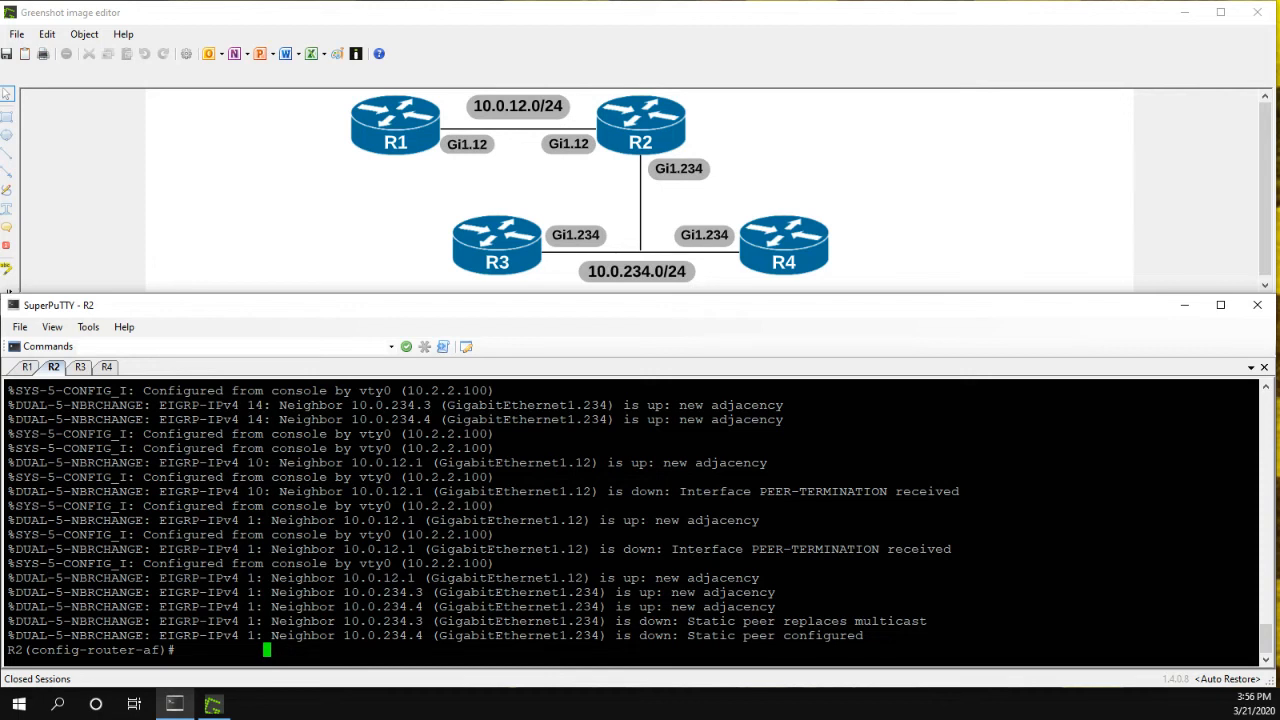
pyautogui.write('end')
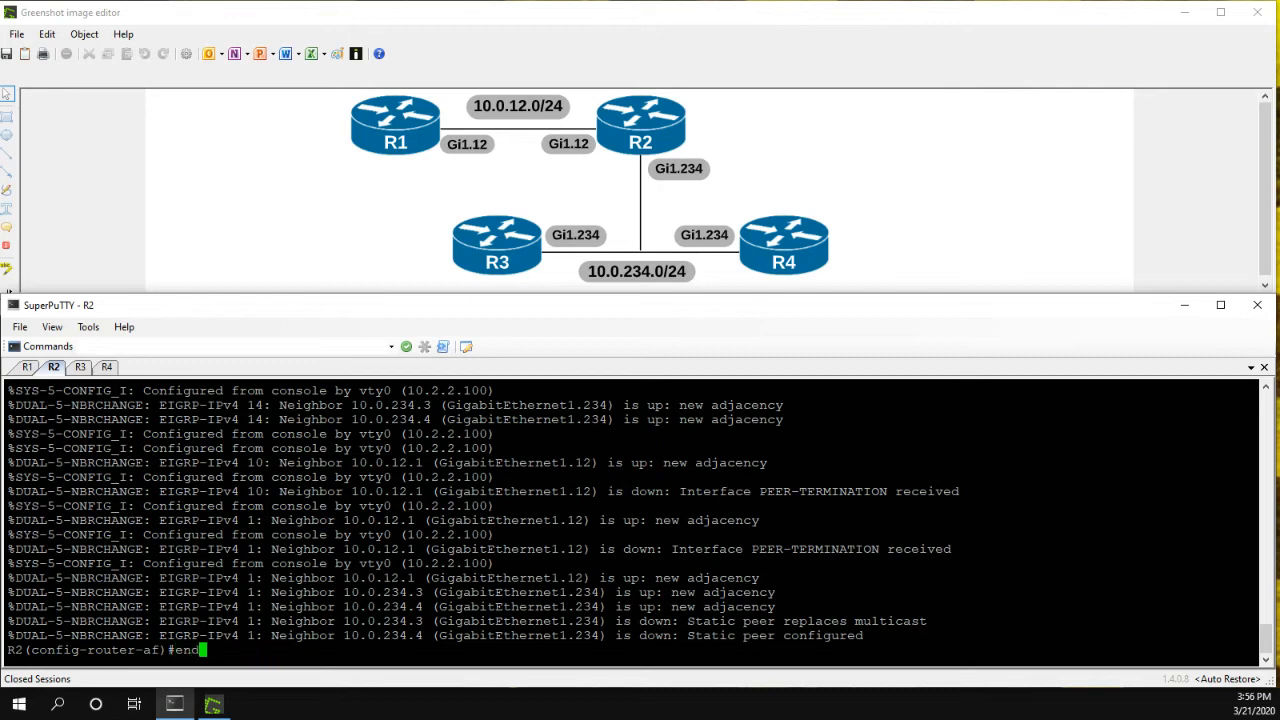
# On R3, check EIGRP neighbors and enter the router eigrp CCIE address family.
pyautogui.click(80, 367)
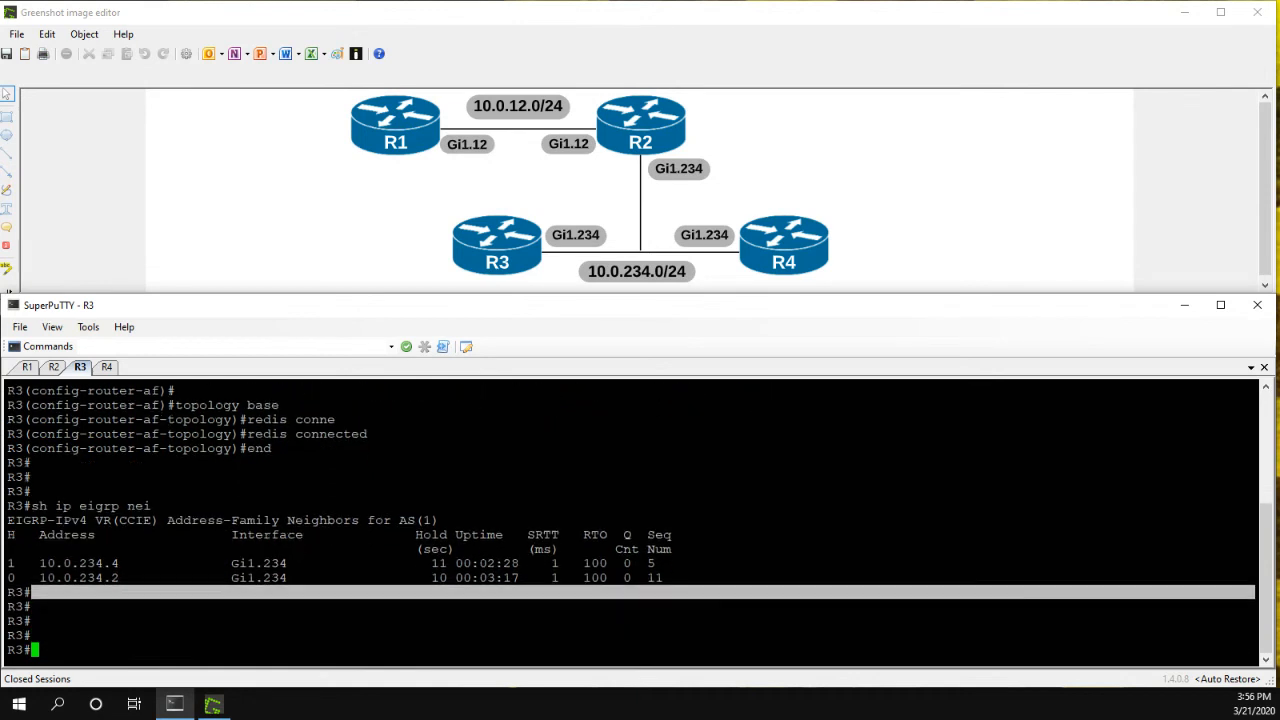
pyautogui.write('sh ip eigrp nei')
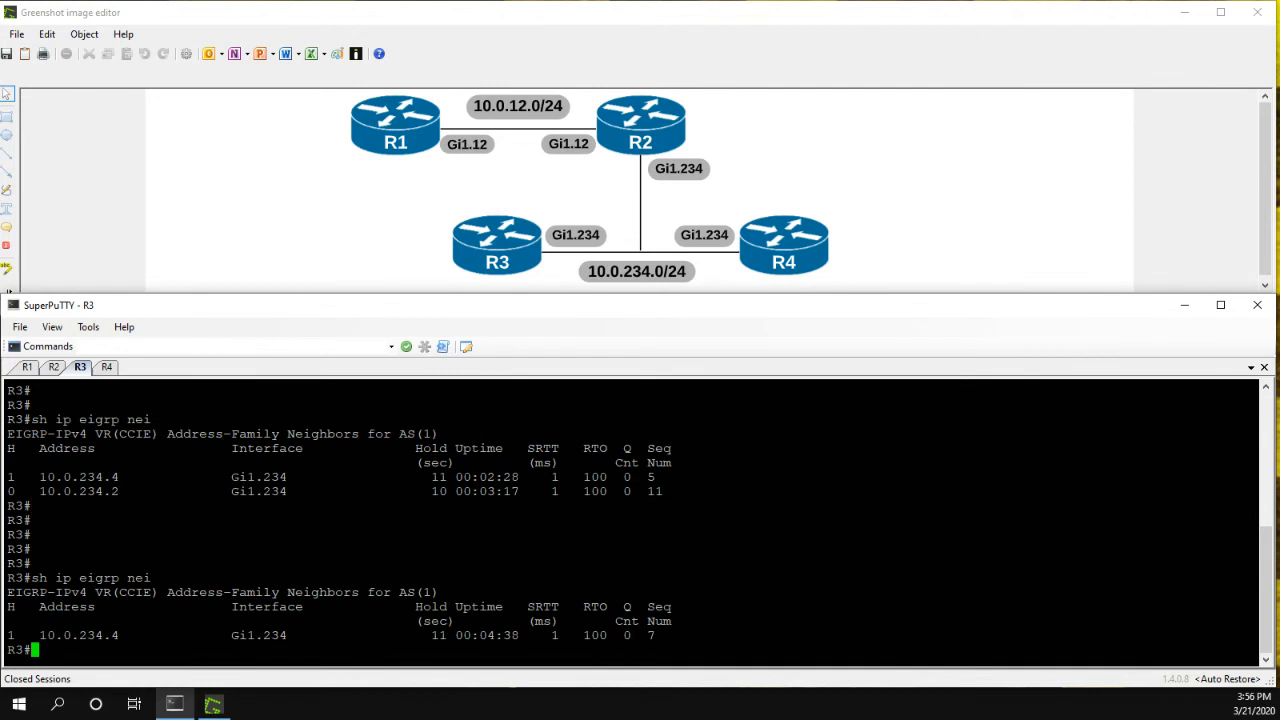
pyautogui.write('conf t')
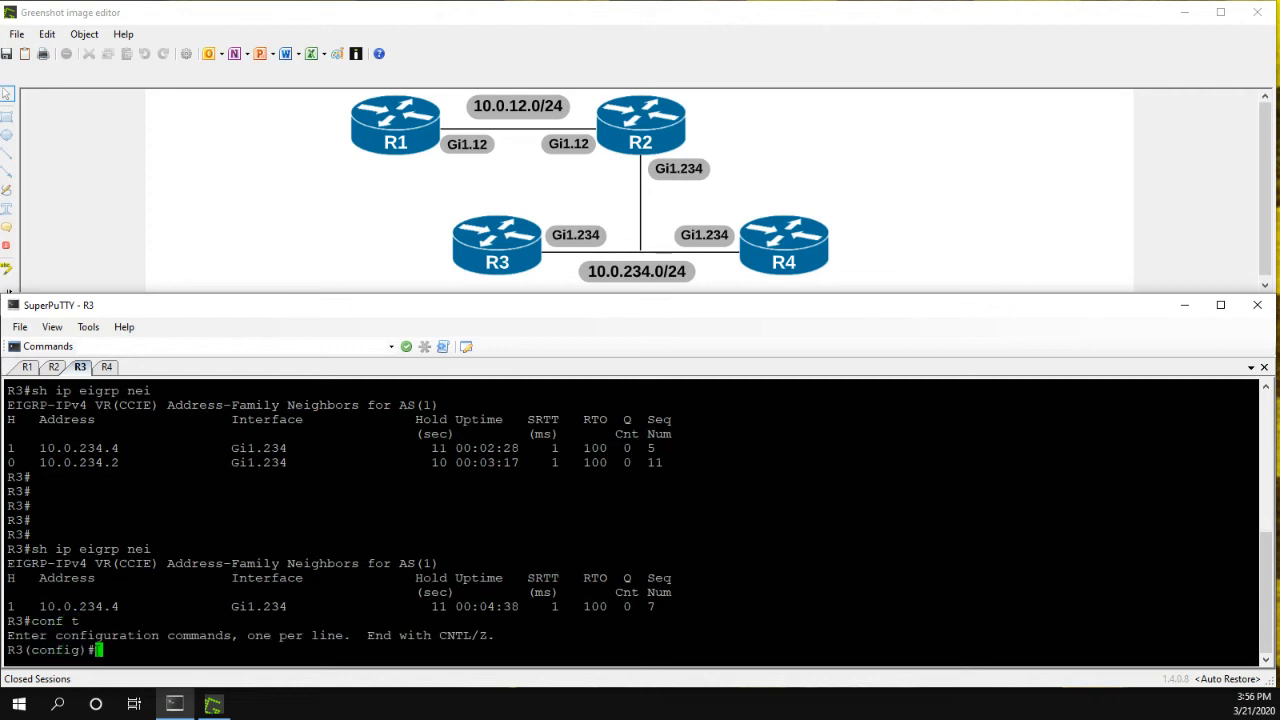
pyautogui.write('router eigrp CCIE')
pyautogui.write('netow')
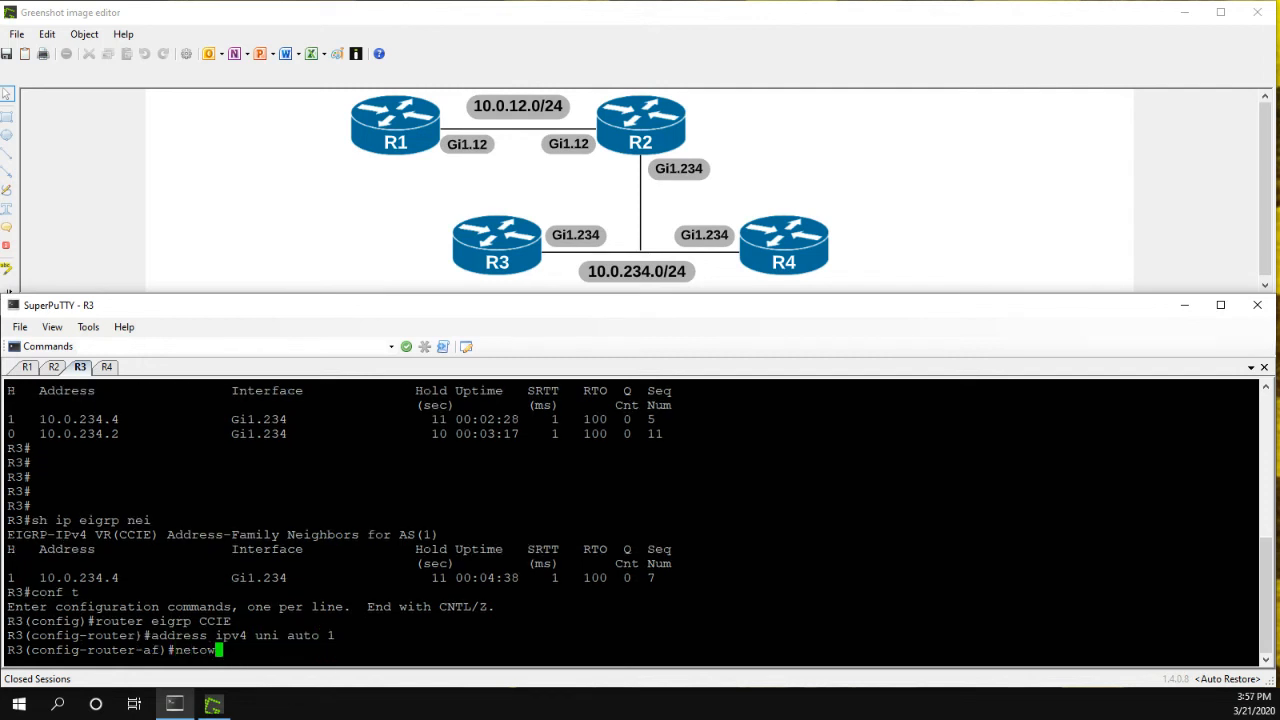
# Add static neighbor 10.0.234.2 on Gi1.234, end, and verify it is R3's only neighbor.
pyautogui.write('eighbor')
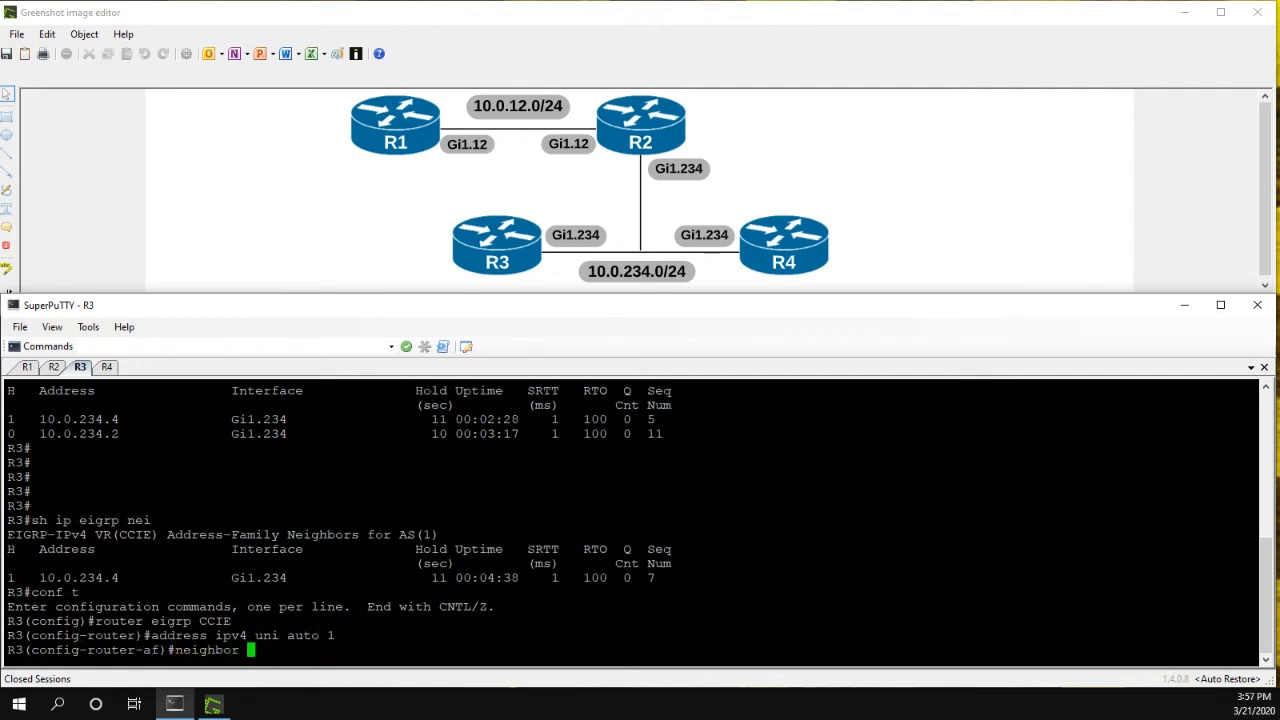
pyautogui.write('10.0.')
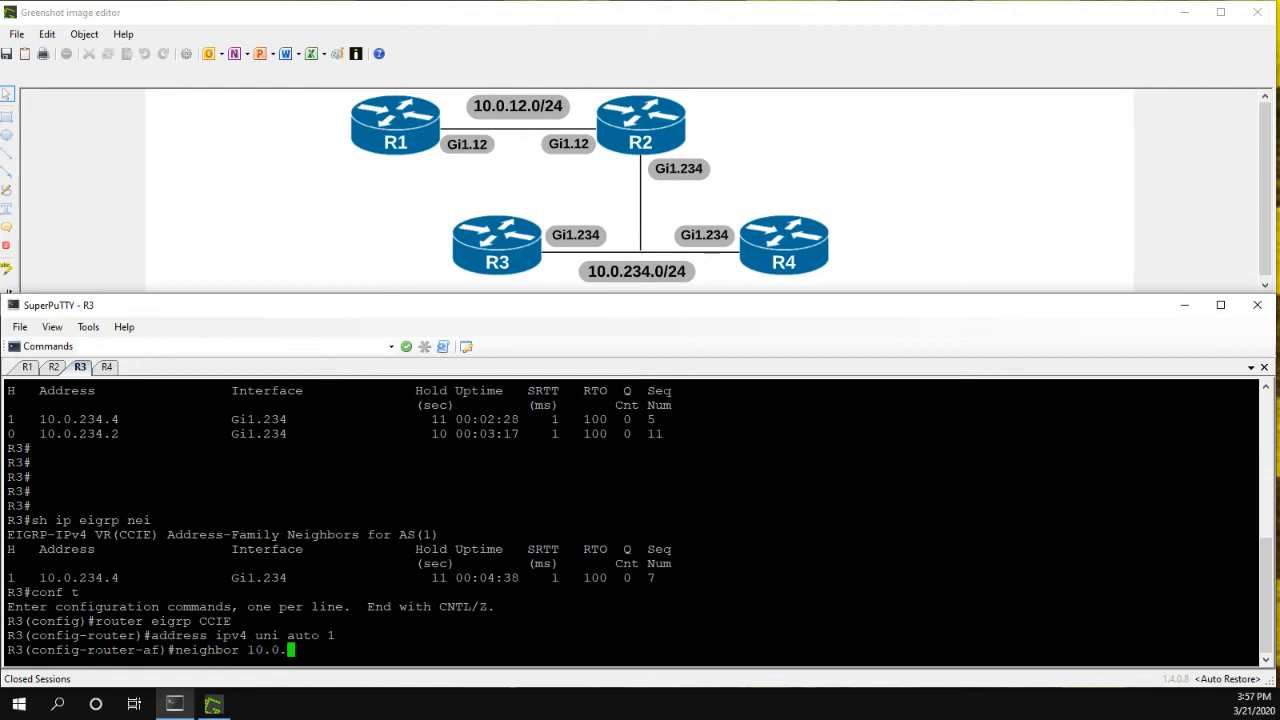
pyautogui.write('234.')
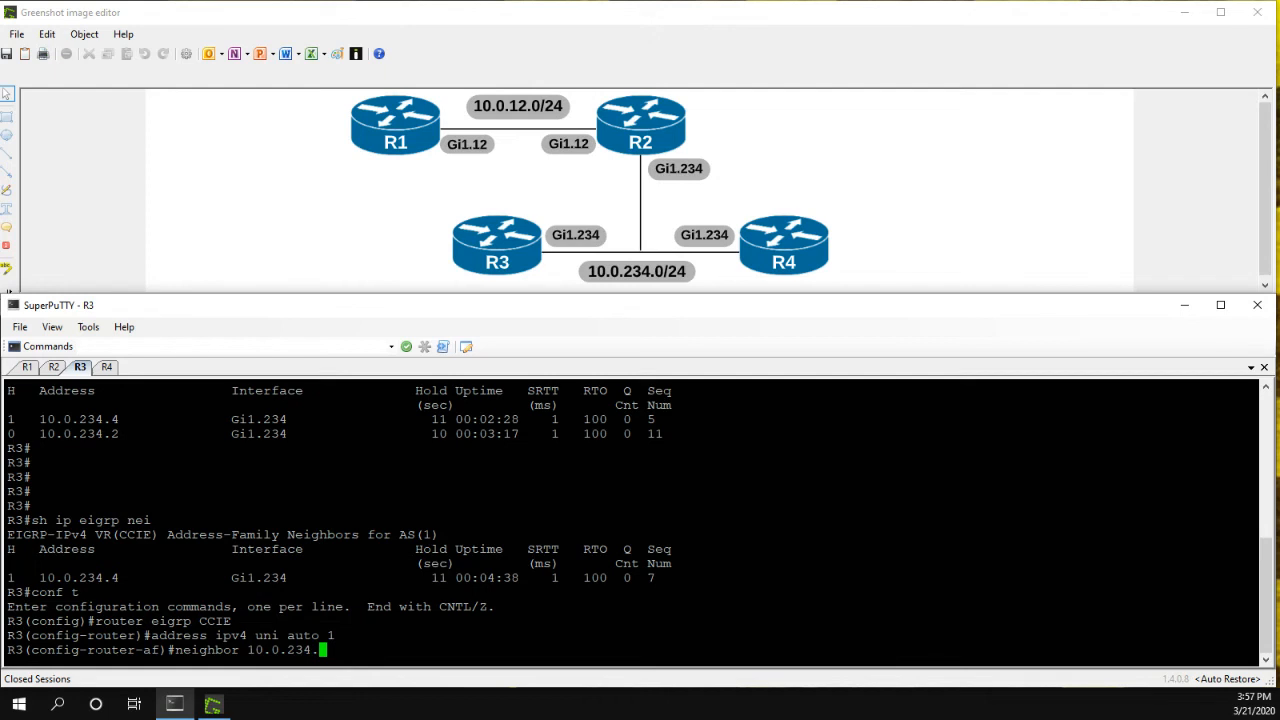
pyautogui.write('2 gi1.234')
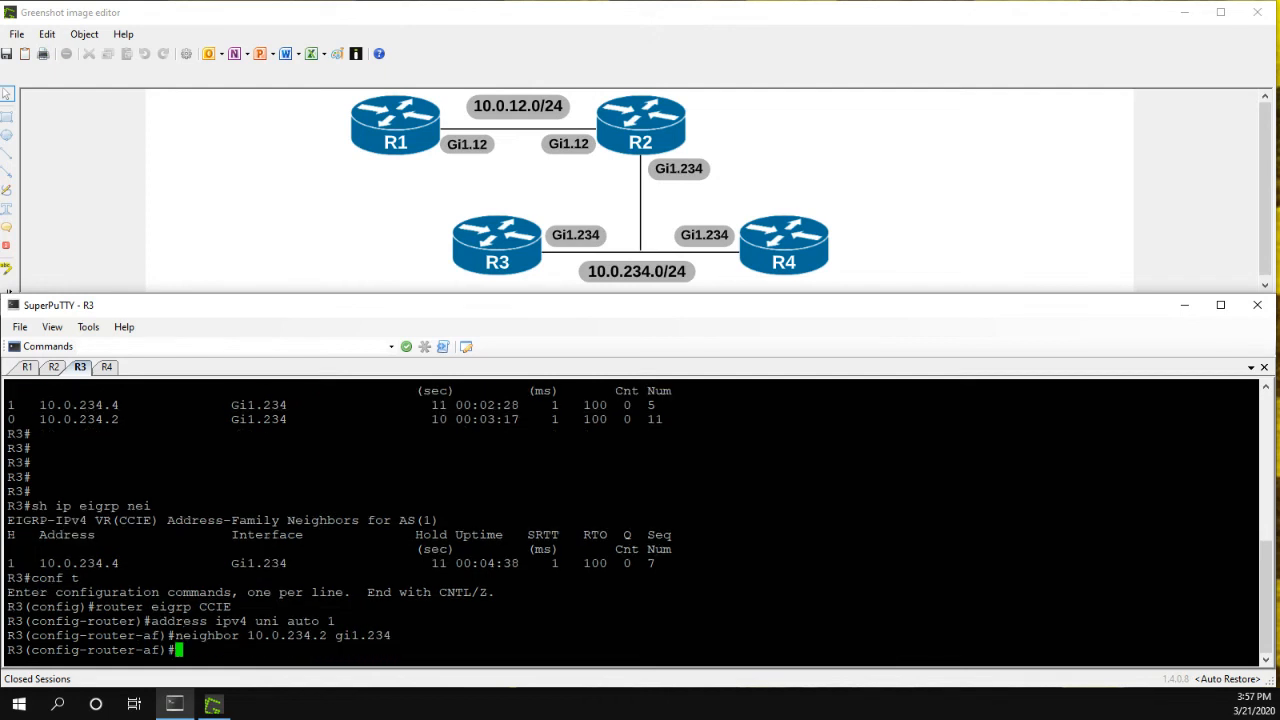
pyautogui.write('end')
pyautogui.write('sh ip eigrp nei')
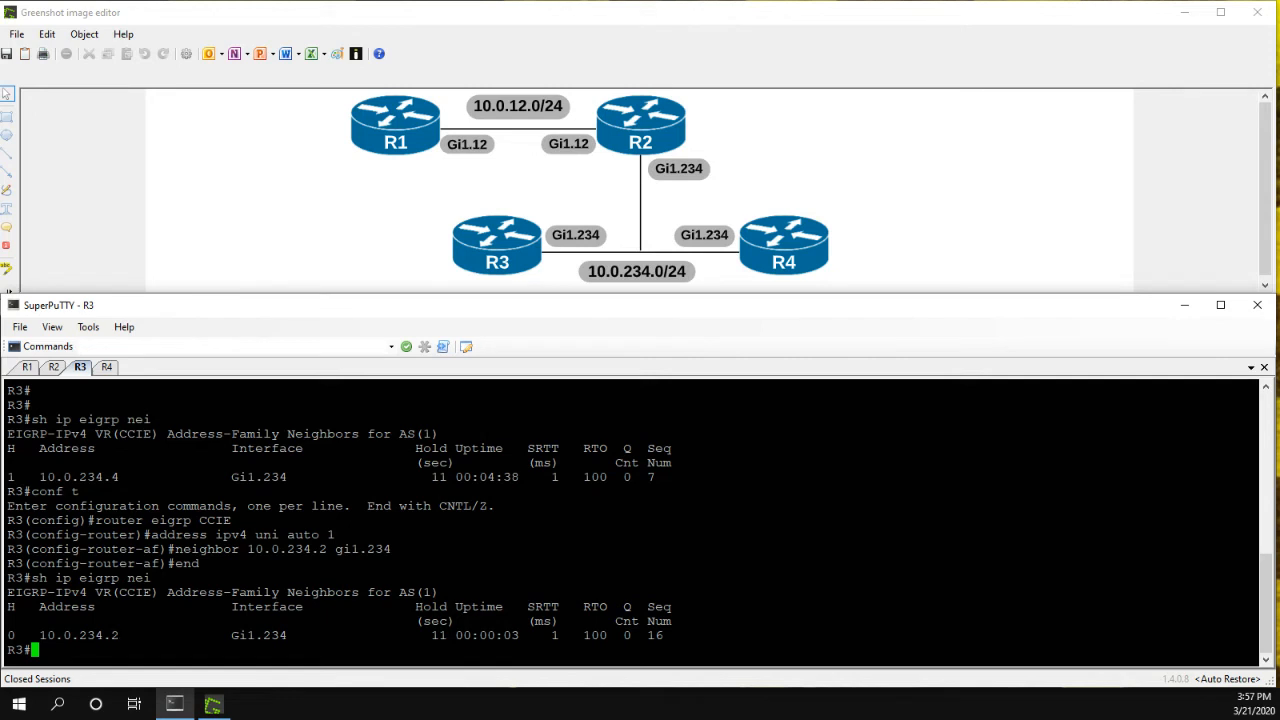
# Confirm R4's EIGRP neighbor table is empty, then return to R1's session.
pyautogui.click(106, 366)
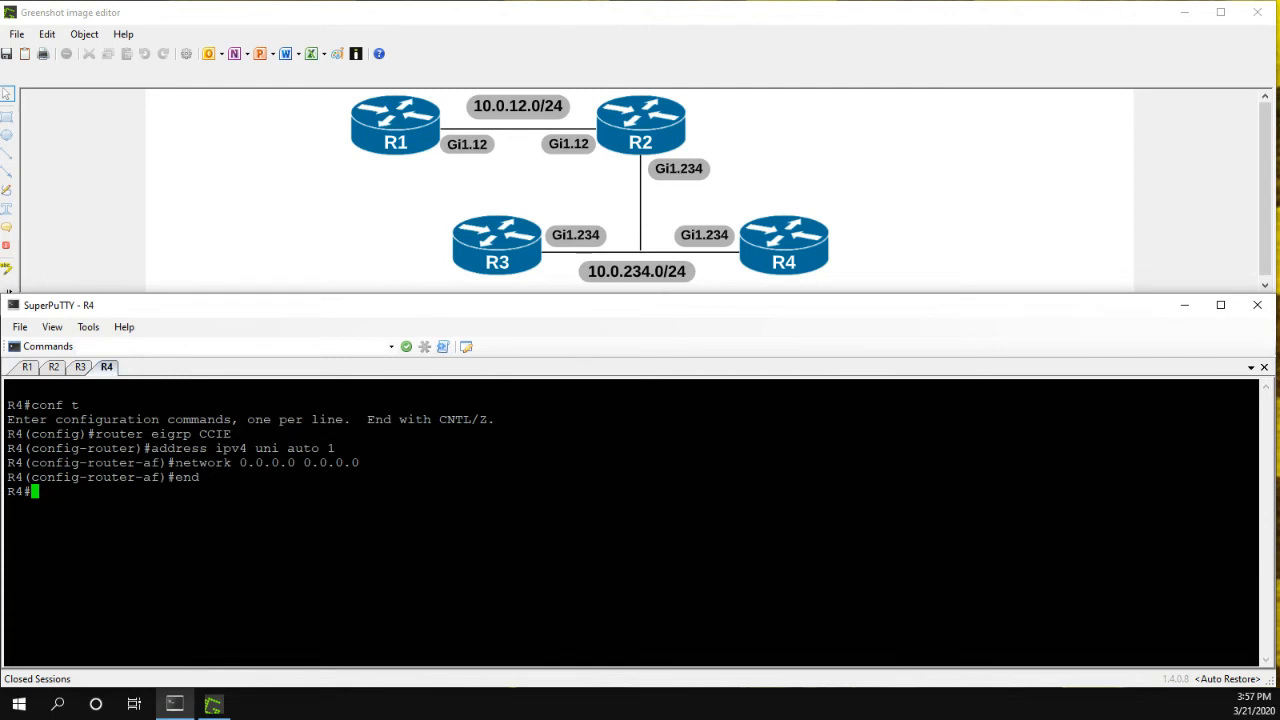
pyautogui.write('s')
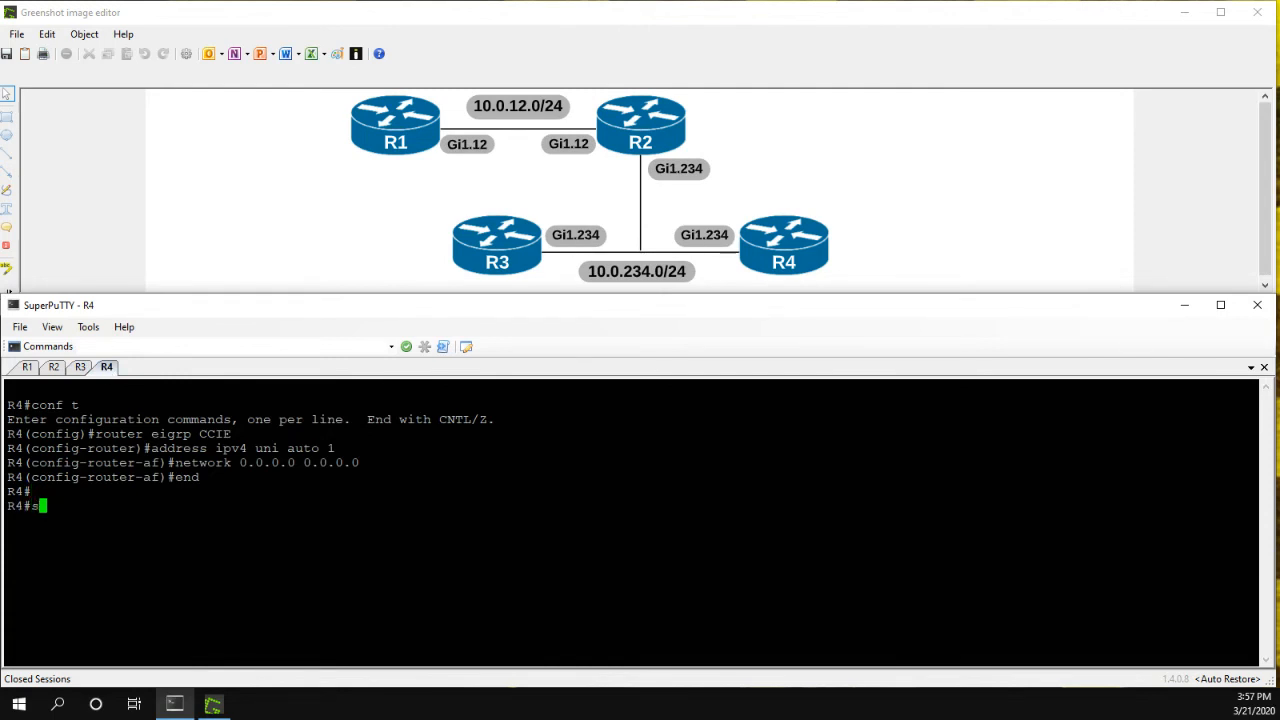
pyautogui.write('h ip eigrp nei')
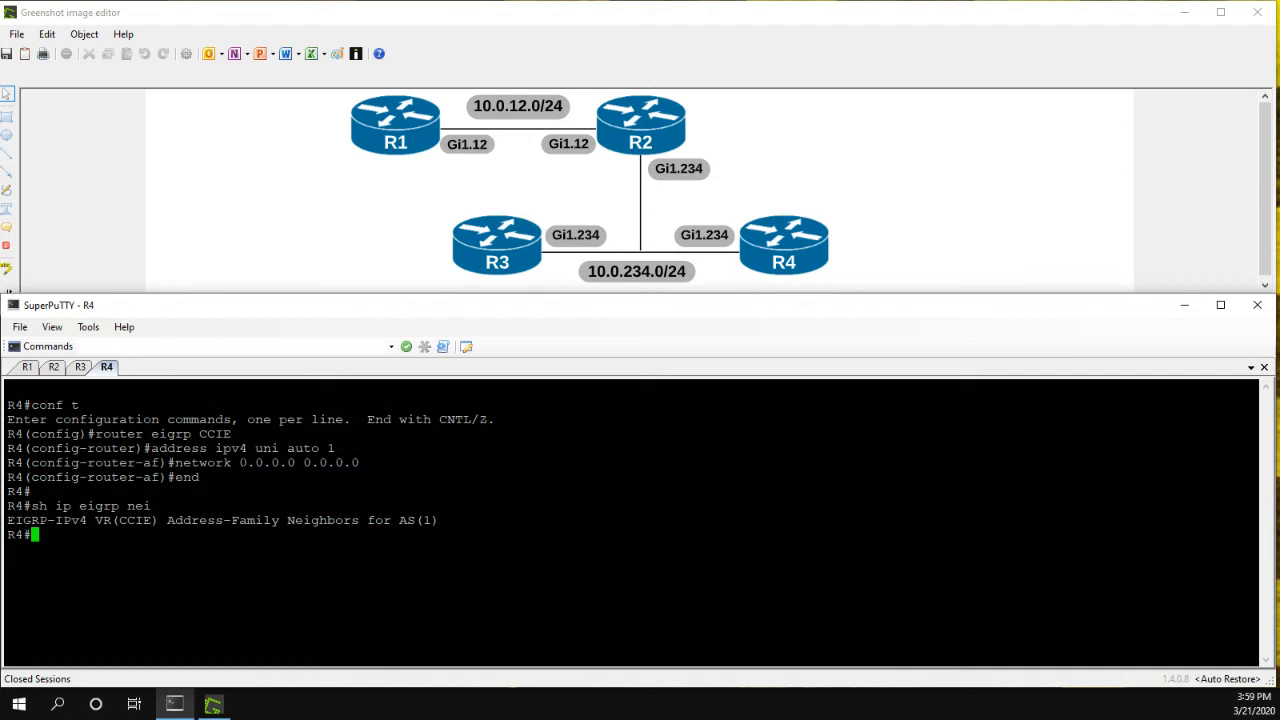
pyautogui.click(27, 366)
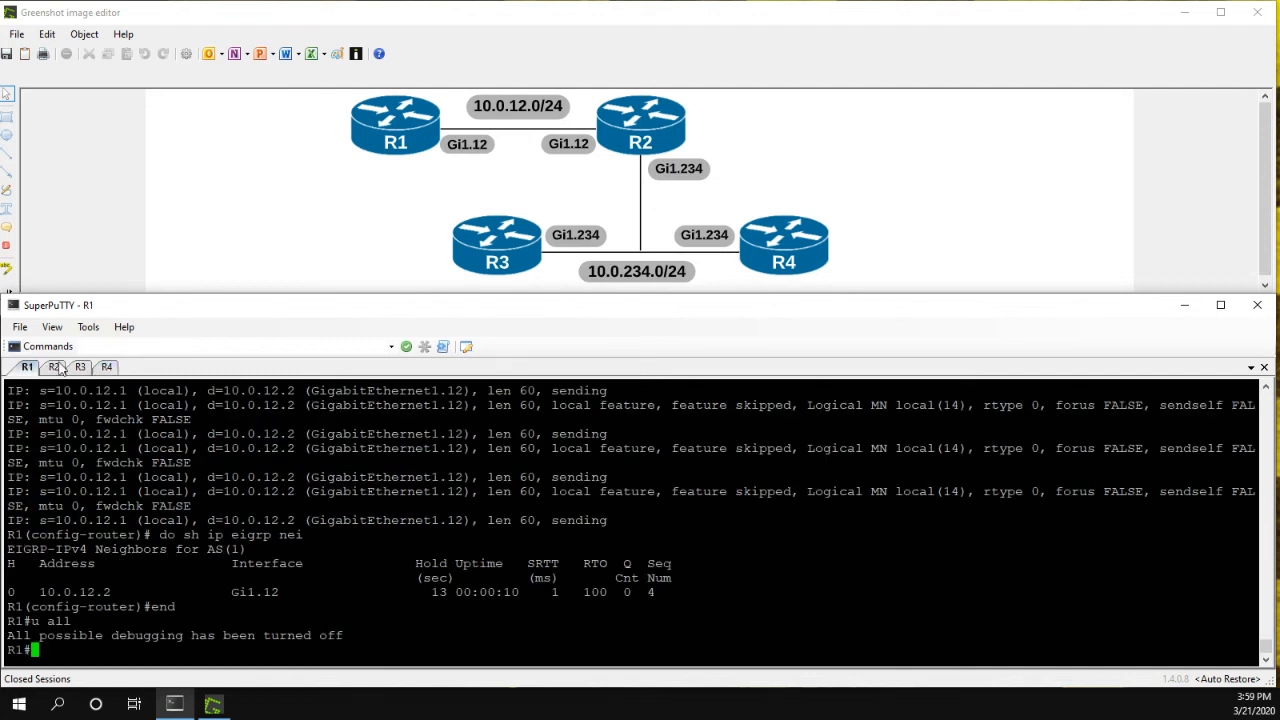